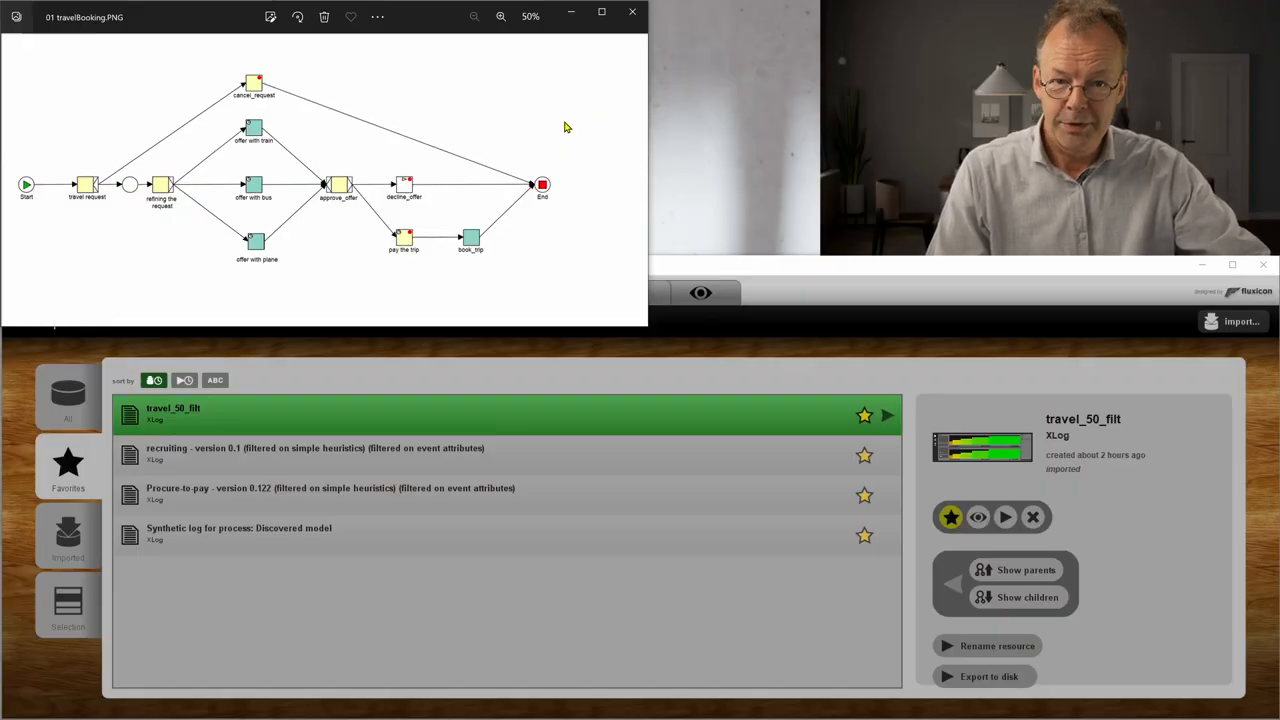
{"action": "mouse_move", "coordinate": [336, 130]}
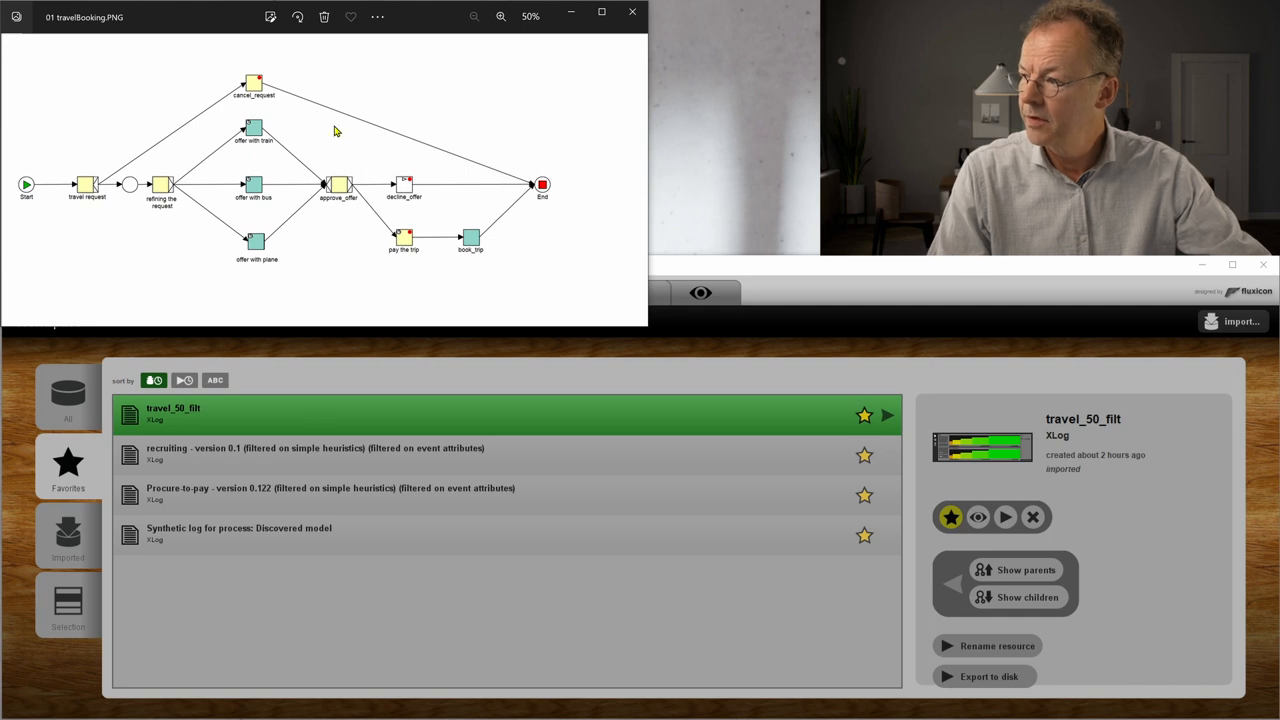
{"action": "mouse_move", "coordinate": [304, 156]}
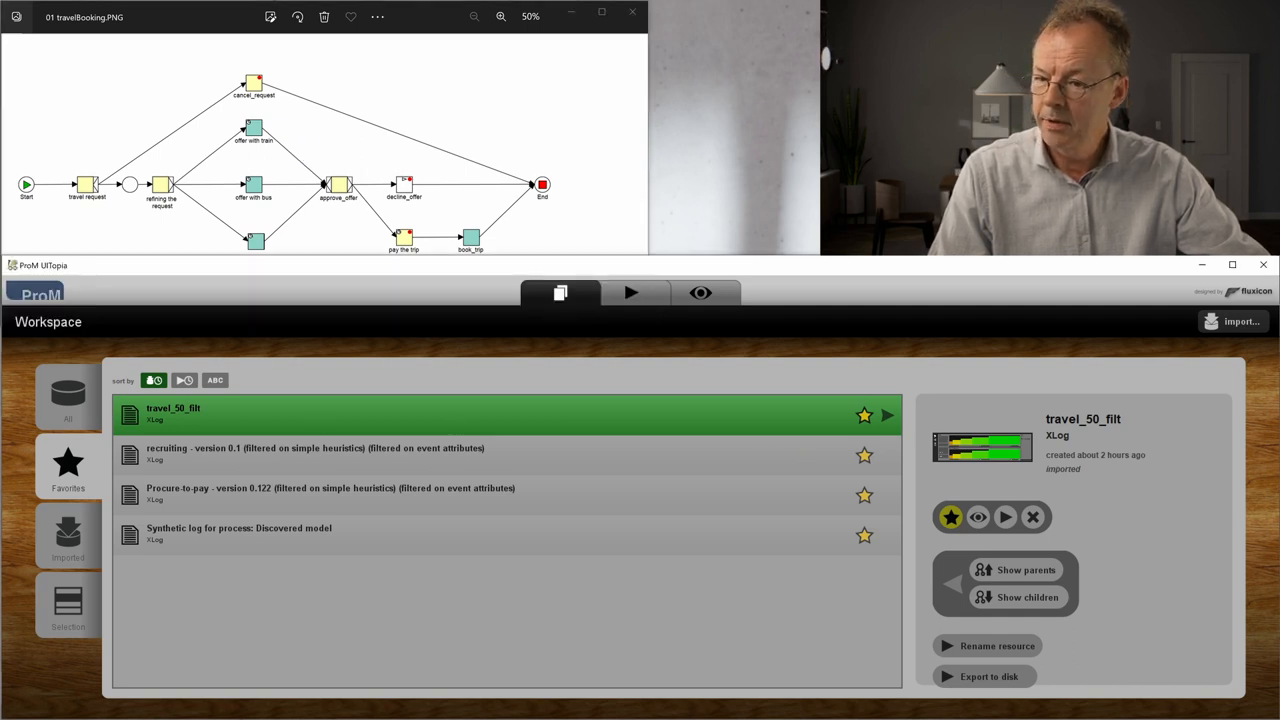
Start the Interactive Data-aware Heuristic Miner (IDHM) from the Actions list on travel_50_filt
{"action": "left_click", "coordinate": [630, 292]}
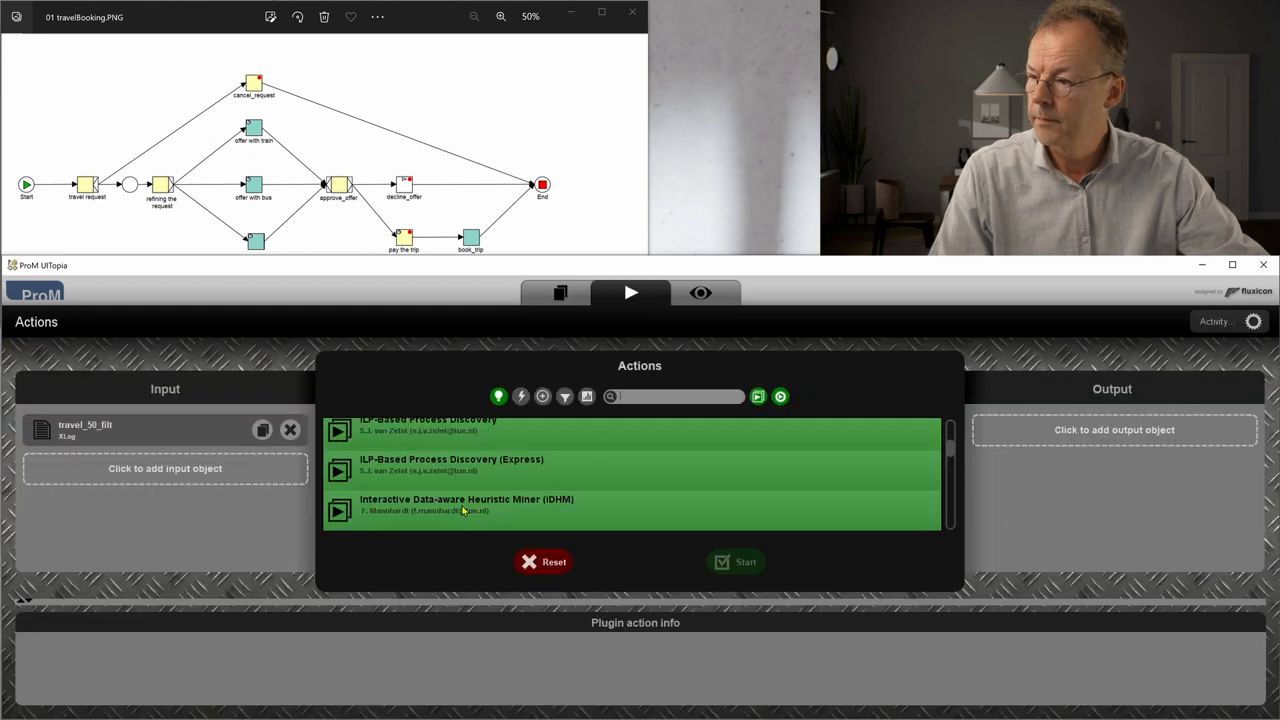
{"action": "left_click", "coordinate": [466, 504]}
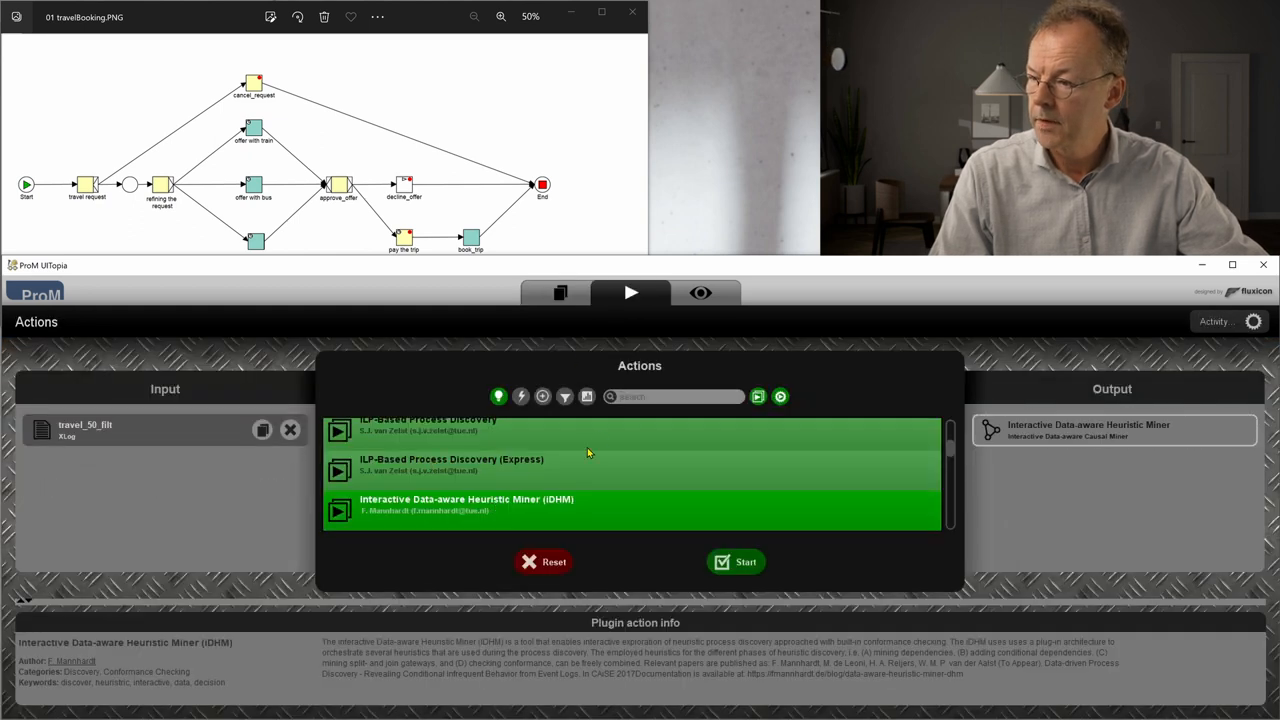
{"action": "left_click", "coordinate": [736, 562]}
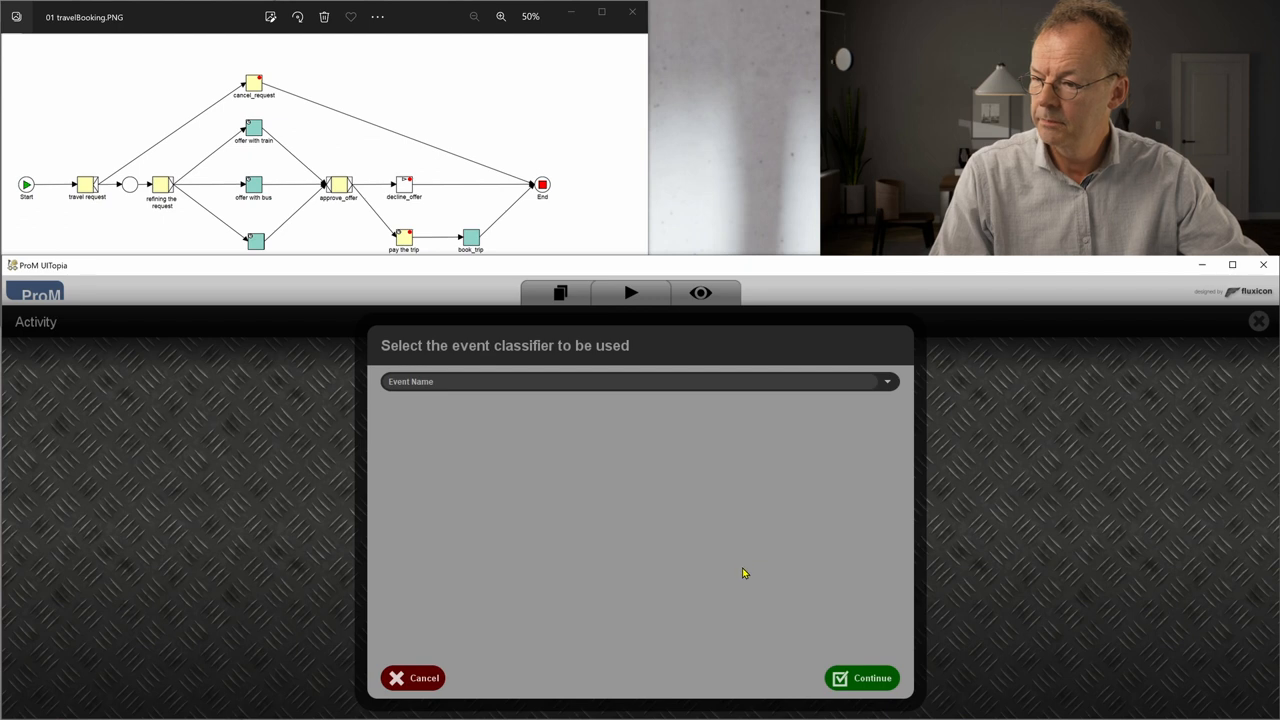
Confirm Event Name as classifier to discover the travel_50_filt causal net
{"action": "left_click", "coordinate": [868, 678]}
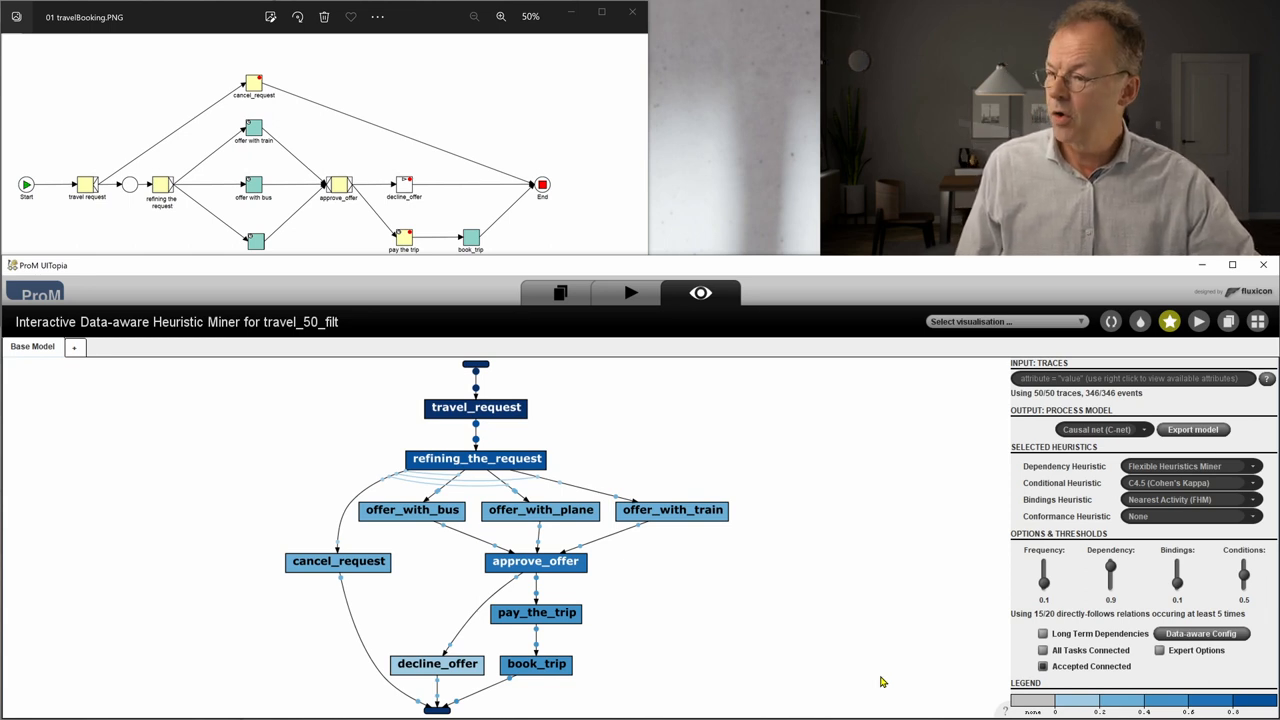
{"action": "mouse_move", "coordinate": [396, 486]}
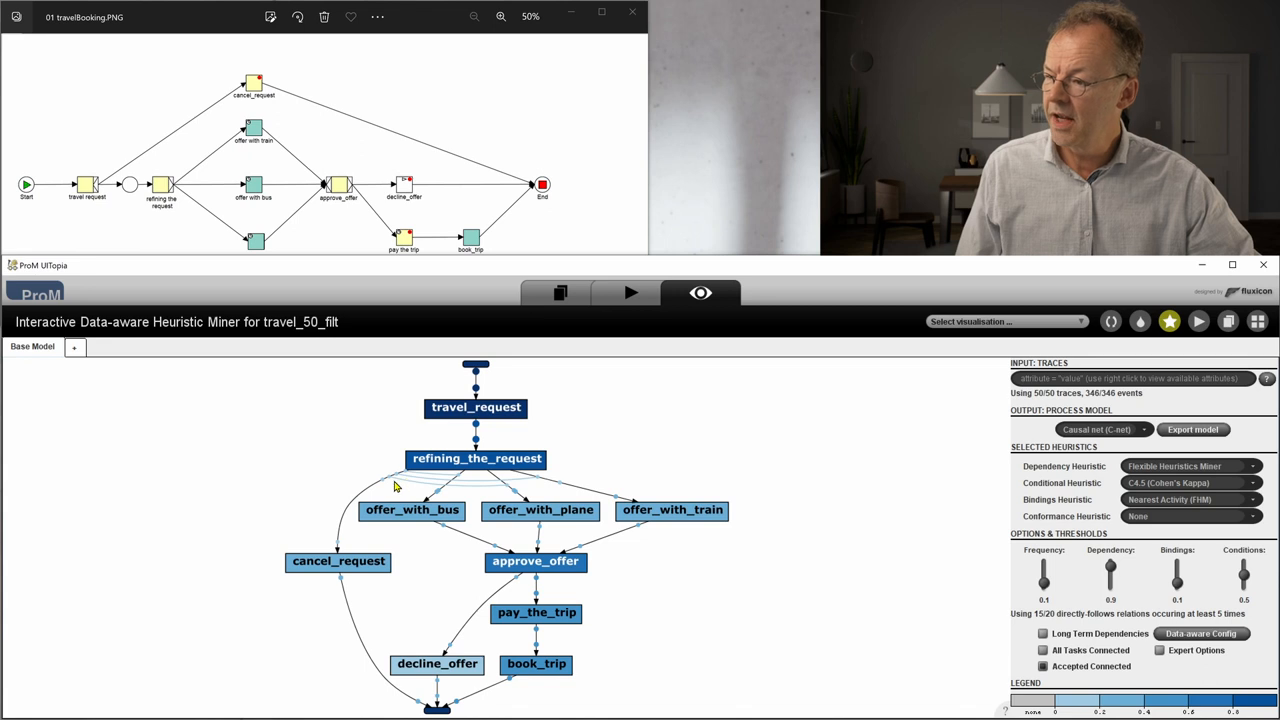
{"action": "mouse_move", "coordinate": [412, 482]}
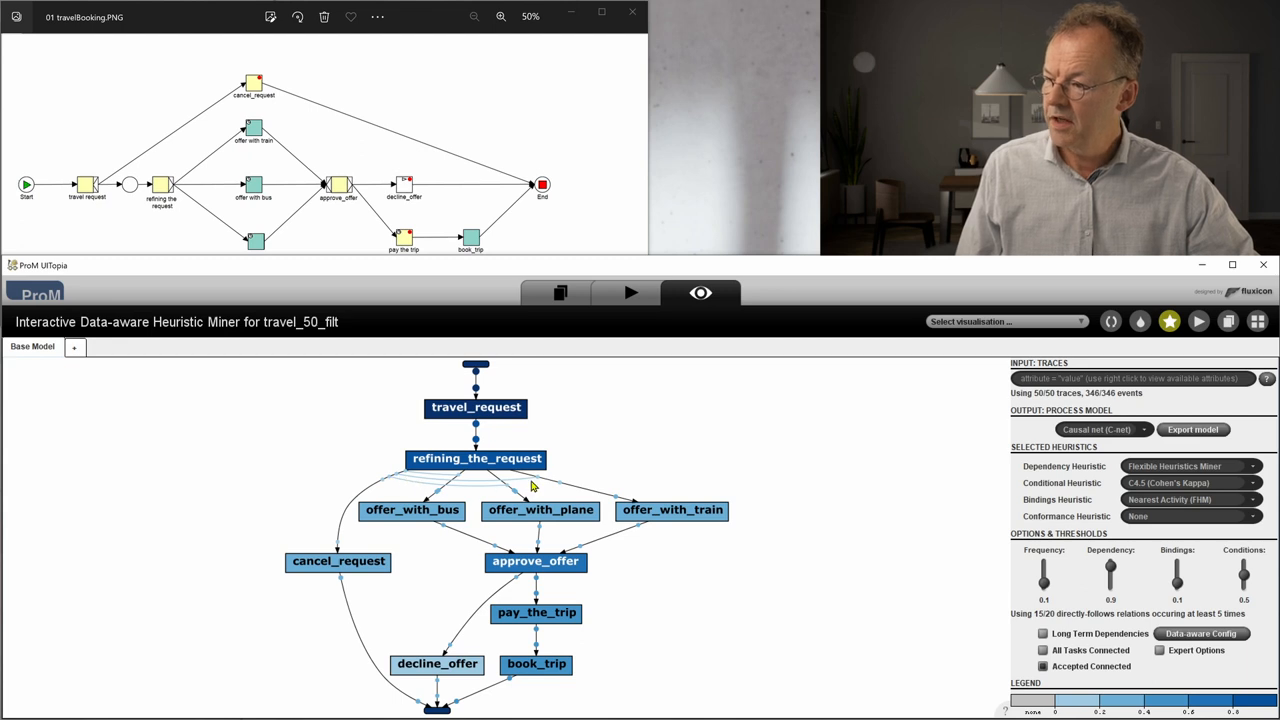
{"action": "mouse_move", "coordinate": [380, 482]}
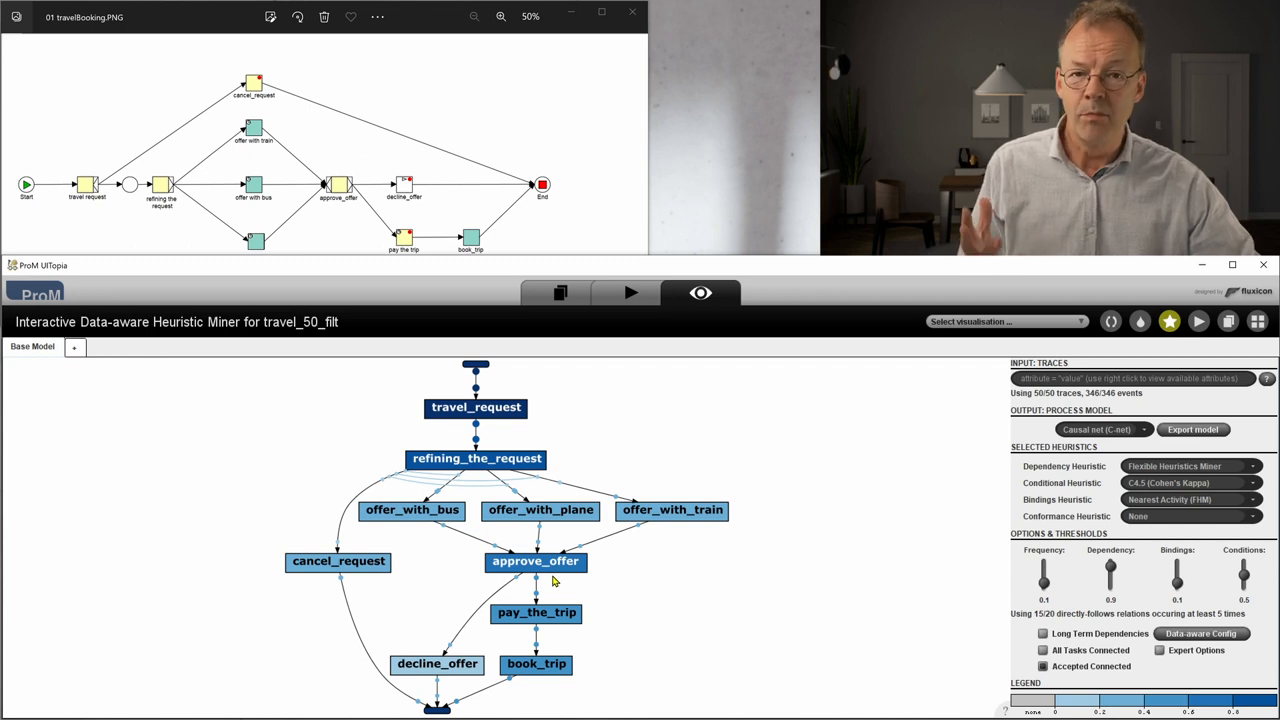
{"action": "mouse_move", "coordinate": [570, 528]}
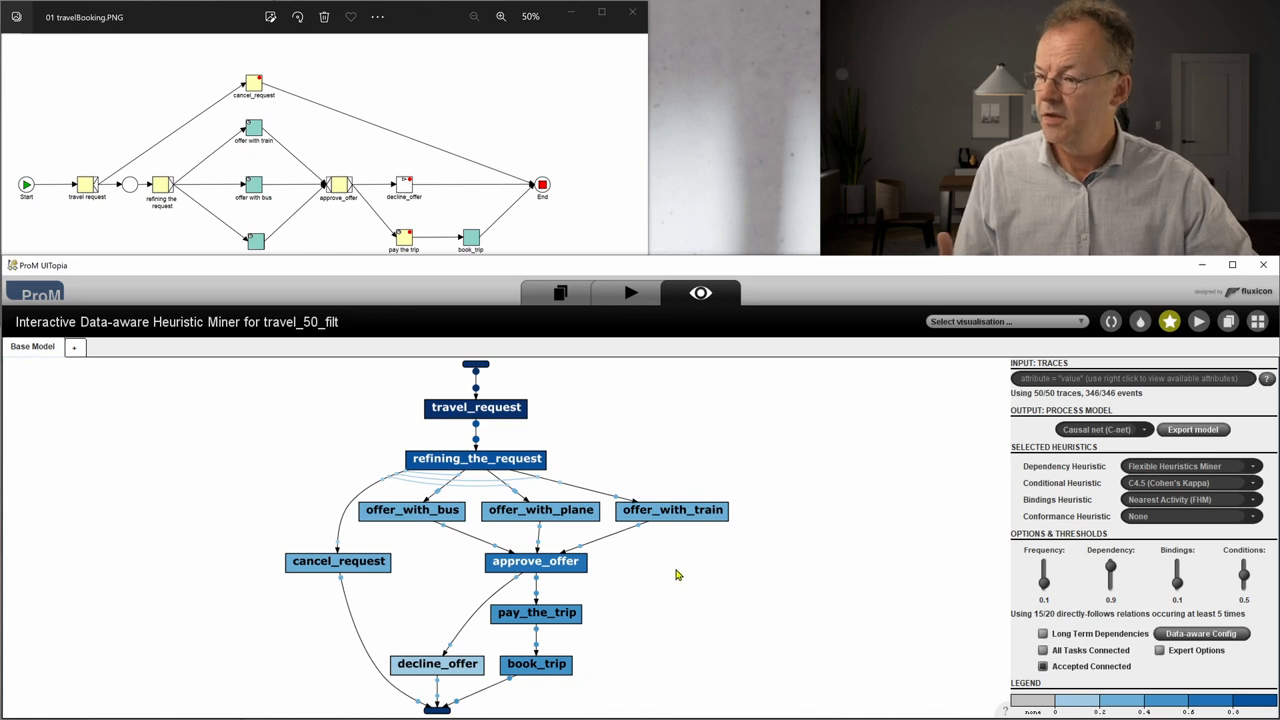
{"action": "mouse_move", "coordinate": [672, 576]}
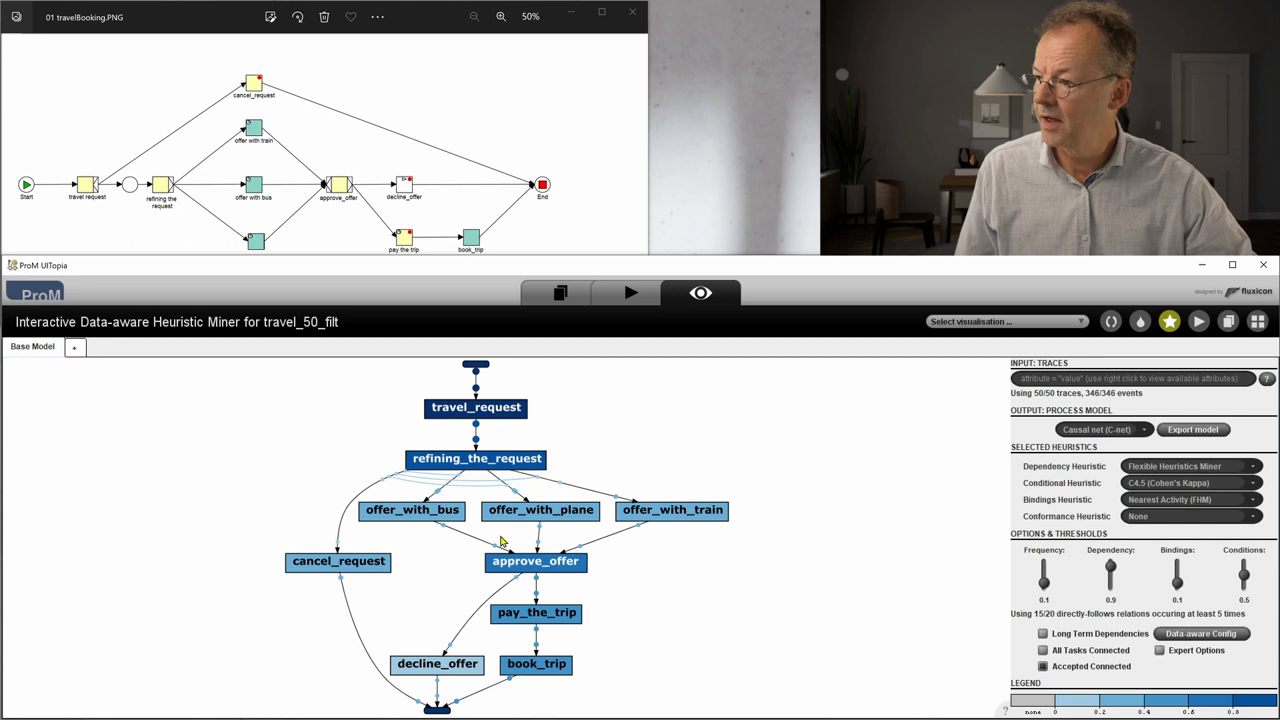
{"action": "mouse_move", "coordinate": [184, 164]}
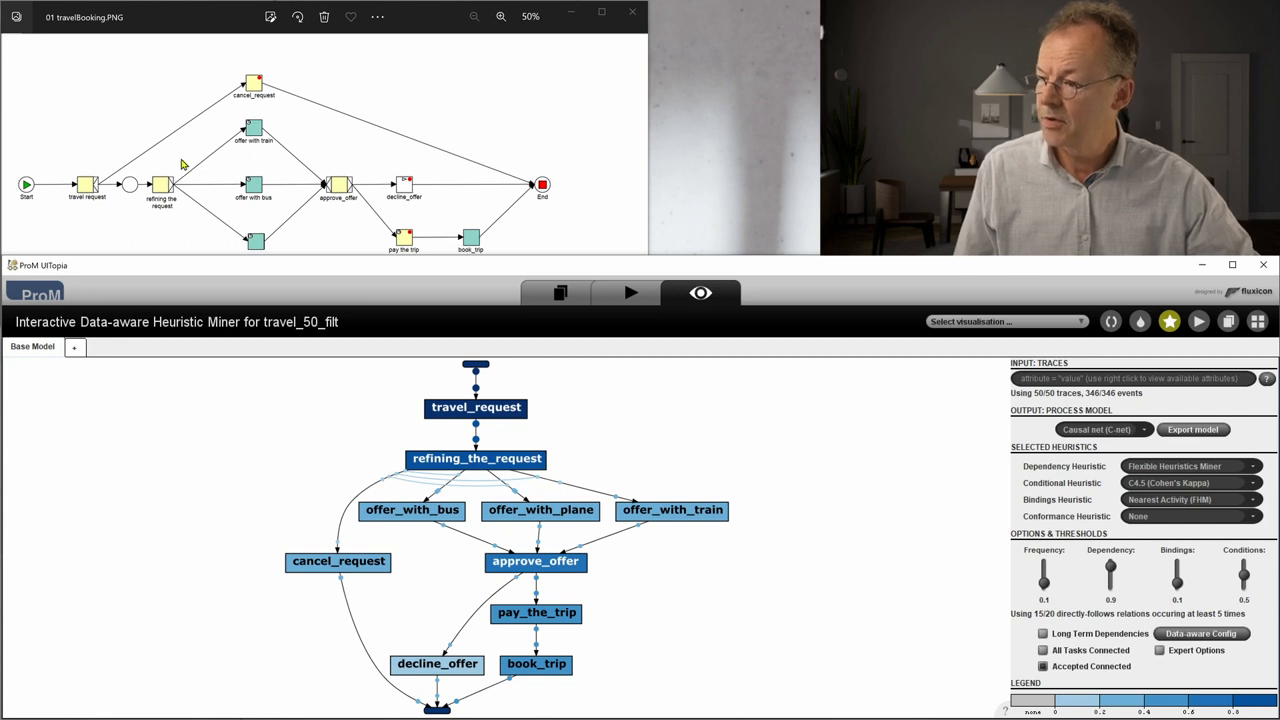
{"action": "mouse_move", "coordinate": [594, 610]}
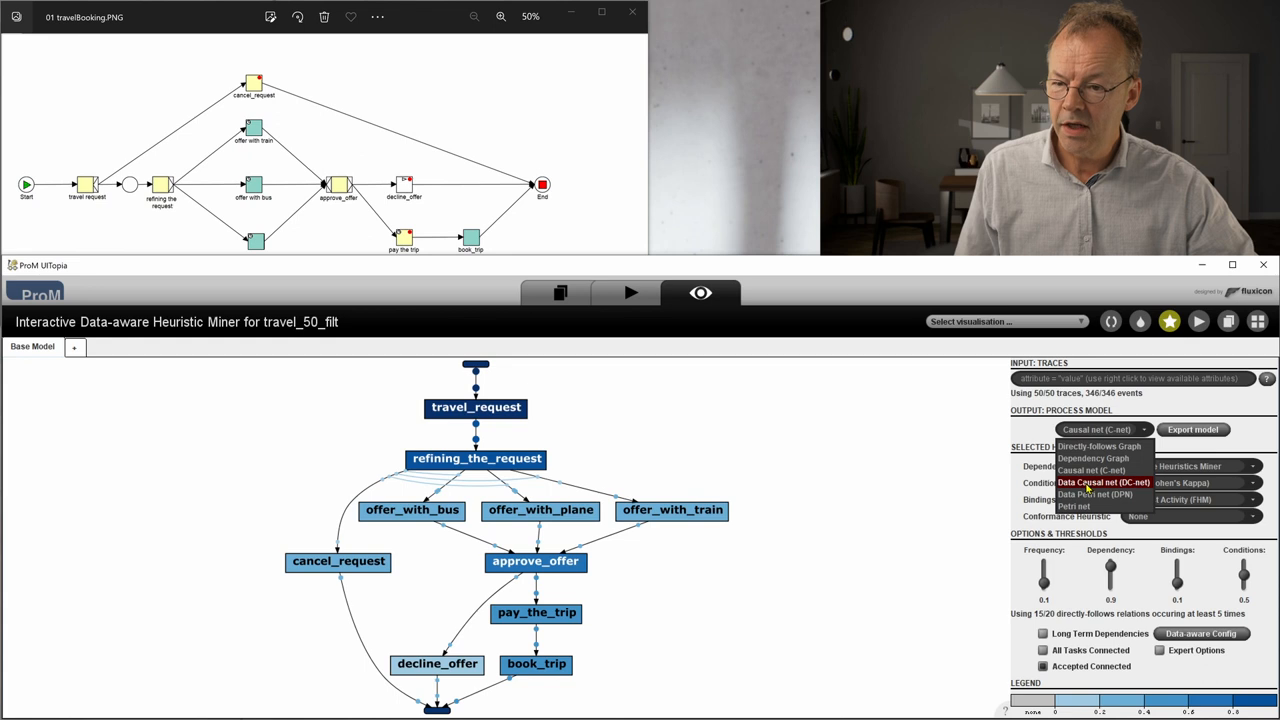
Output a Data Causal net (DC-net) considering the listed case attributes for travel_50_filt
{"action": "left_click", "coordinate": [1112, 482]}
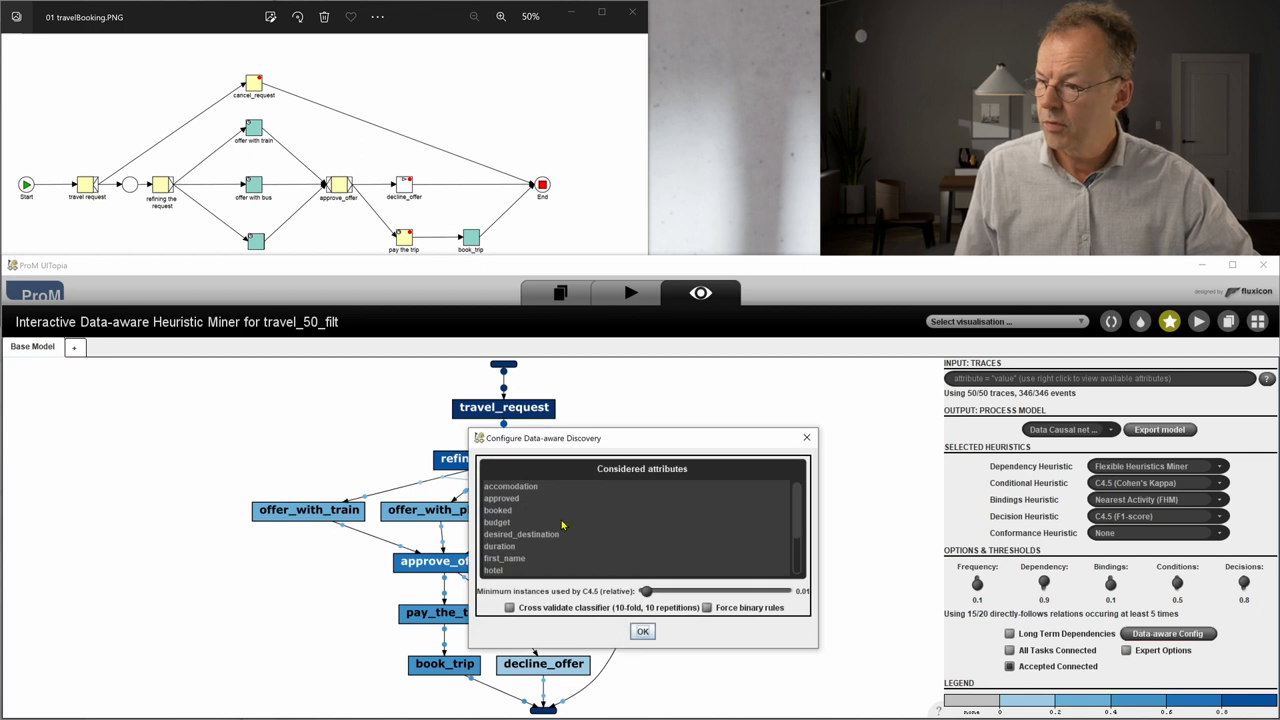
{"action": "mouse_move", "coordinate": [648, 536]}
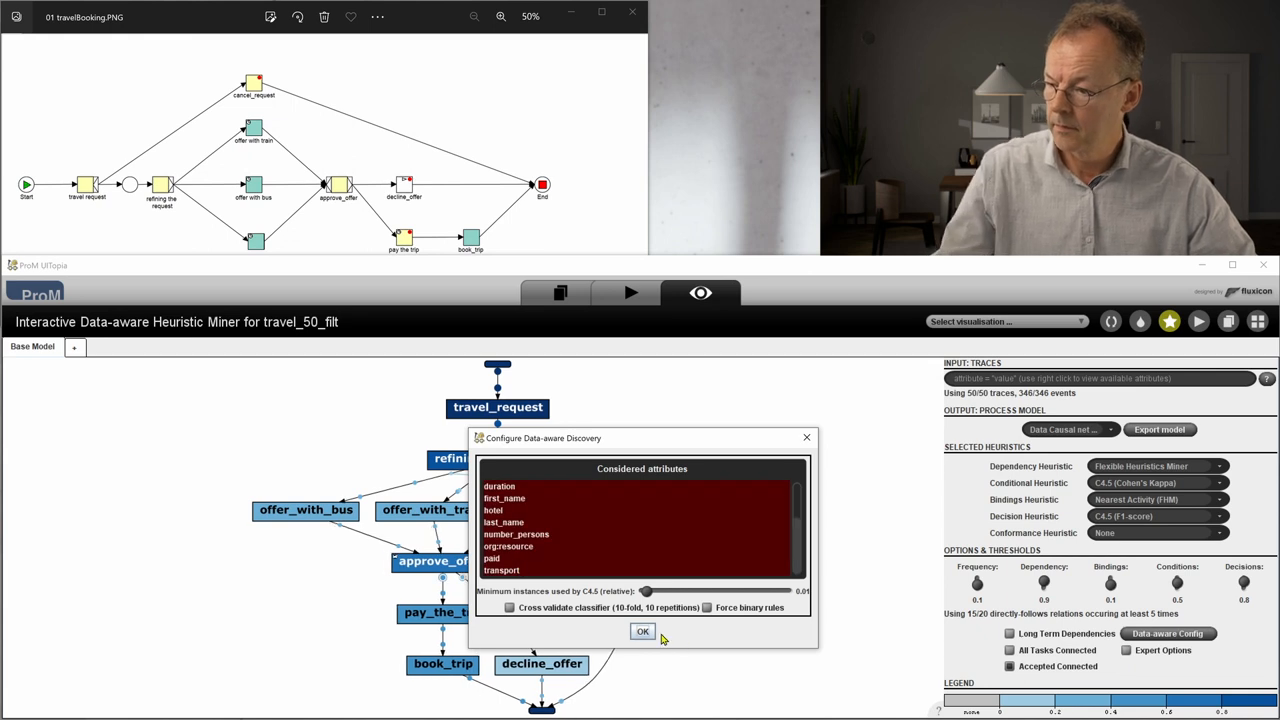
{"action": "left_click", "coordinate": [640, 632]}
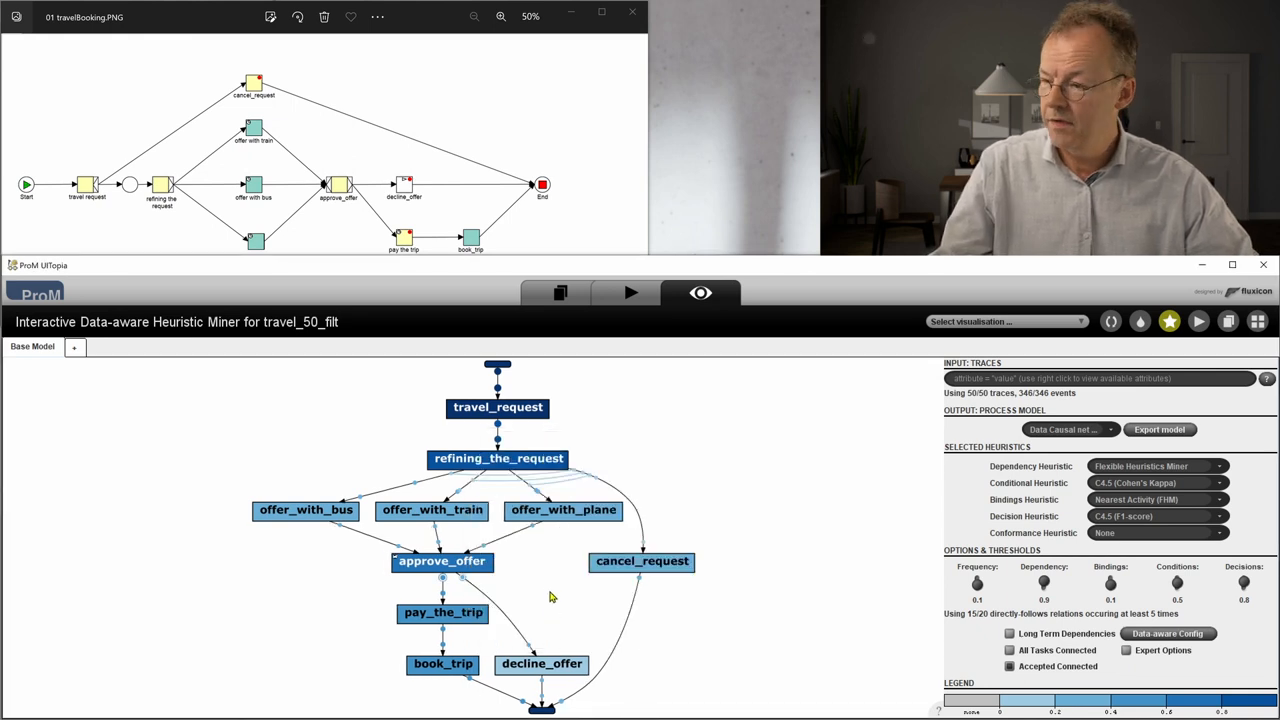
{"action": "mouse_move", "coordinate": [448, 588]}
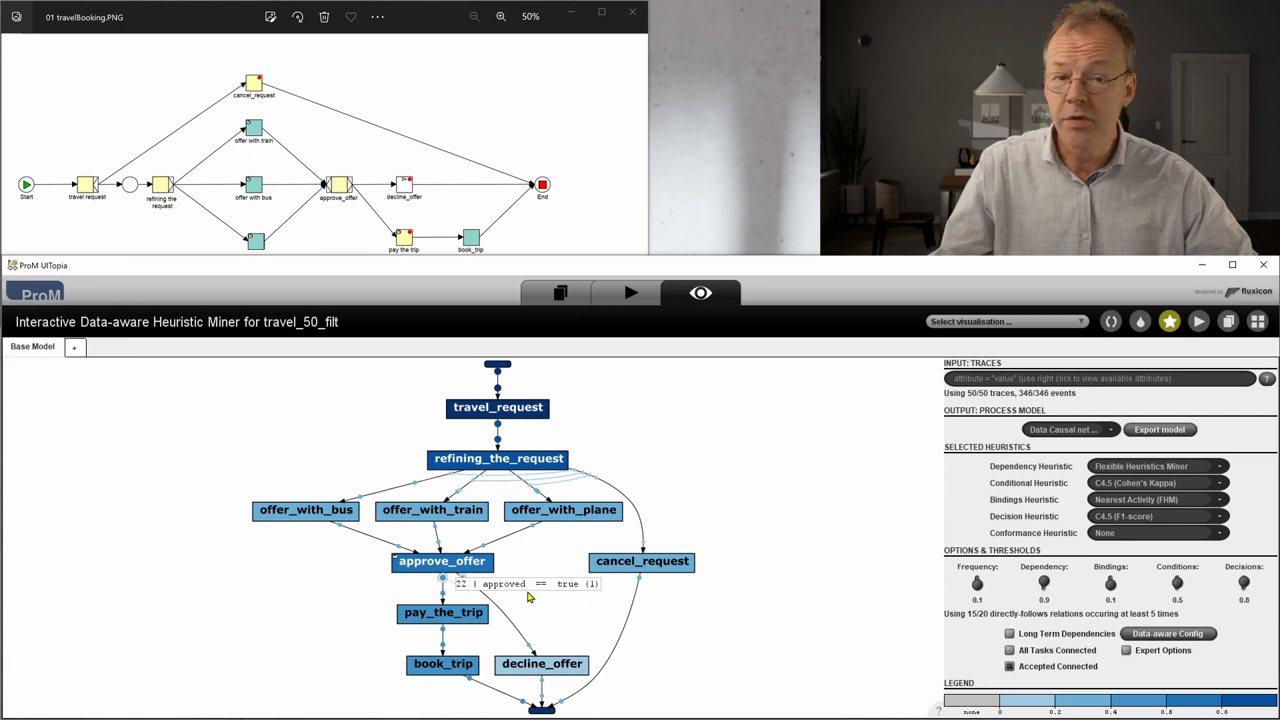
{"action": "mouse_move", "coordinate": [416, 640]}
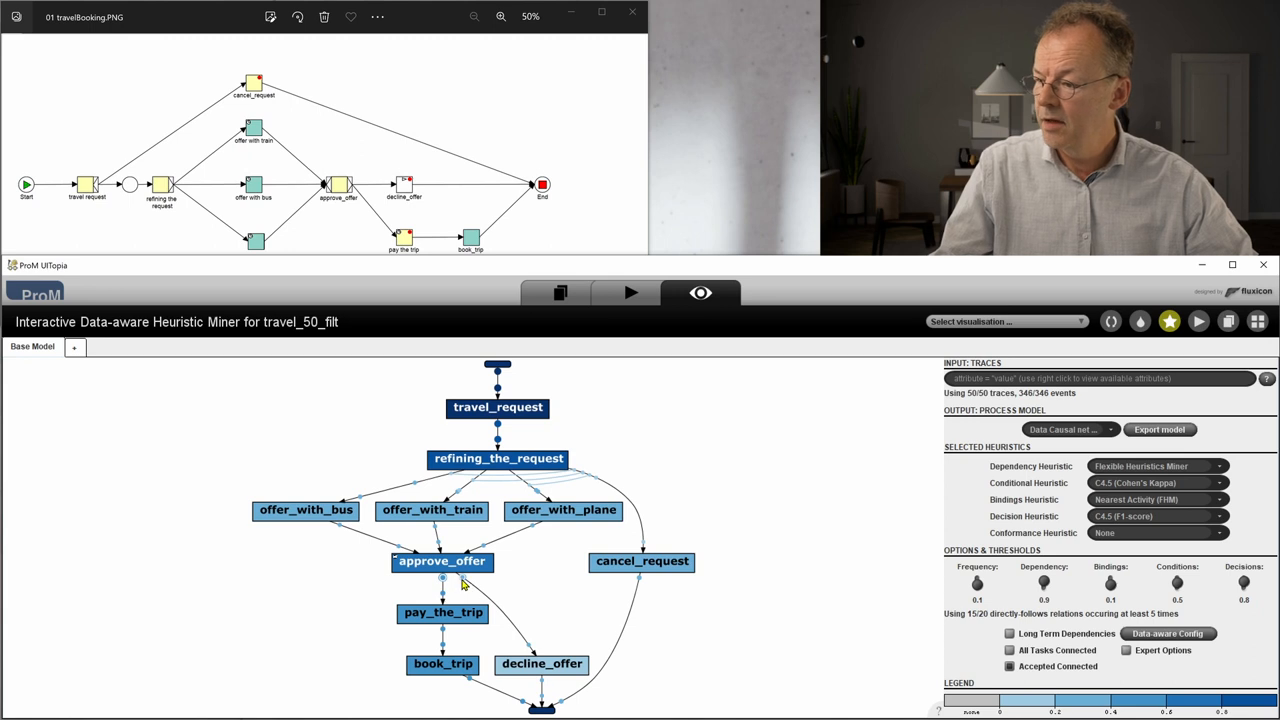
{"action": "mouse_move", "coordinate": [464, 586]}
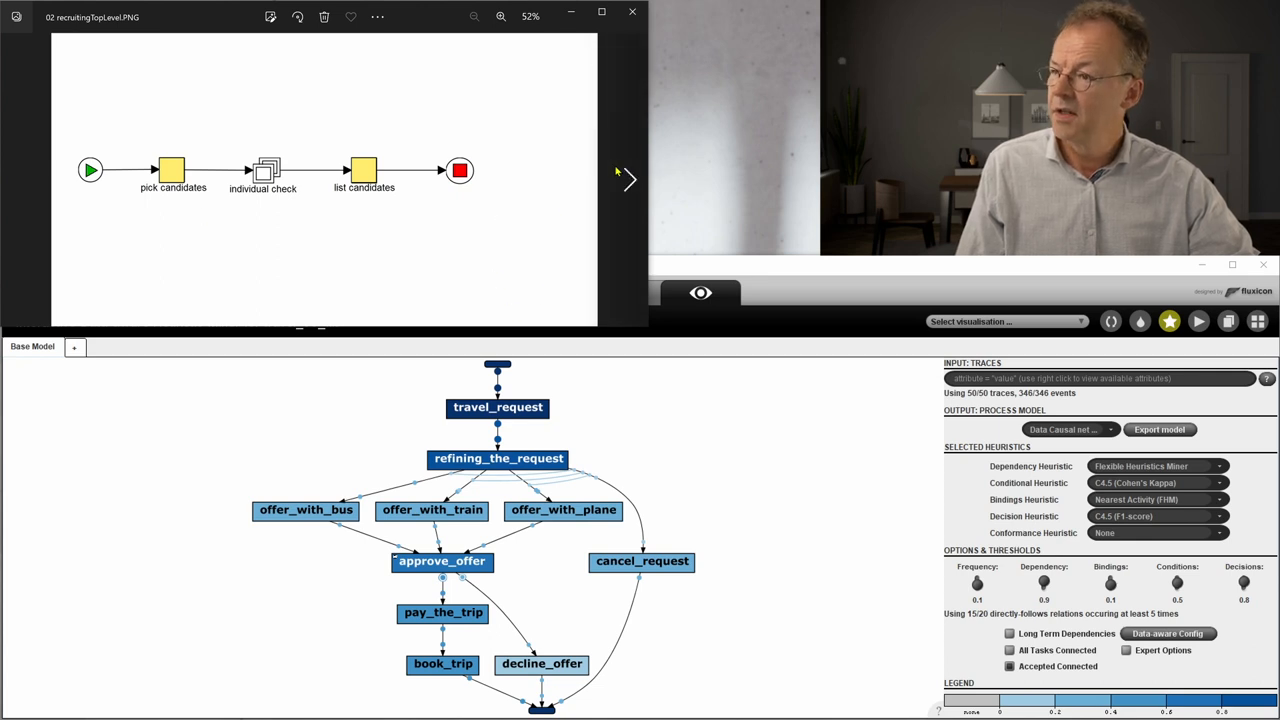
Return to the Workspace and select the recruiting version 0.1 log
{"action": "left_click", "coordinate": [628, 178]}
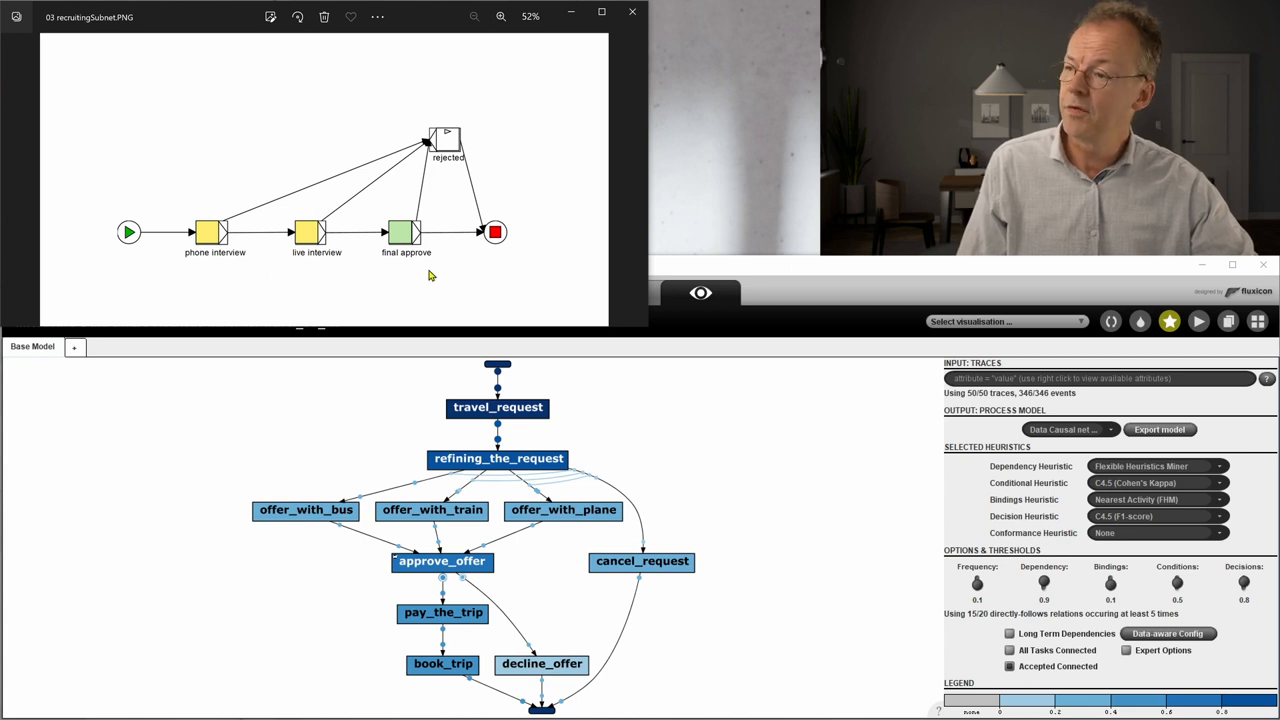
{"action": "left_click", "coordinate": [16, 178]}
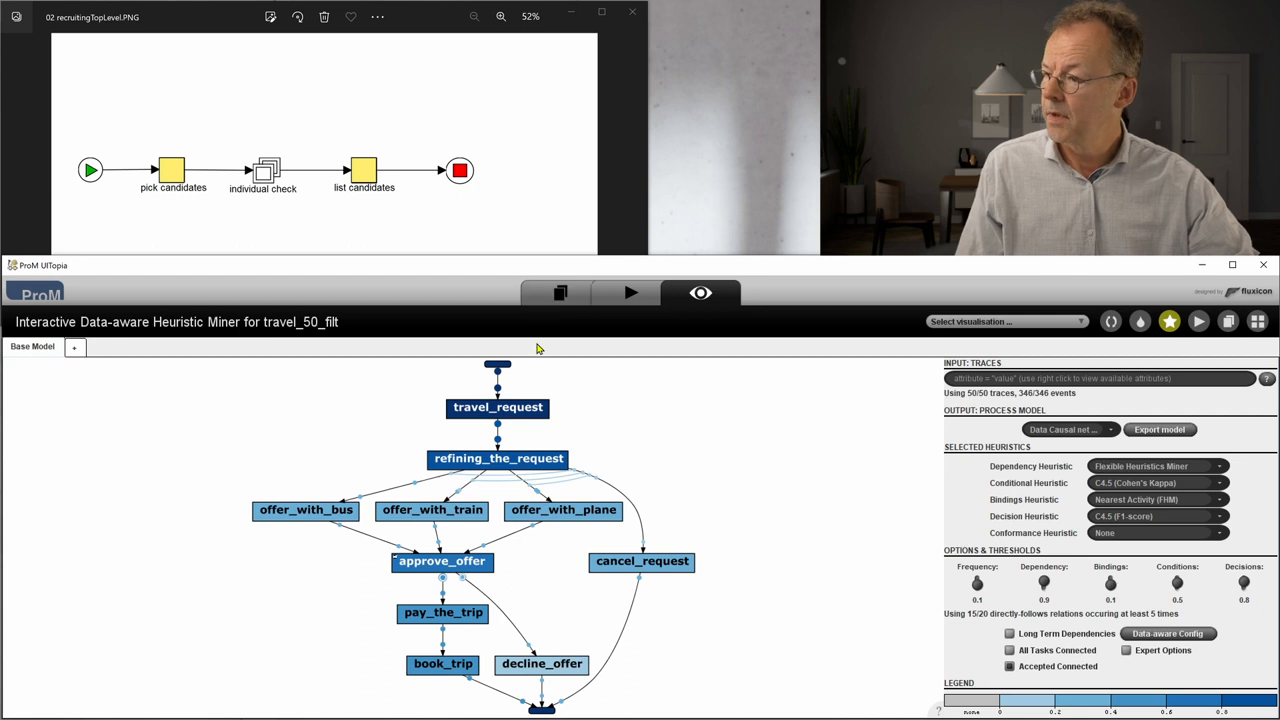
{"action": "left_click", "coordinate": [560, 292]}
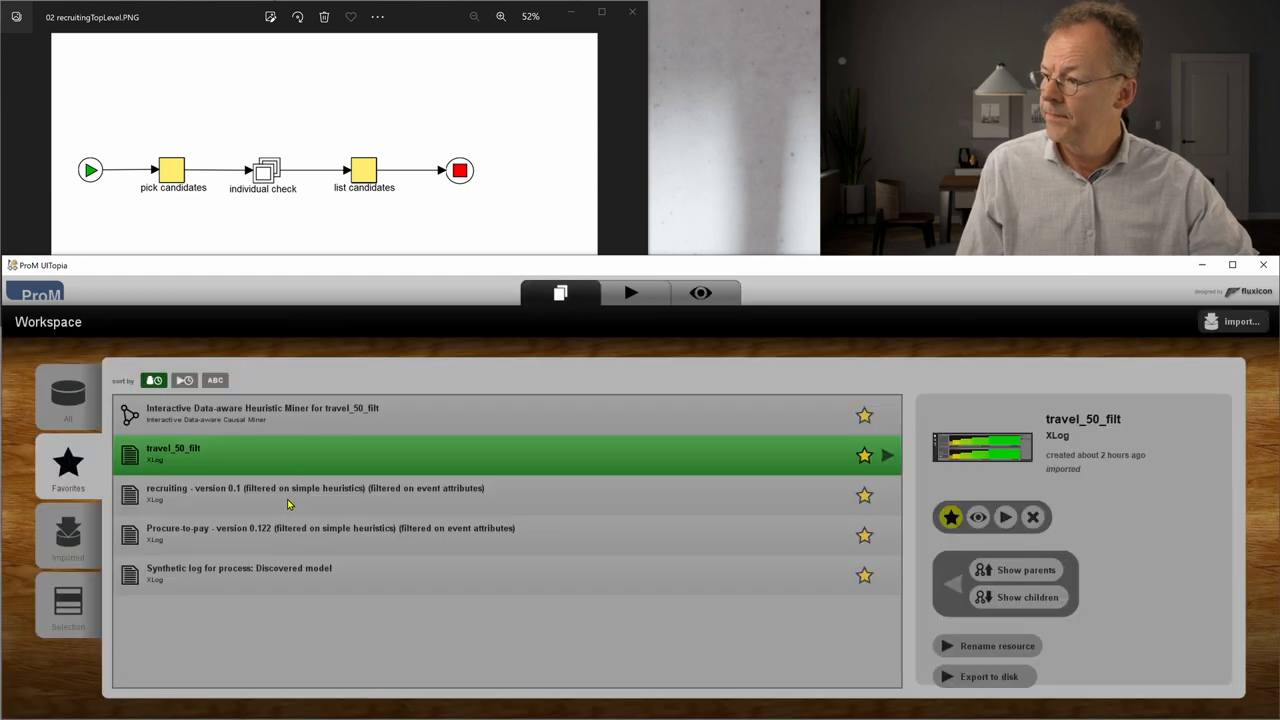
{"action": "left_click", "coordinate": [290, 492]}
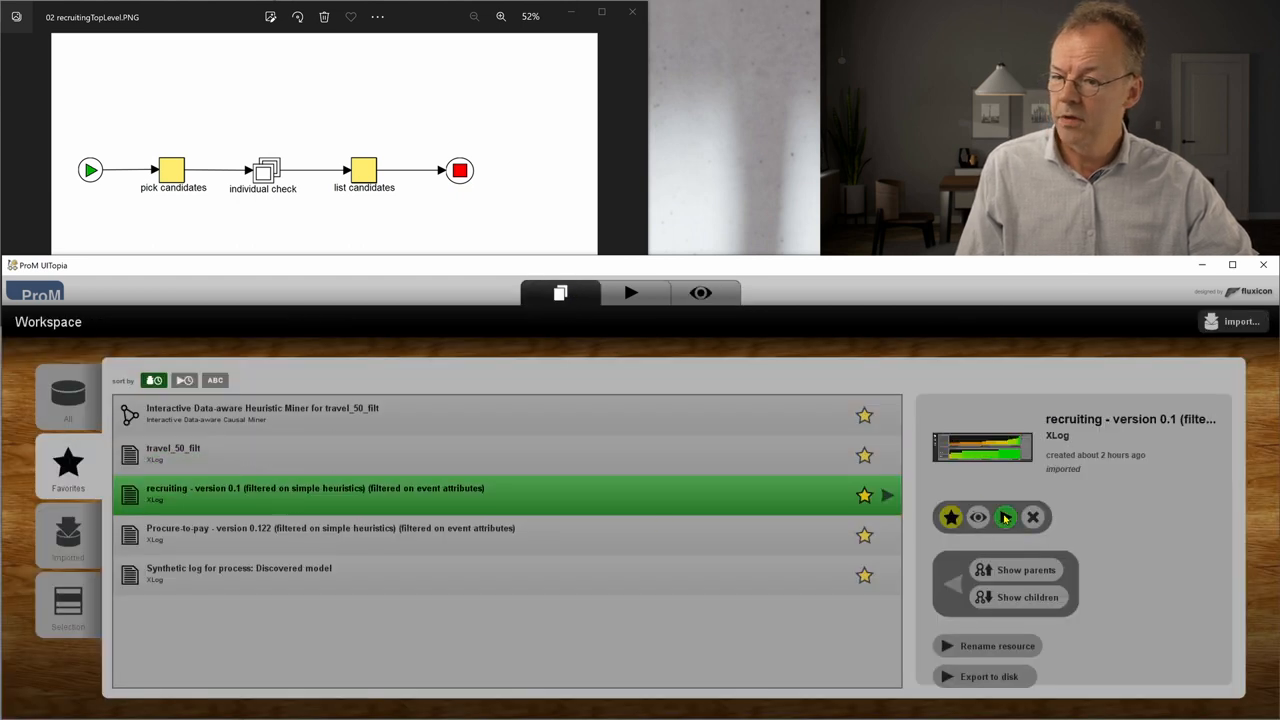
Mine the recruiting log with IDHM using Event Name as classifier
{"action": "left_click", "coordinate": [630, 292]}
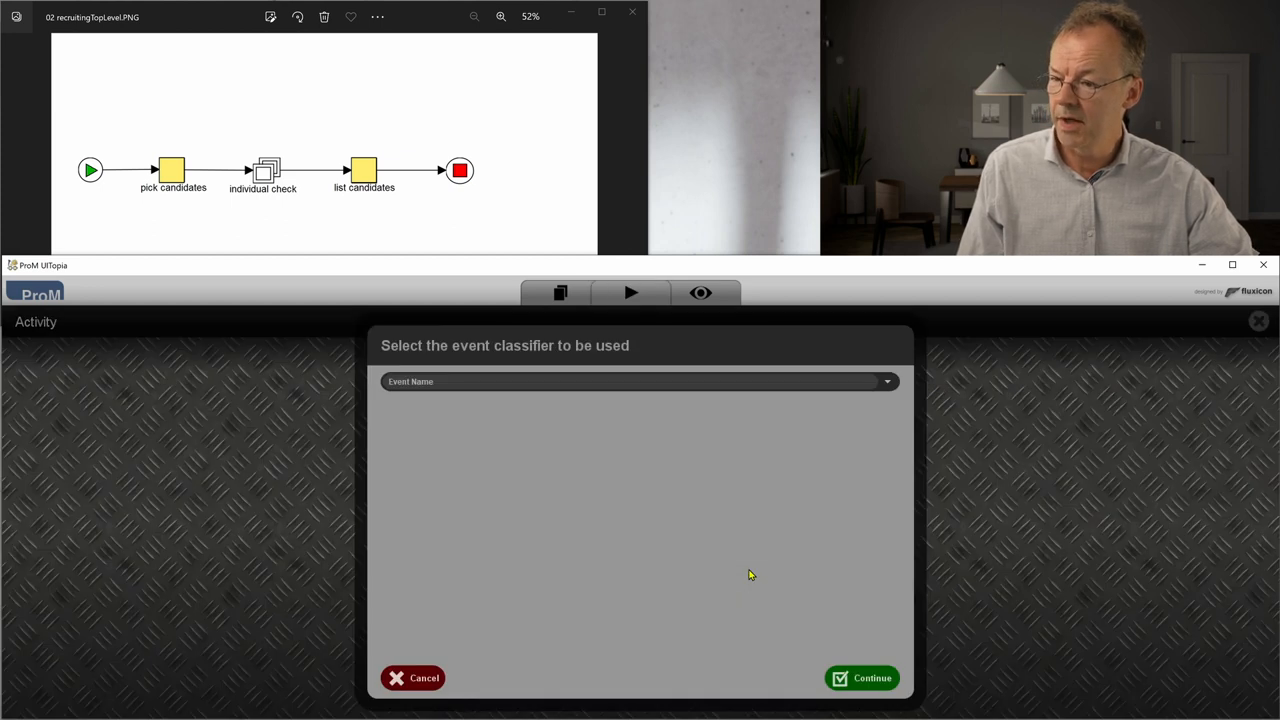
{"action": "left_click", "coordinate": [868, 676]}
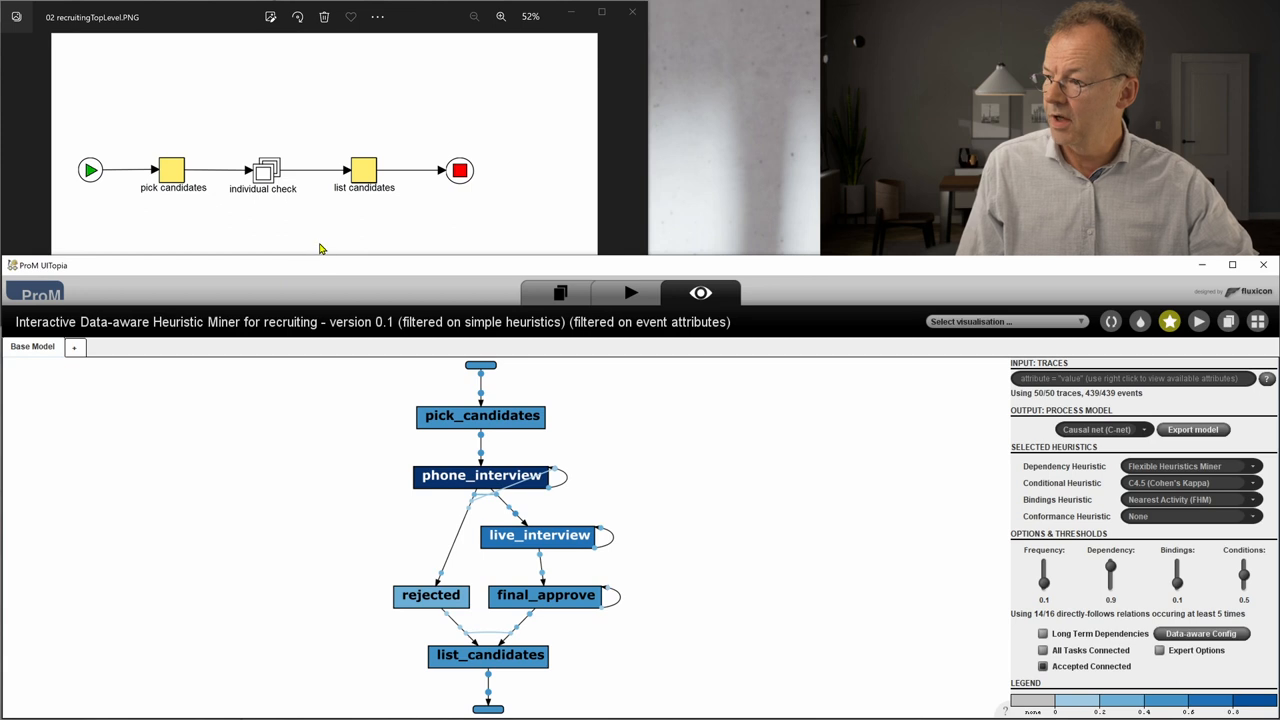
{"action": "mouse_move", "coordinate": [244, 244]}
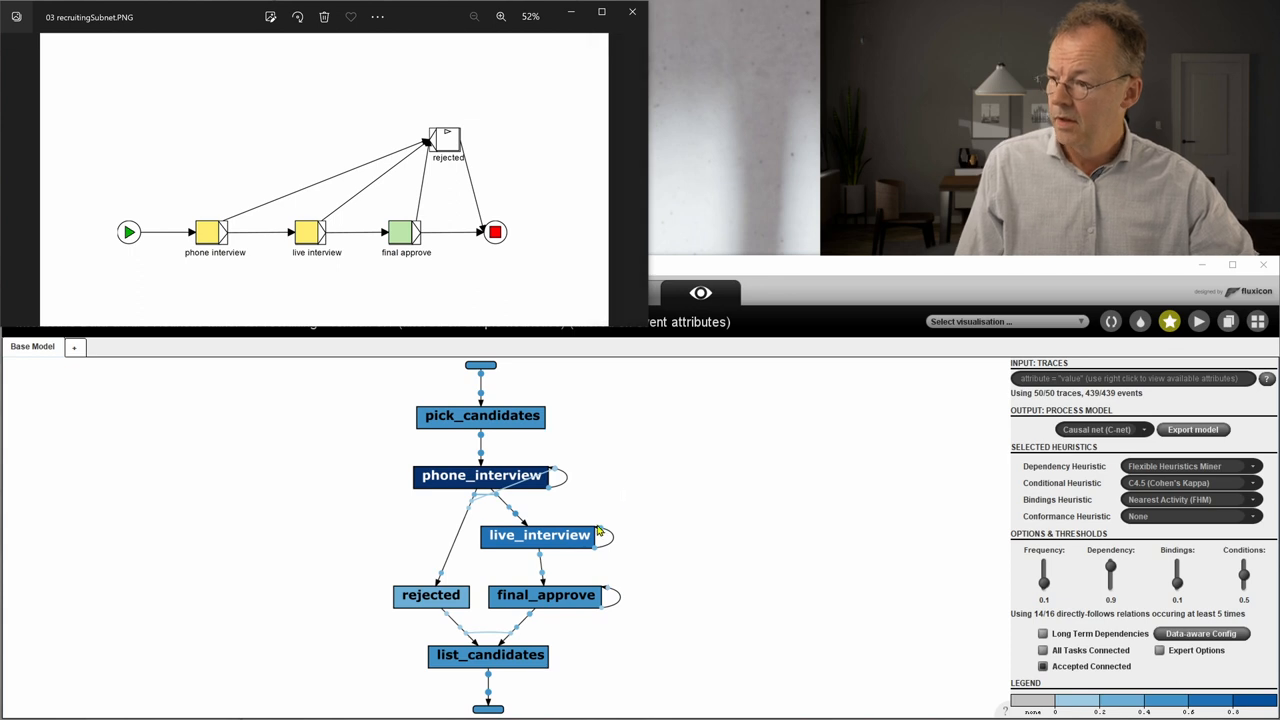
{"action": "mouse_move", "coordinate": [564, 596]}
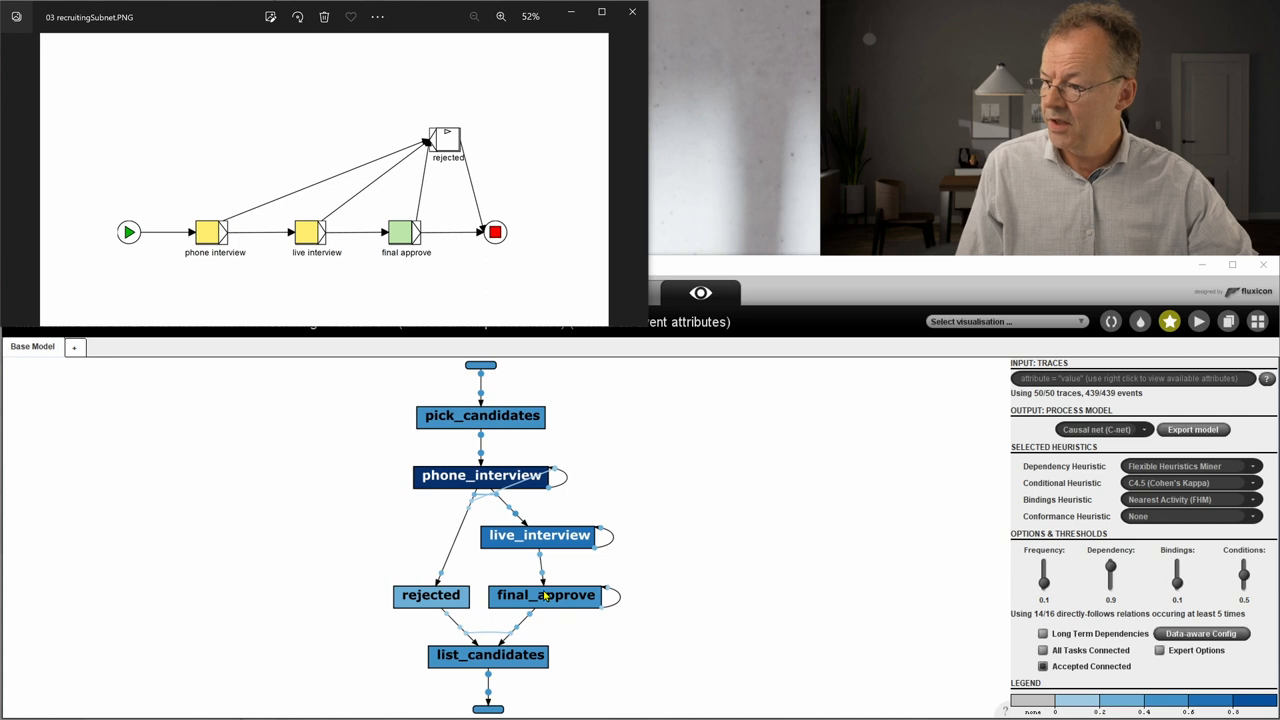
{"action": "mouse_move", "coordinate": [512, 500]}
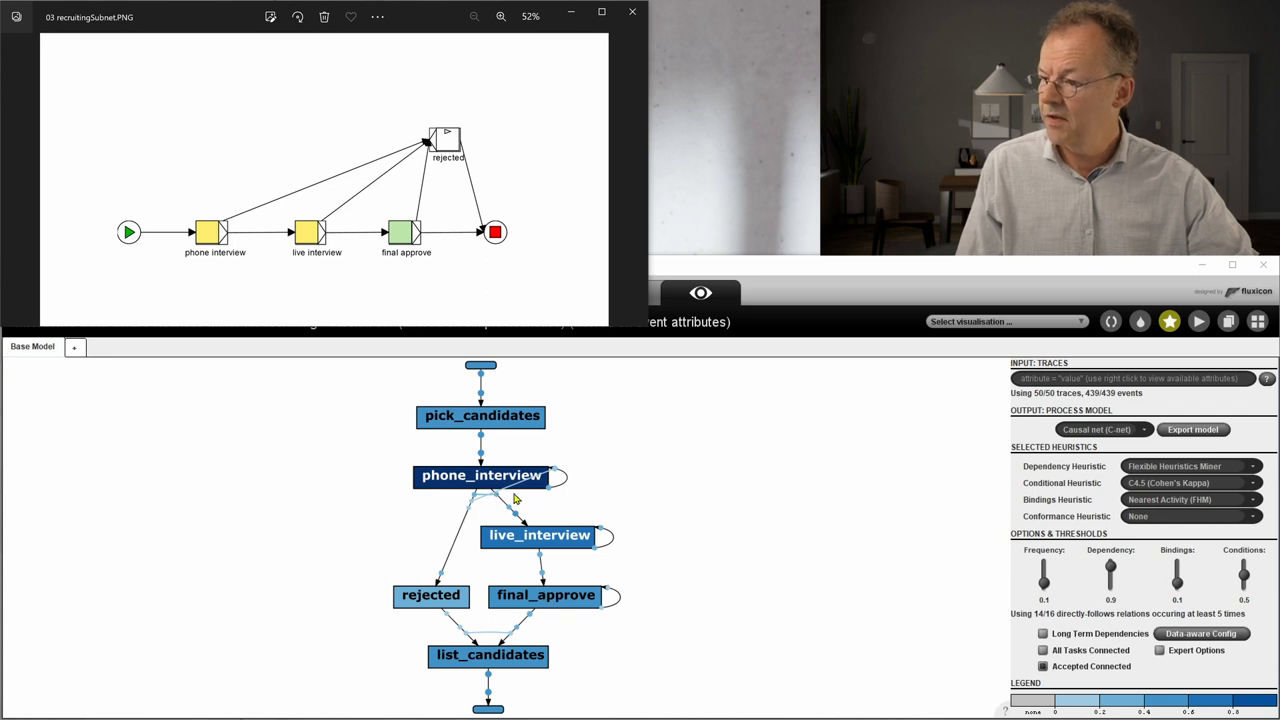
{"action": "mouse_move", "coordinate": [536, 486]}
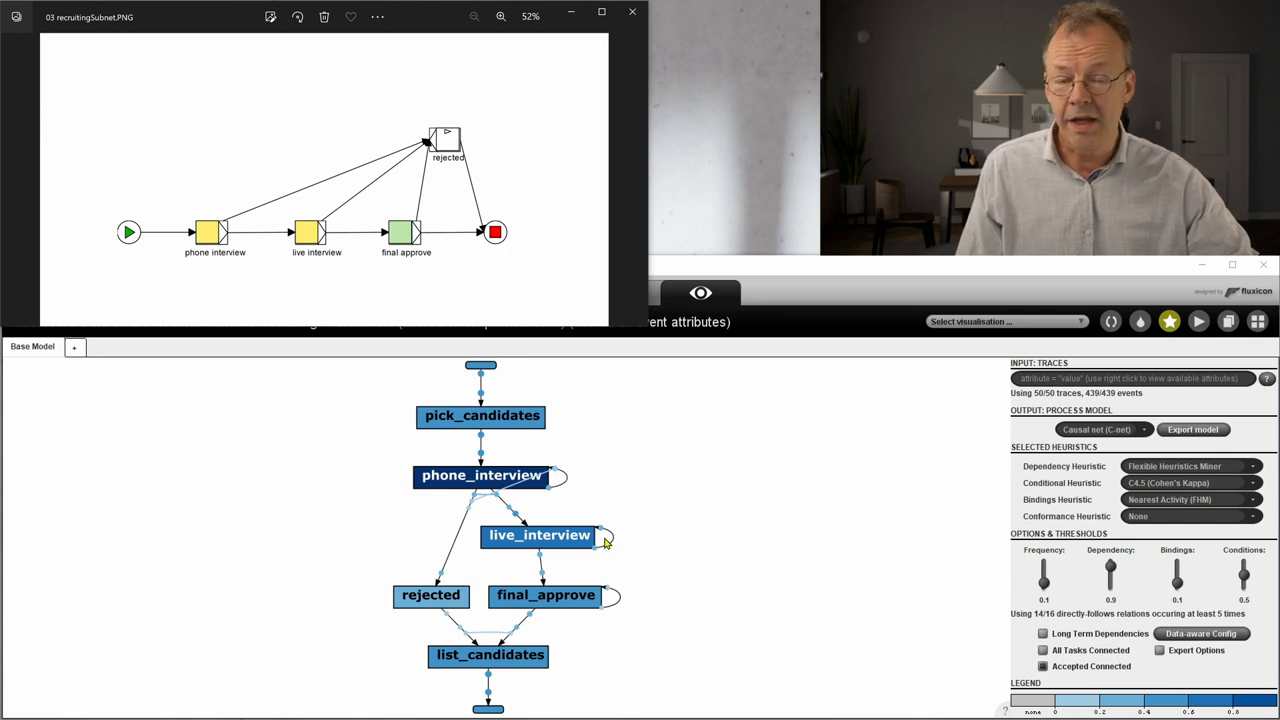
{"action": "mouse_move", "coordinate": [594, 624]}
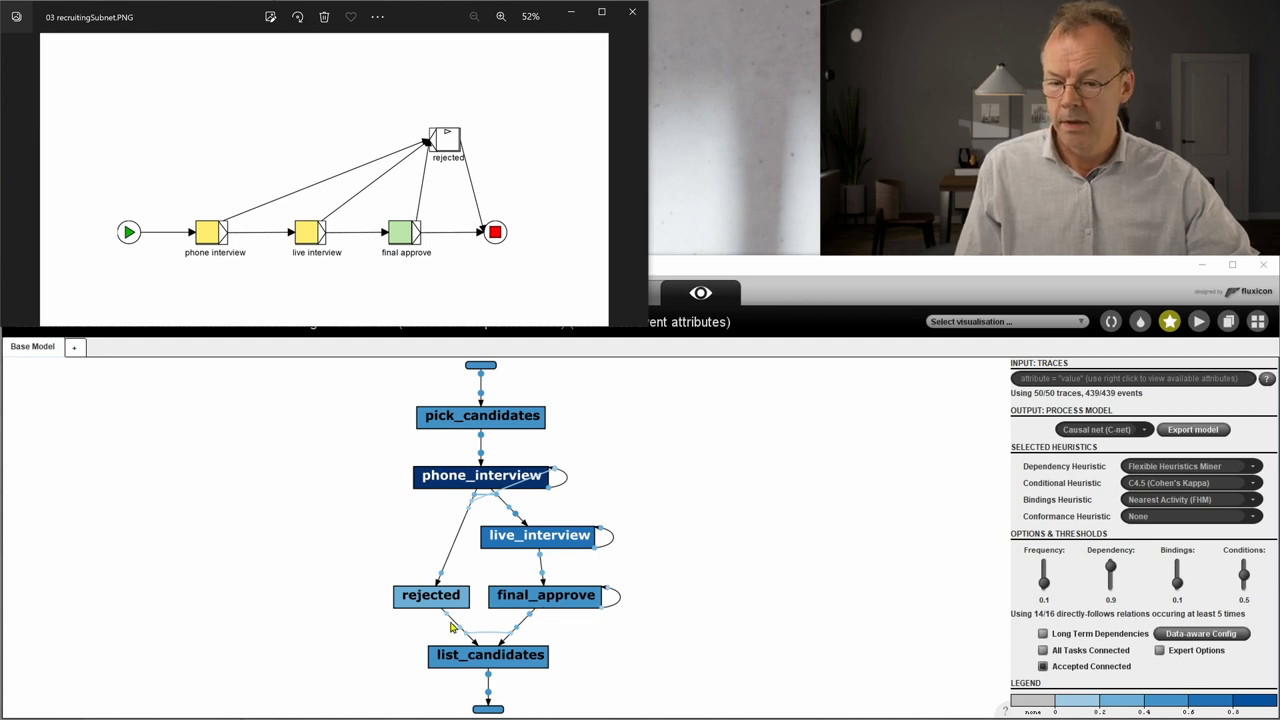
{"action": "mouse_move", "coordinate": [464, 500]}
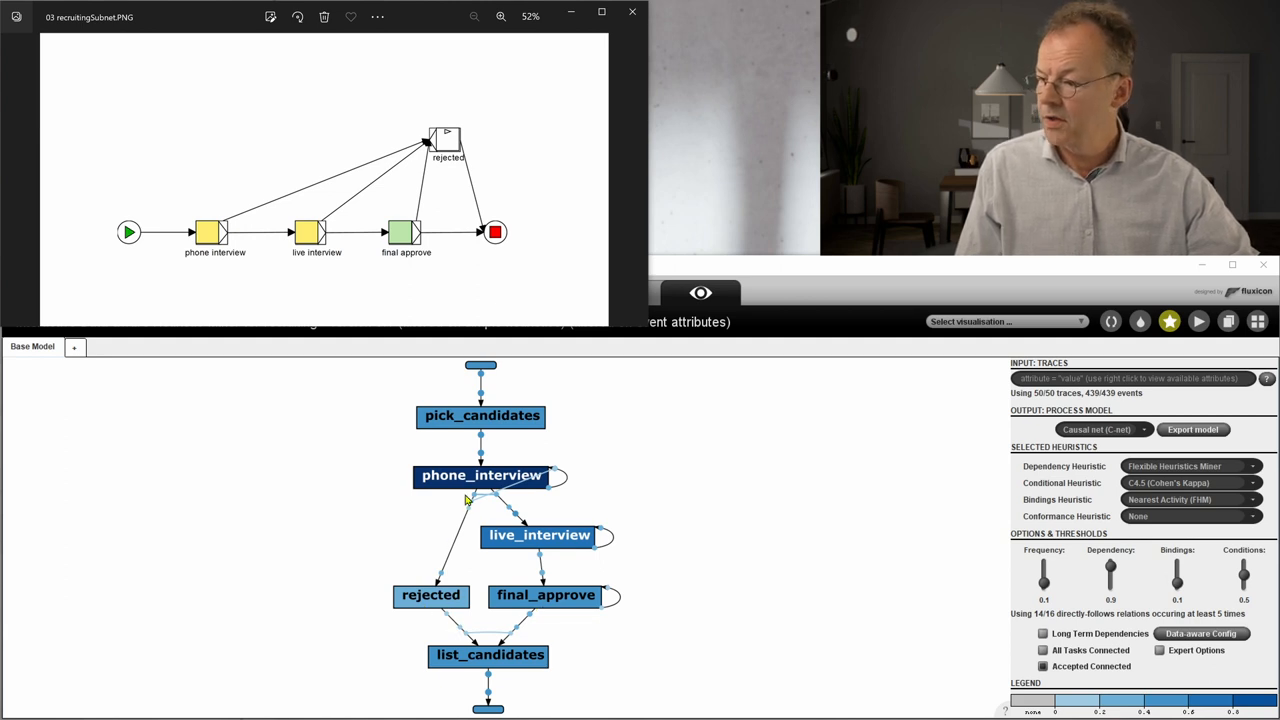
{"action": "mouse_move", "coordinate": [424, 600]}
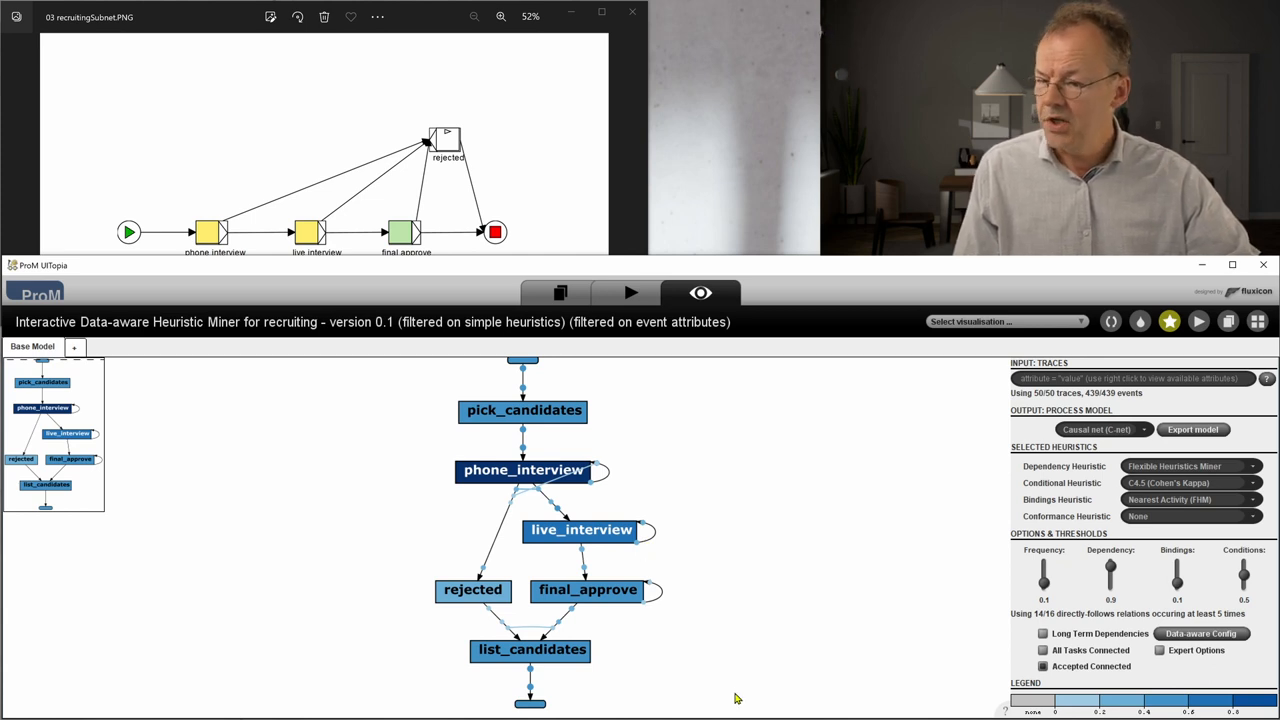
{"action": "mouse_move", "coordinate": [778, 652]}
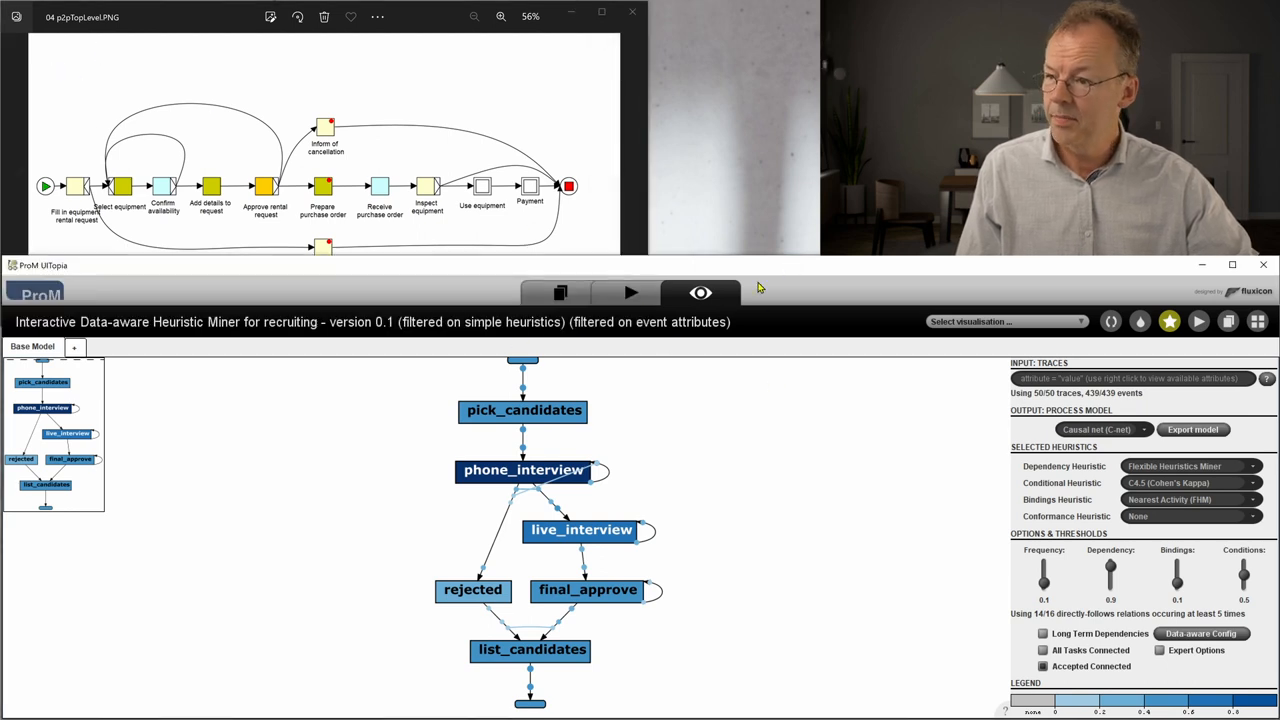
Mine the Procure-to-pay log with IDHM, keeping the Event Name classifier
{"action": "left_click", "coordinate": [560, 292]}
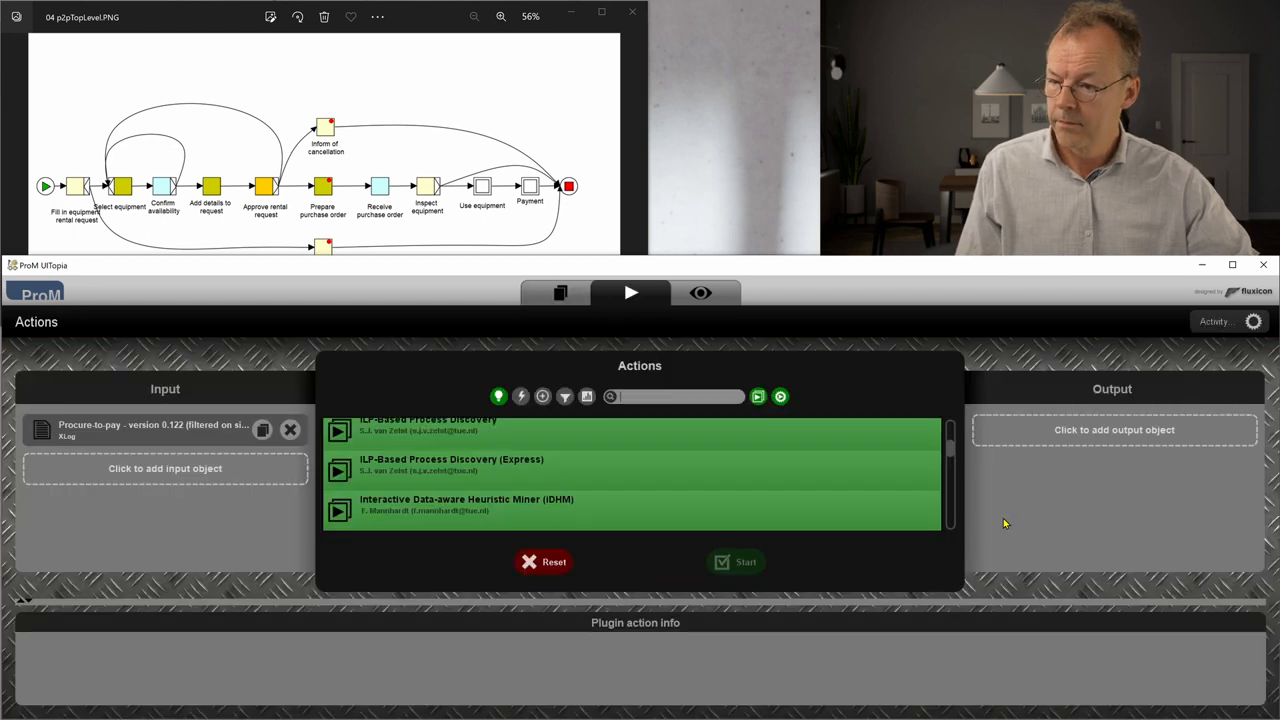
{"action": "left_click", "coordinate": [736, 562]}
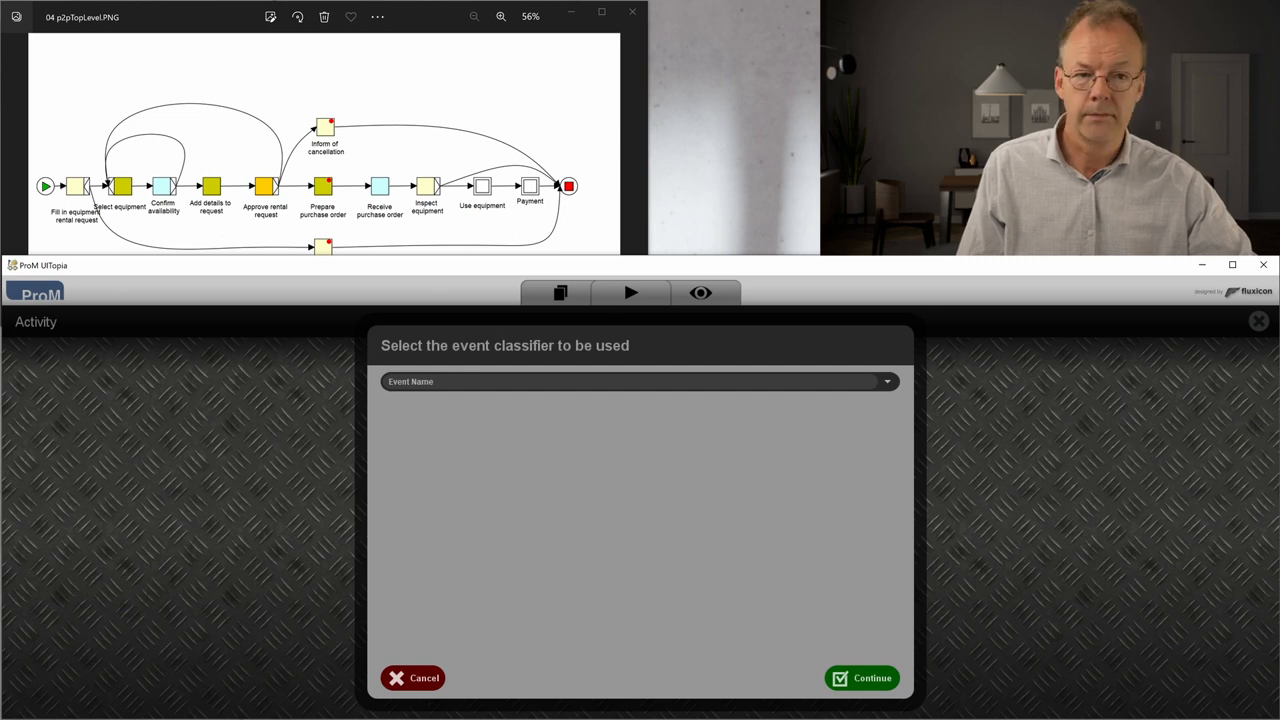
{"action": "mouse_move", "coordinate": [764, 664]}
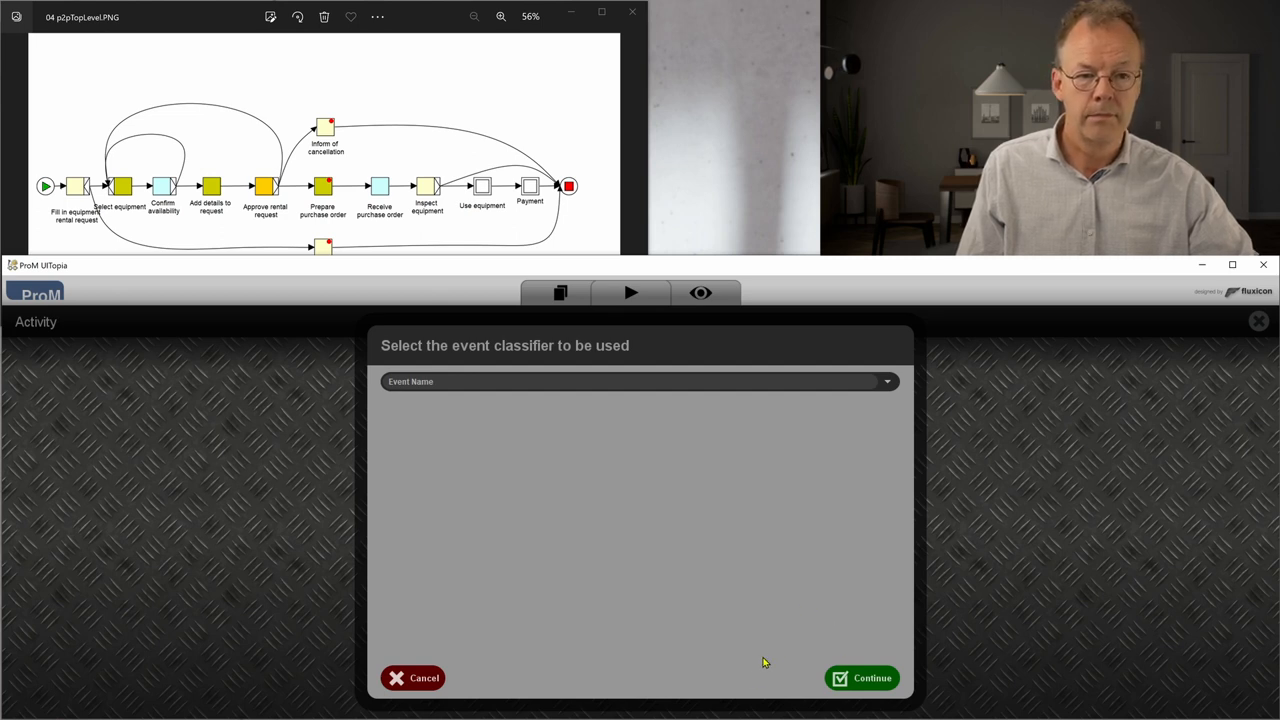
{"action": "left_click", "coordinate": [864, 678]}
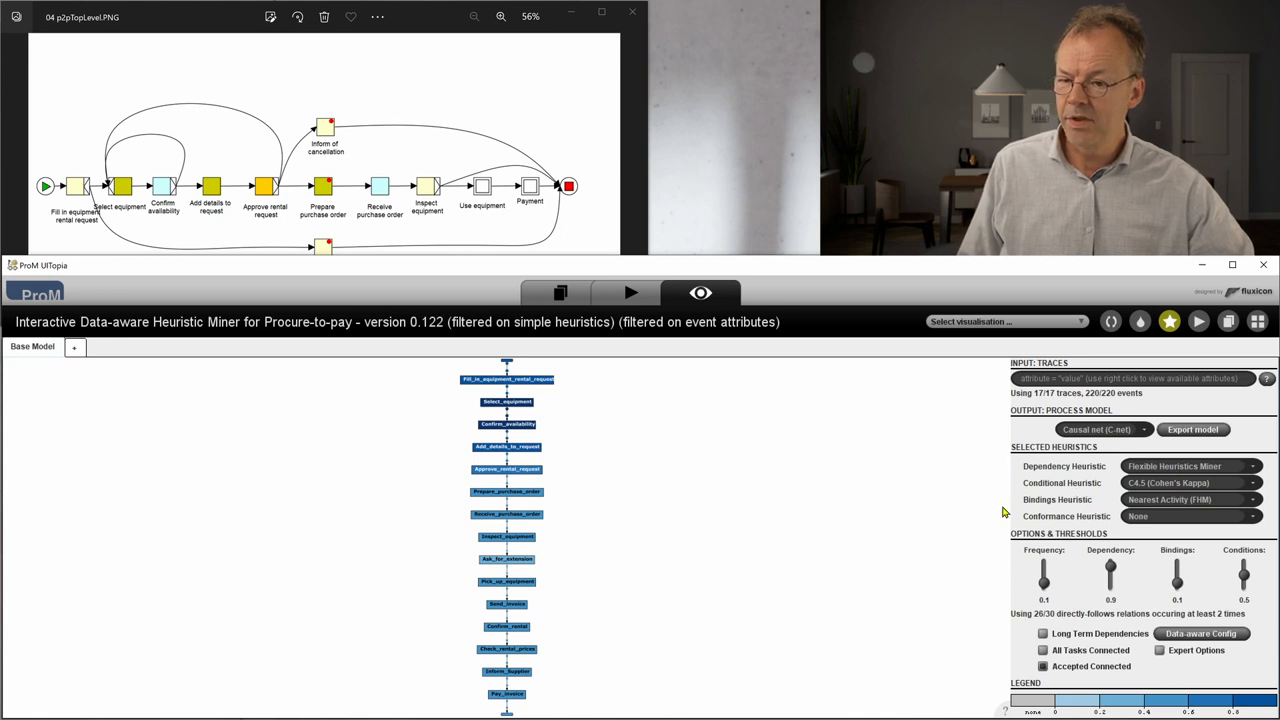
{"action": "mouse_move", "coordinate": [556, 388]}
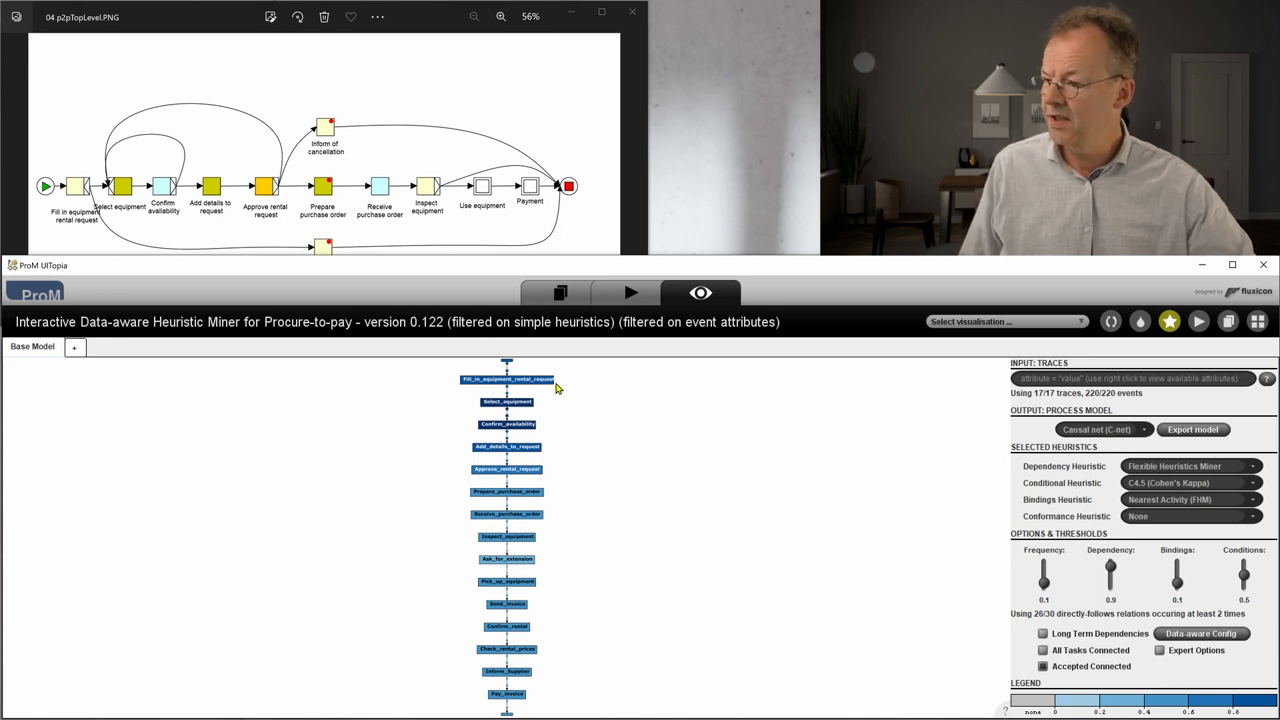
{"action": "mouse_move", "coordinate": [570, 700]}
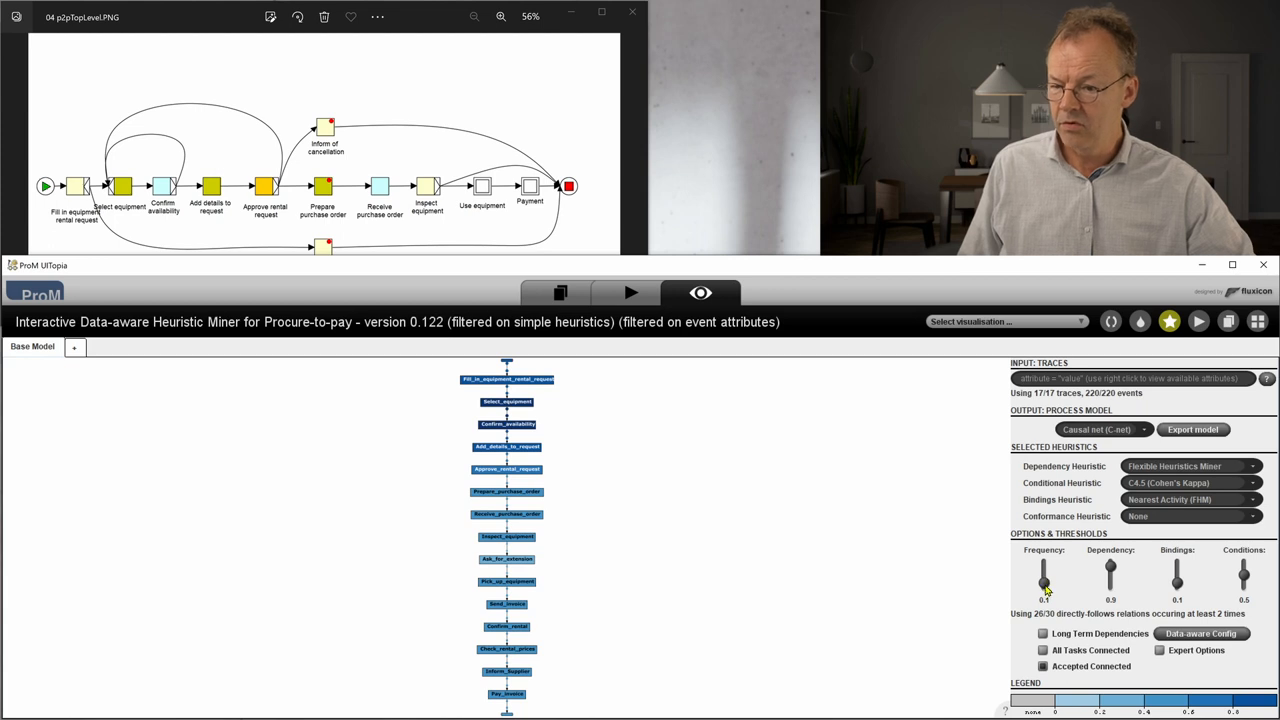
Set the Frequency threshold to 0 and the Dependency threshold to about 0.458
{"action": "left_click_drag", "start_coordinate": [1044, 580], "coordinate": [1048, 580]}
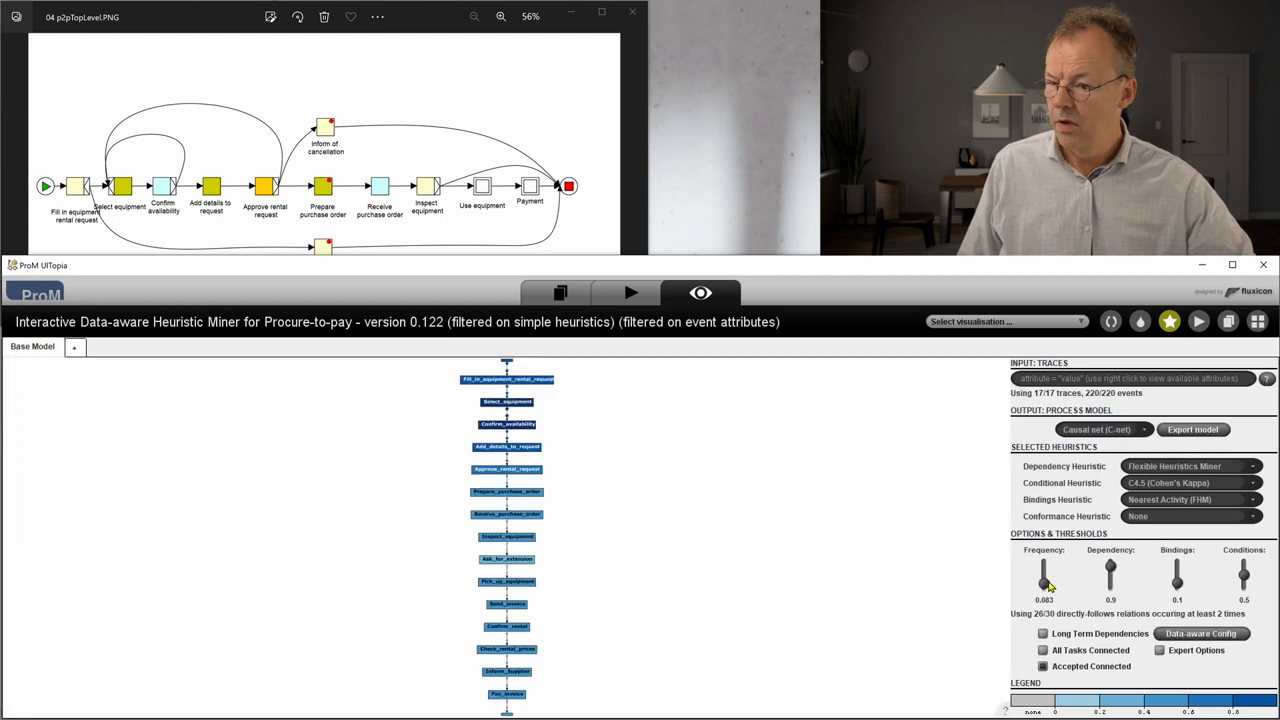
{"action": "left_click_drag", "start_coordinate": [1044, 576], "coordinate": [1040, 584]}
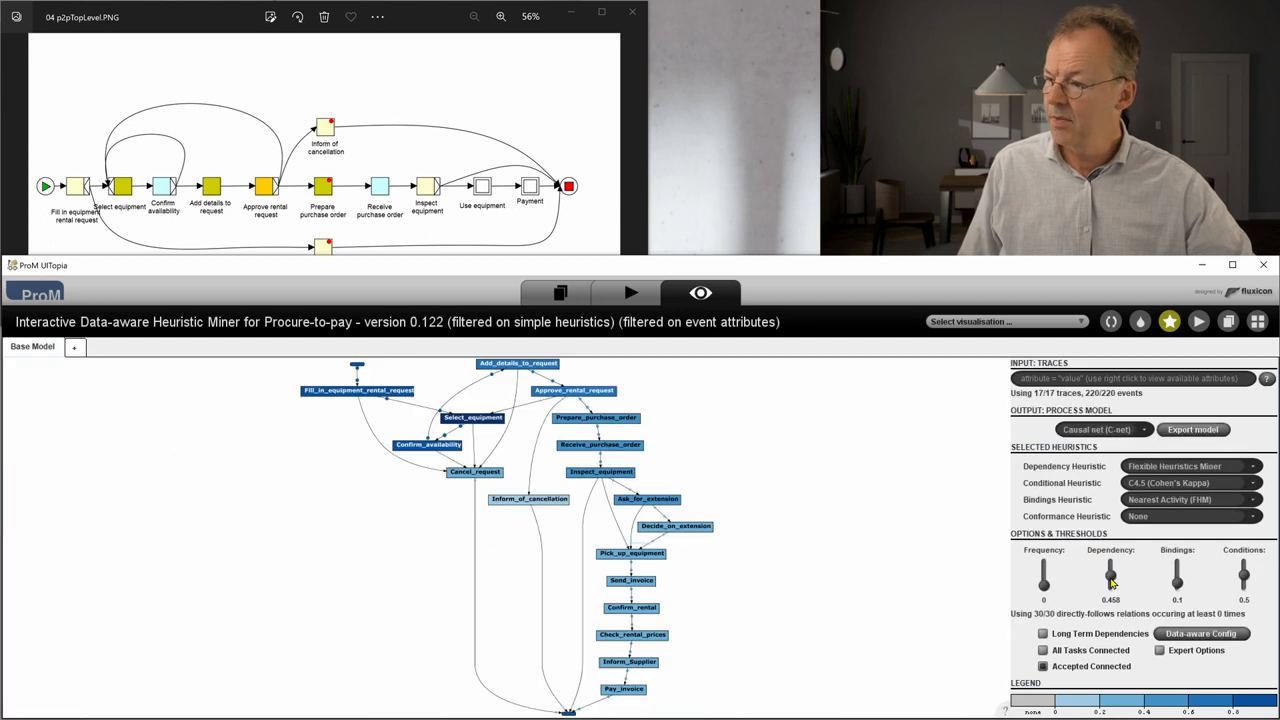
{"action": "mouse_move", "coordinate": [190, 428]}
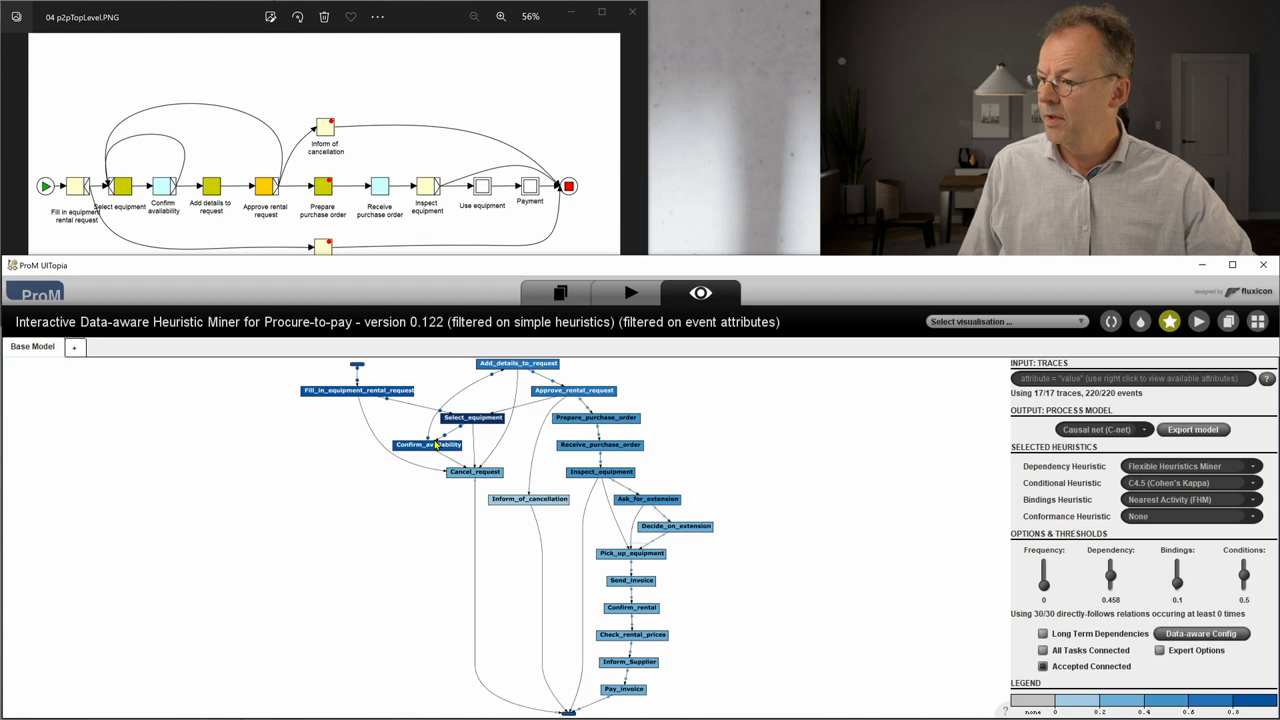
{"action": "mouse_move", "coordinate": [472, 472]}
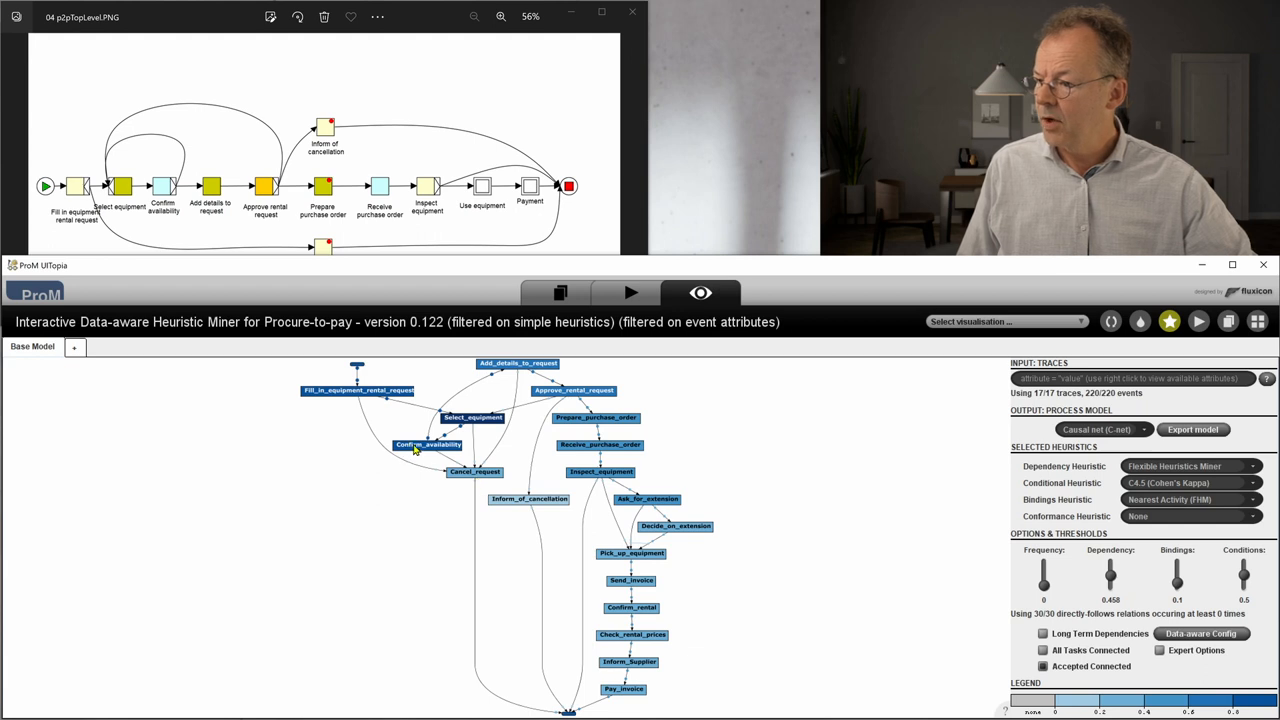
{"action": "mouse_move", "coordinate": [422, 454]}
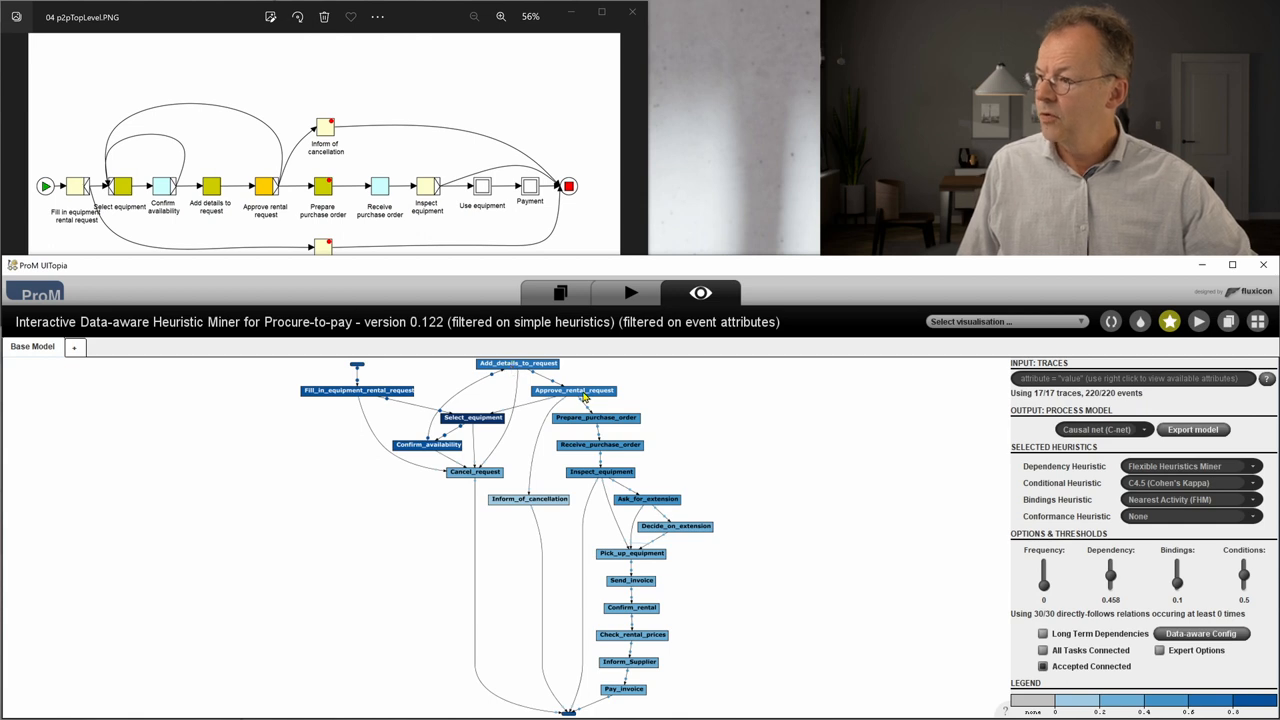
{"action": "mouse_move", "coordinate": [596, 424]}
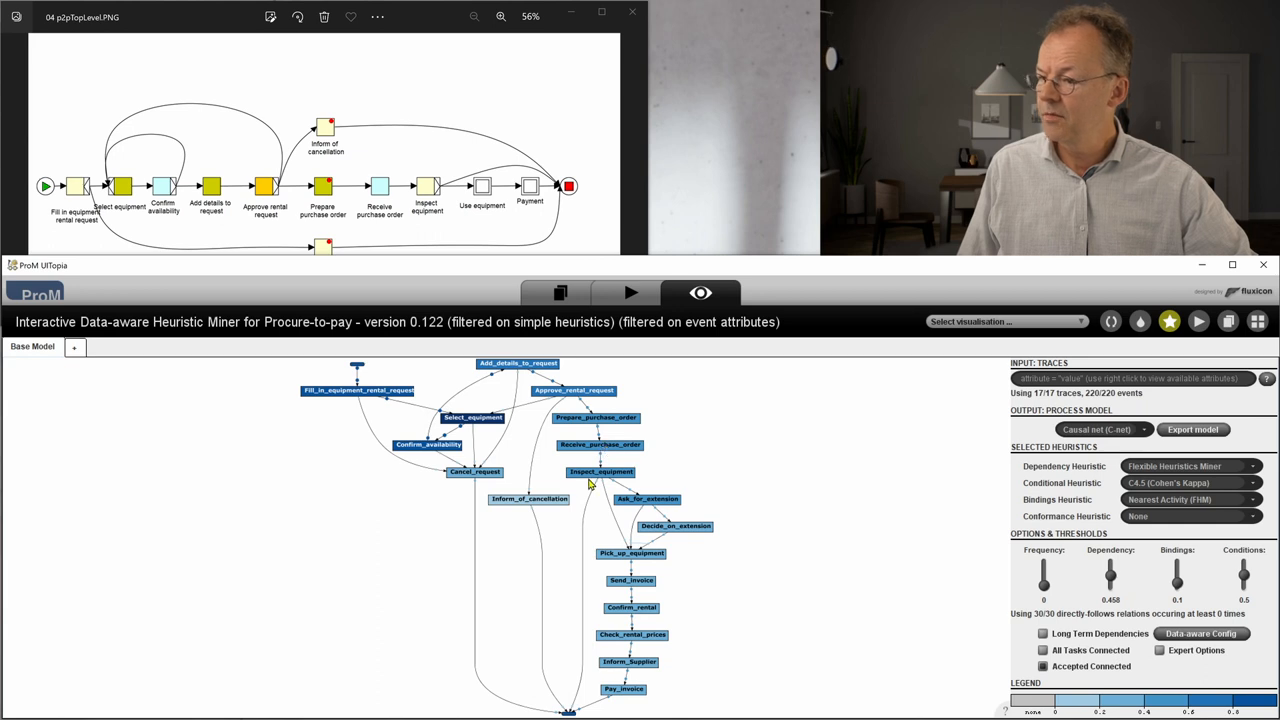
{"action": "mouse_move", "coordinate": [592, 492]}
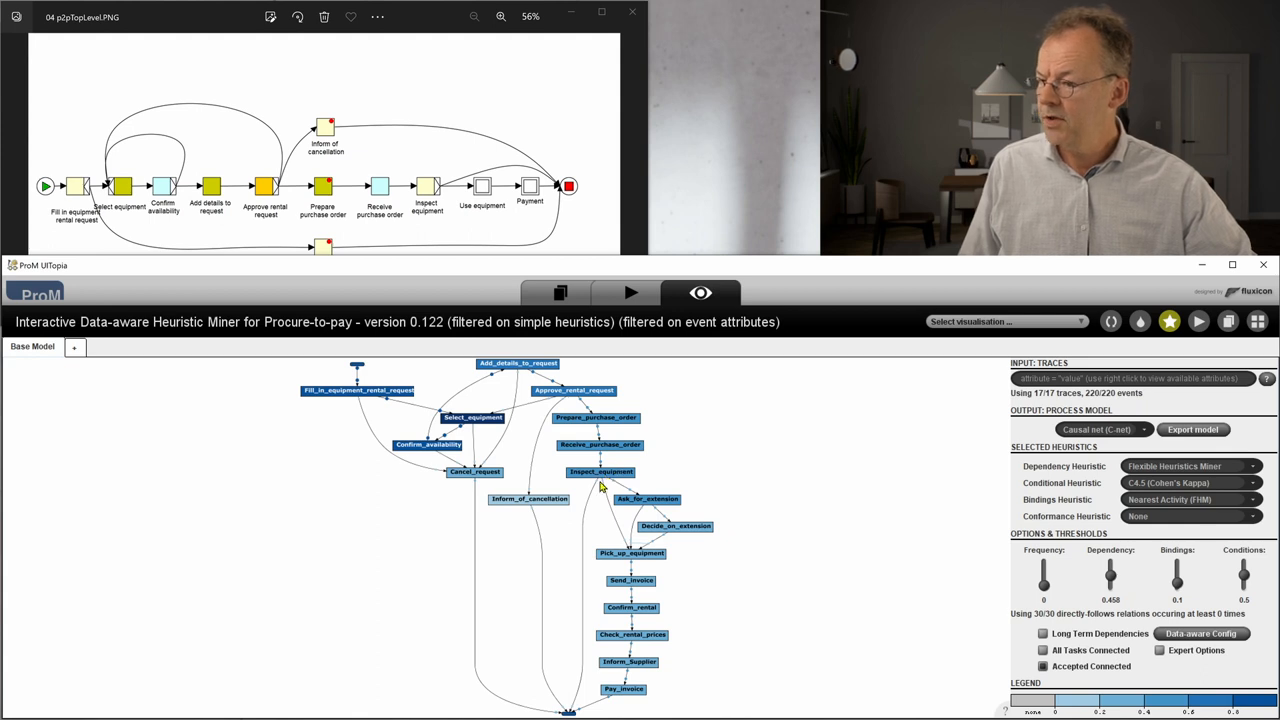
{"action": "mouse_move", "coordinate": [704, 608]}
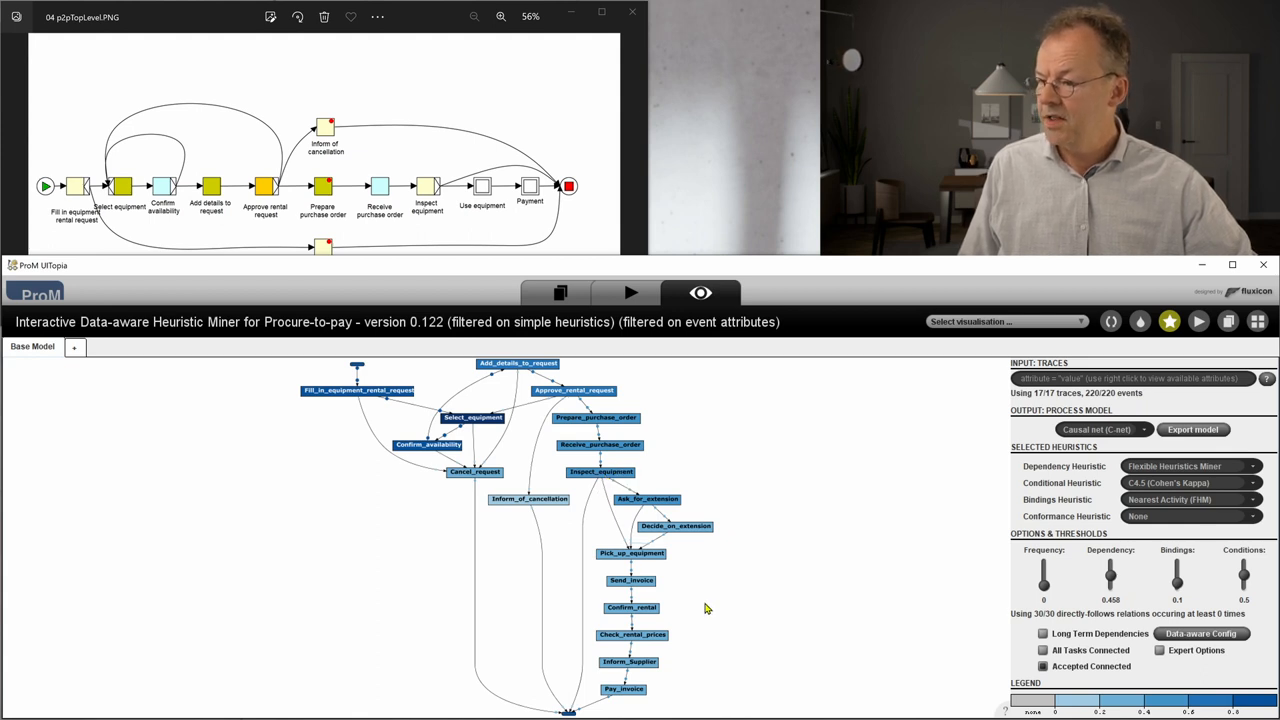
{"action": "mouse_move", "coordinate": [572, 558]}
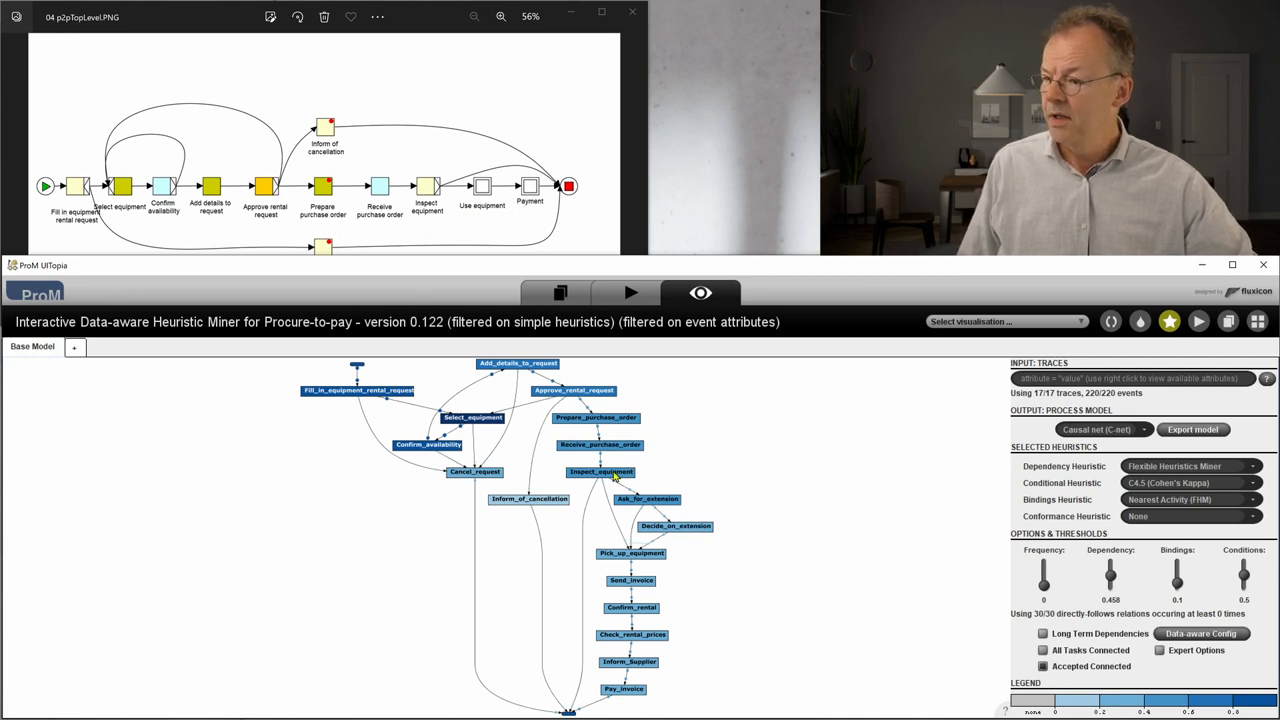
Switch the dependency heuristic to Alpha Miner and settle the frequency threshold back at 0
{"action": "left_click", "coordinate": [628, 180]}
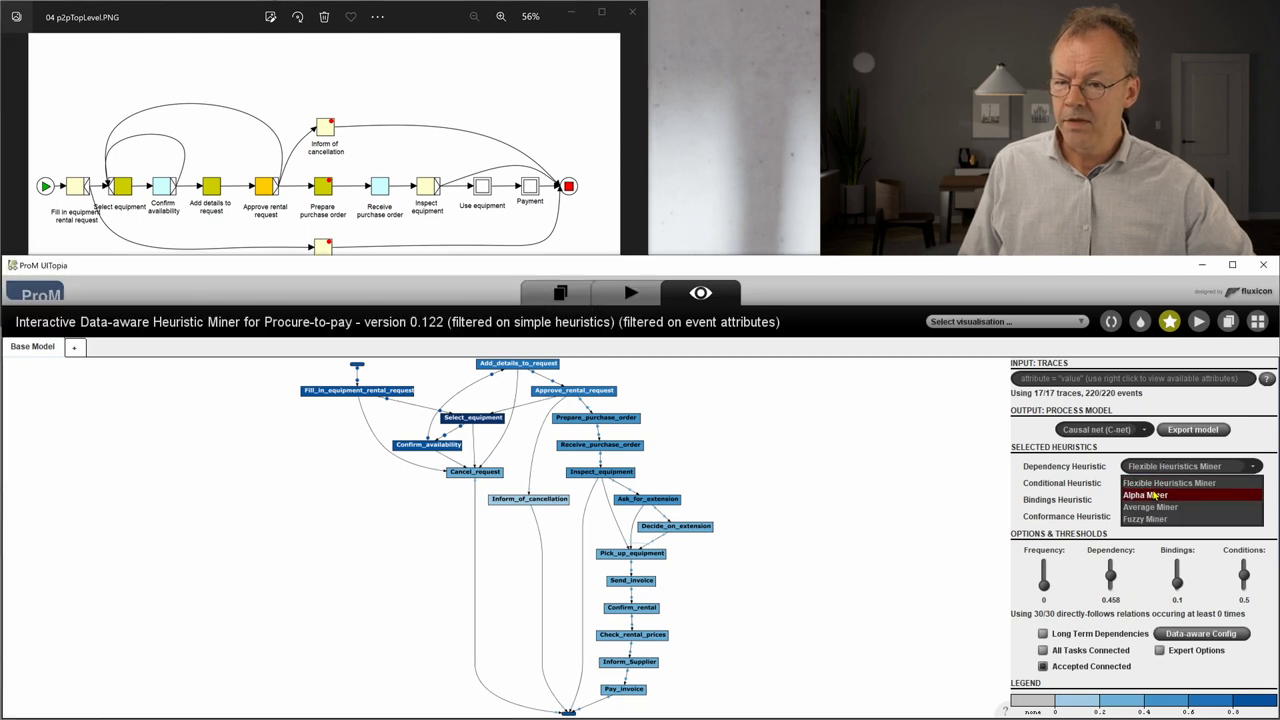
{"action": "left_click", "coordinate": [1148, 492]}
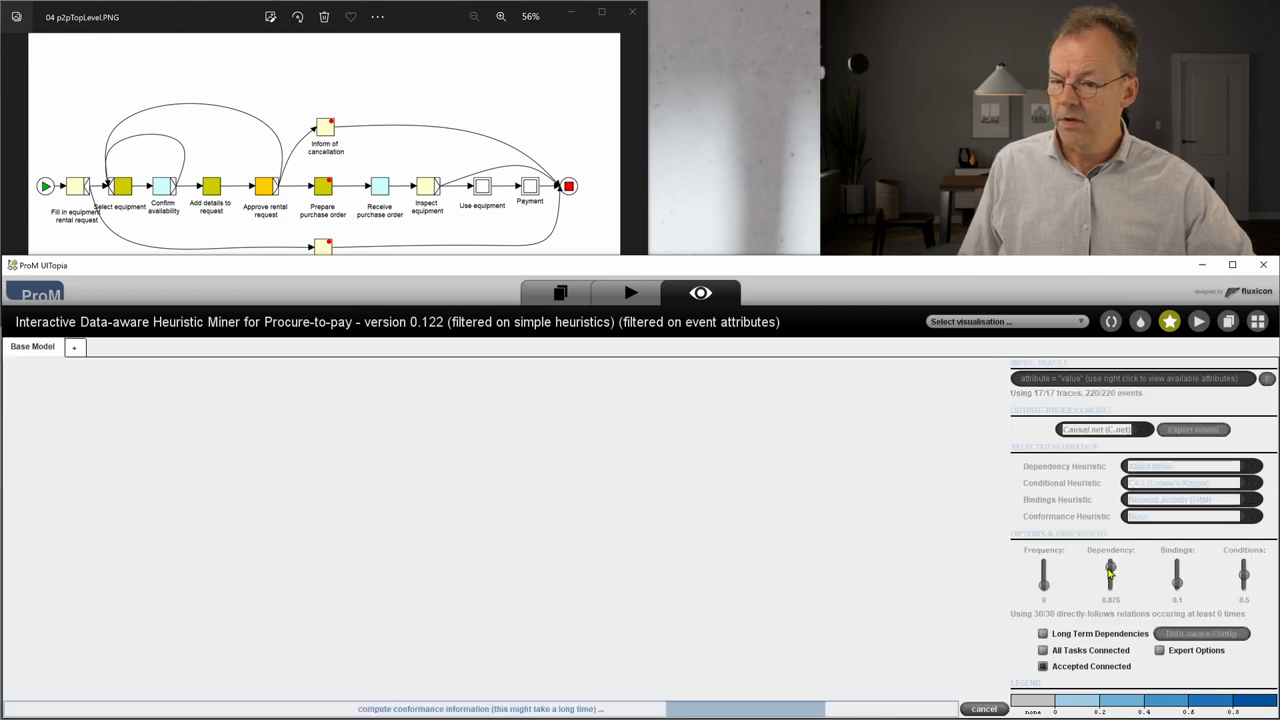
{"action": "left_click_drag", "start_coordinate": [1110, 576], "coordinate": [1110, 584]}
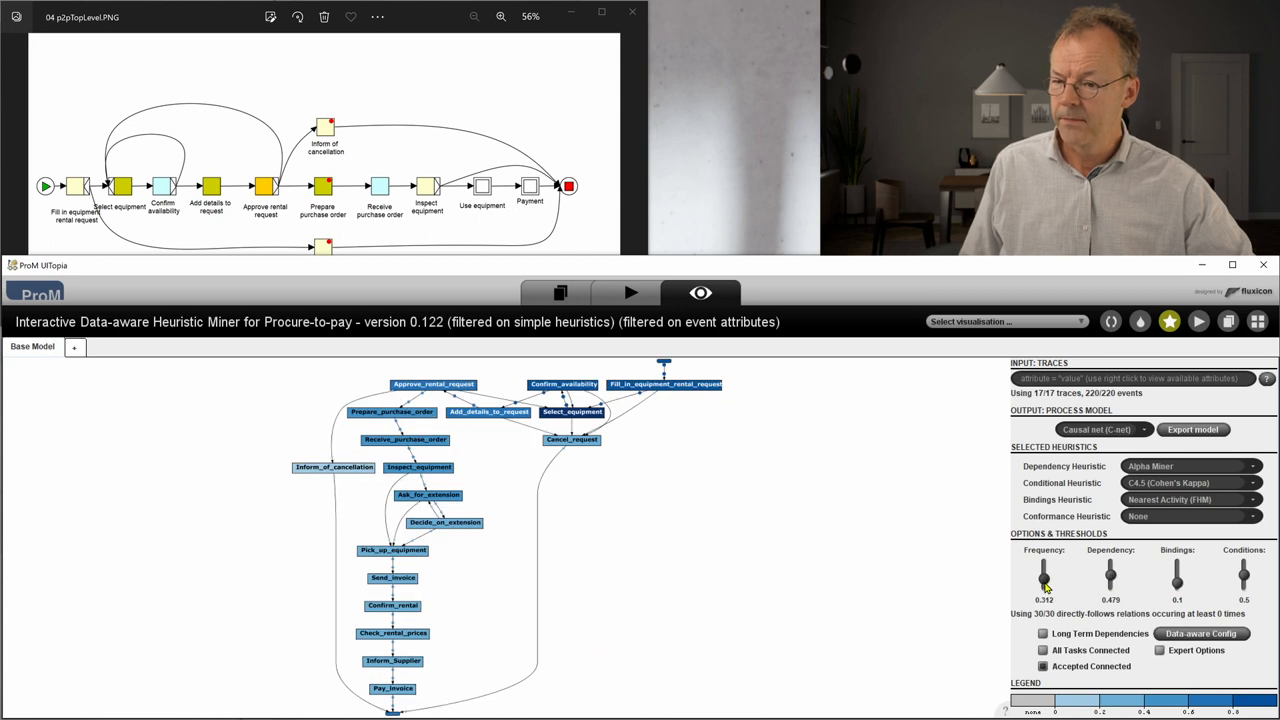
{"action": "left_click_drag", "start_coordinate": [1044, 580], "coordinate": [1044, 584]}
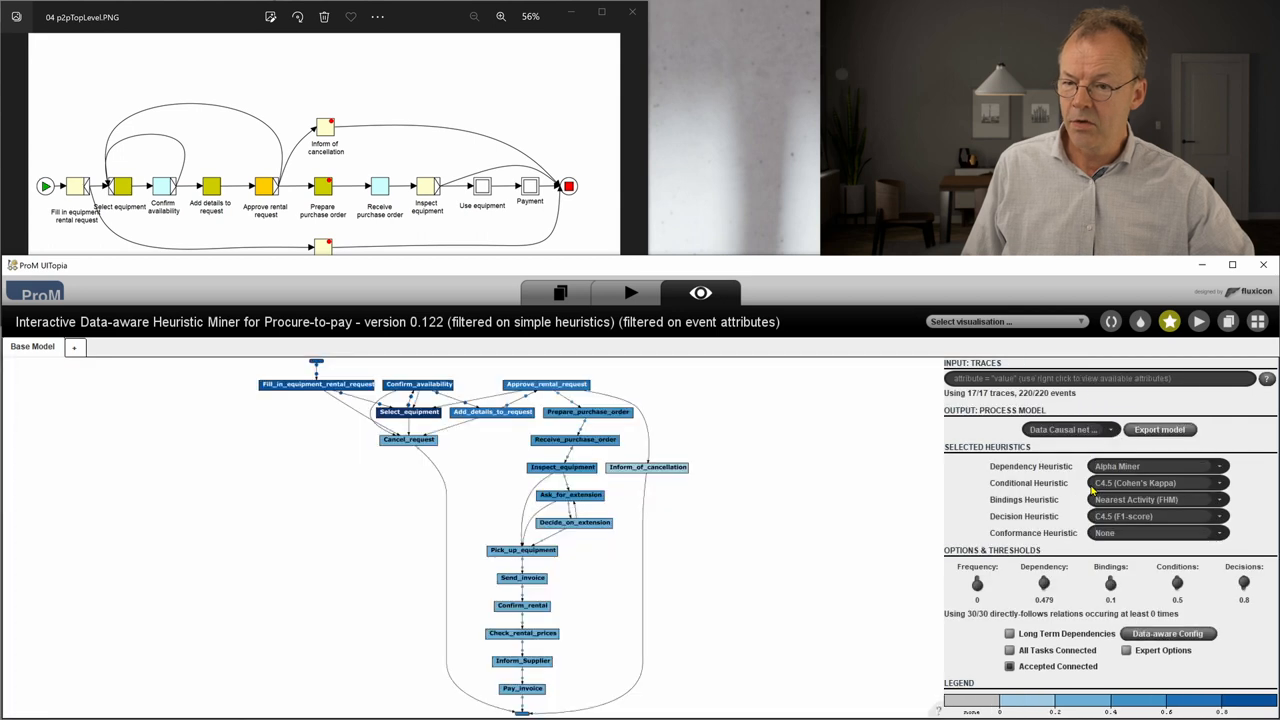
Select all listed attributes in Configure Data-aware Discovery and rediscover the procure-to-pay net
{"action": "left_click", "coordinate": [1168, 628]}
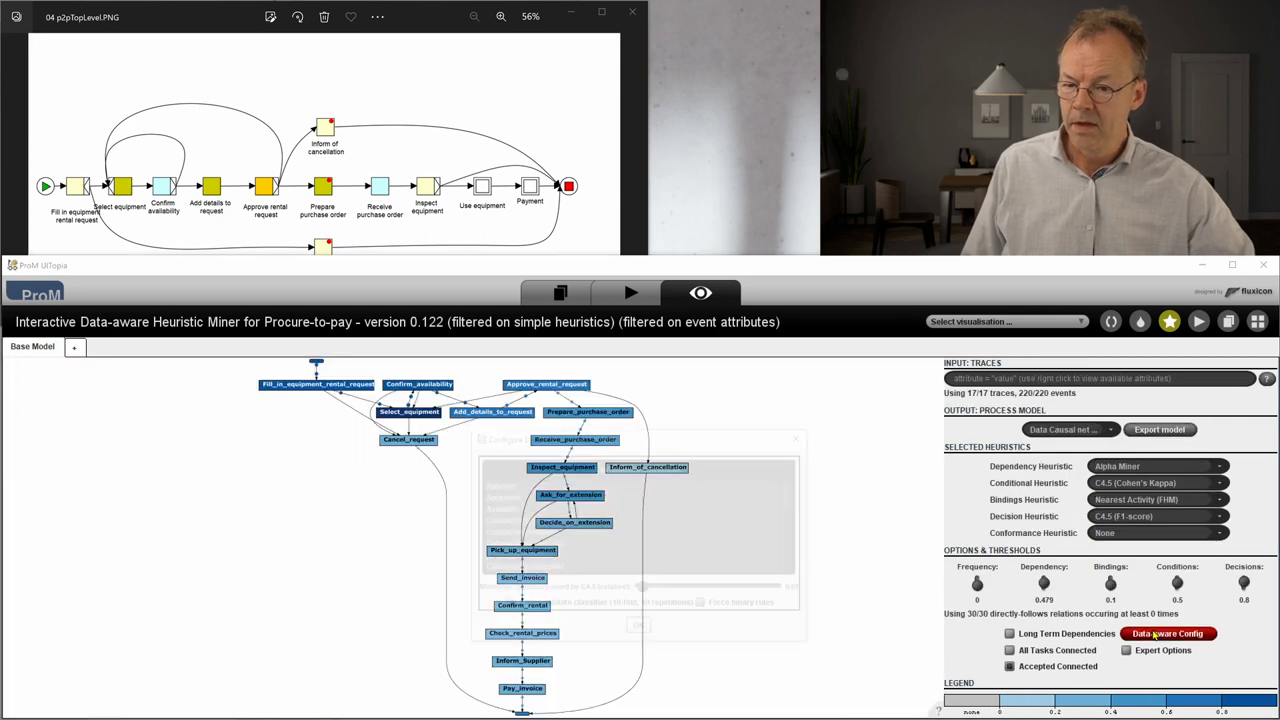
{"action": "left_click", "coordinate": [1174, 632]}
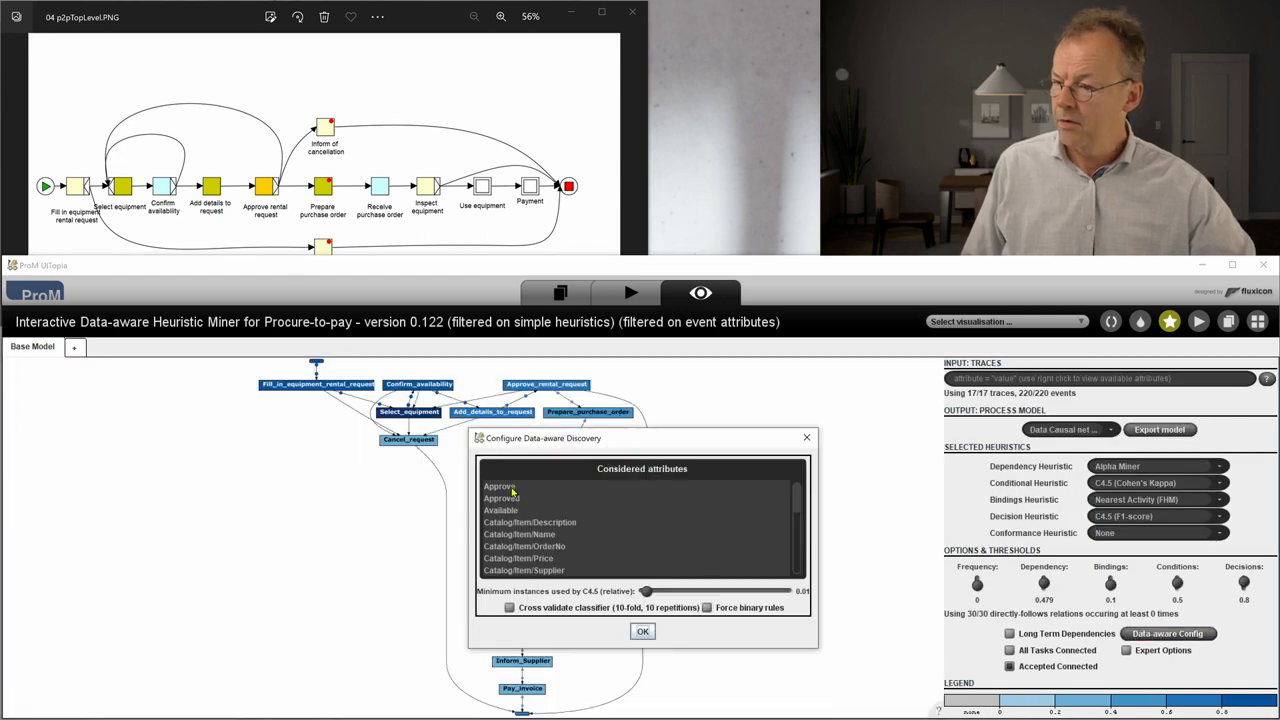
{"action": "scroll", "scroll_direction": "down", "scroll_amount": 3}
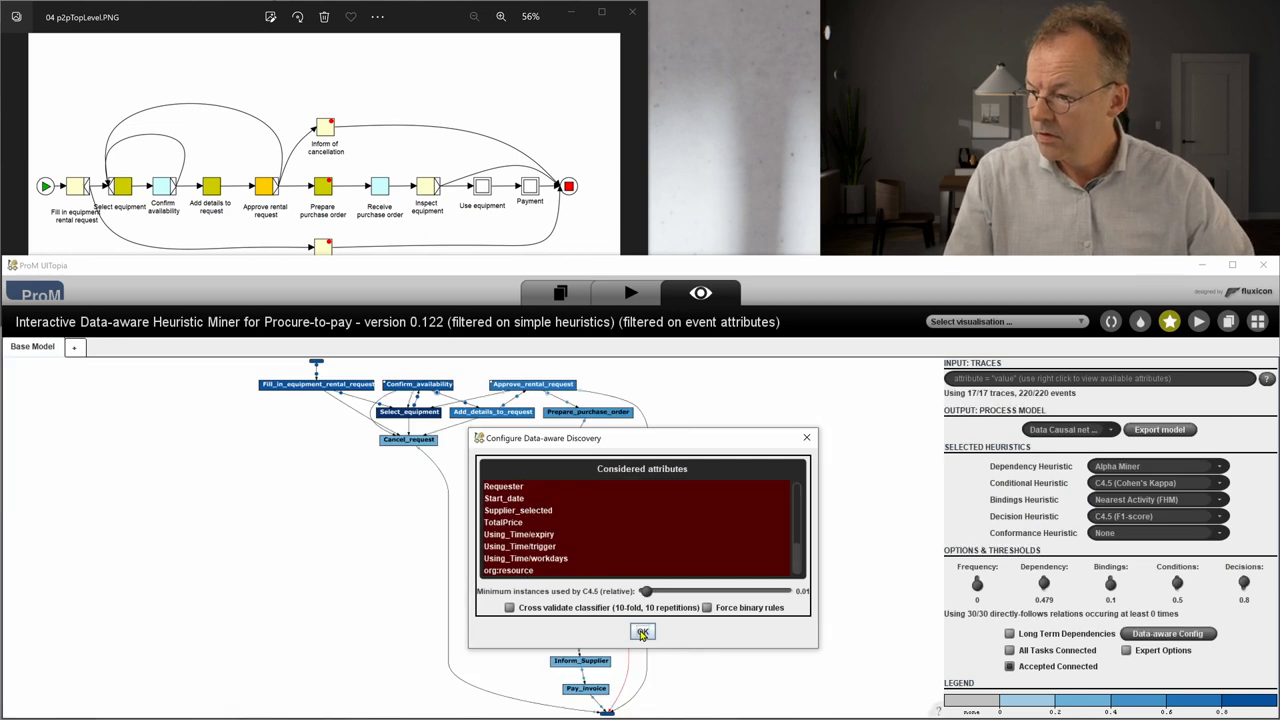
{"action": "left_click", "coordinate": [644, 632]}
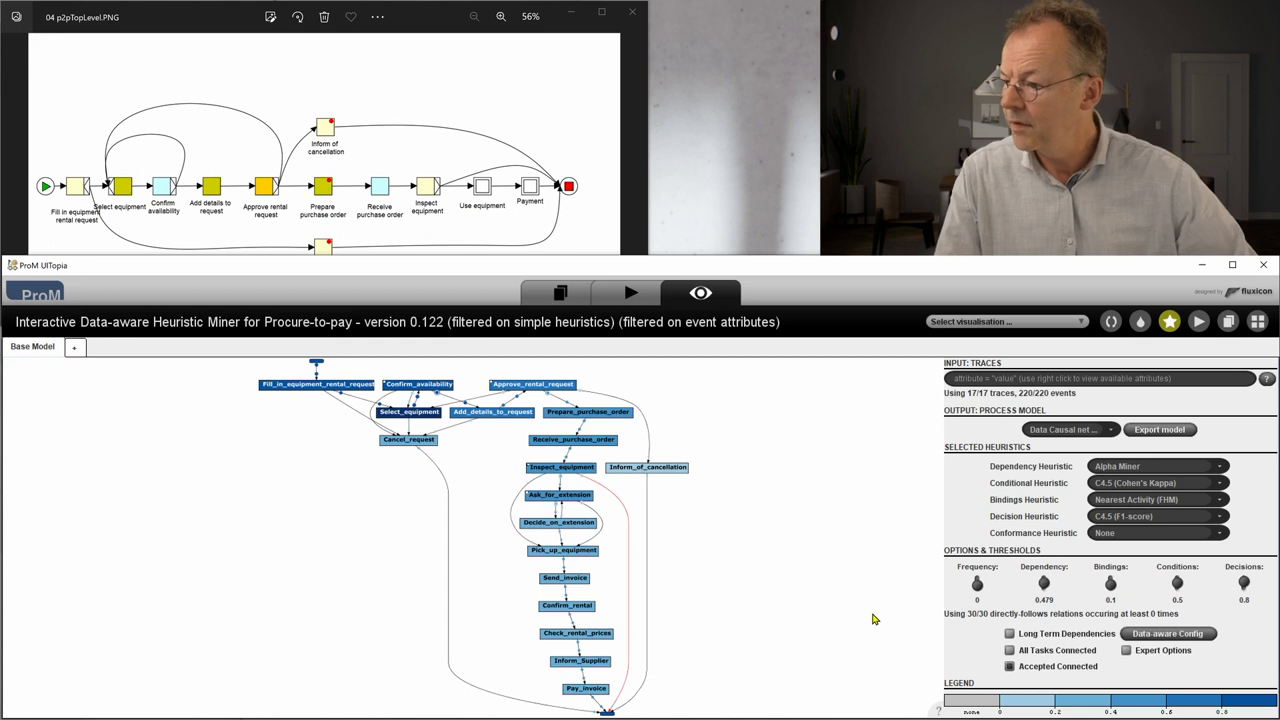
{"action": "mouse_move", "coordinate": [840, 544]}
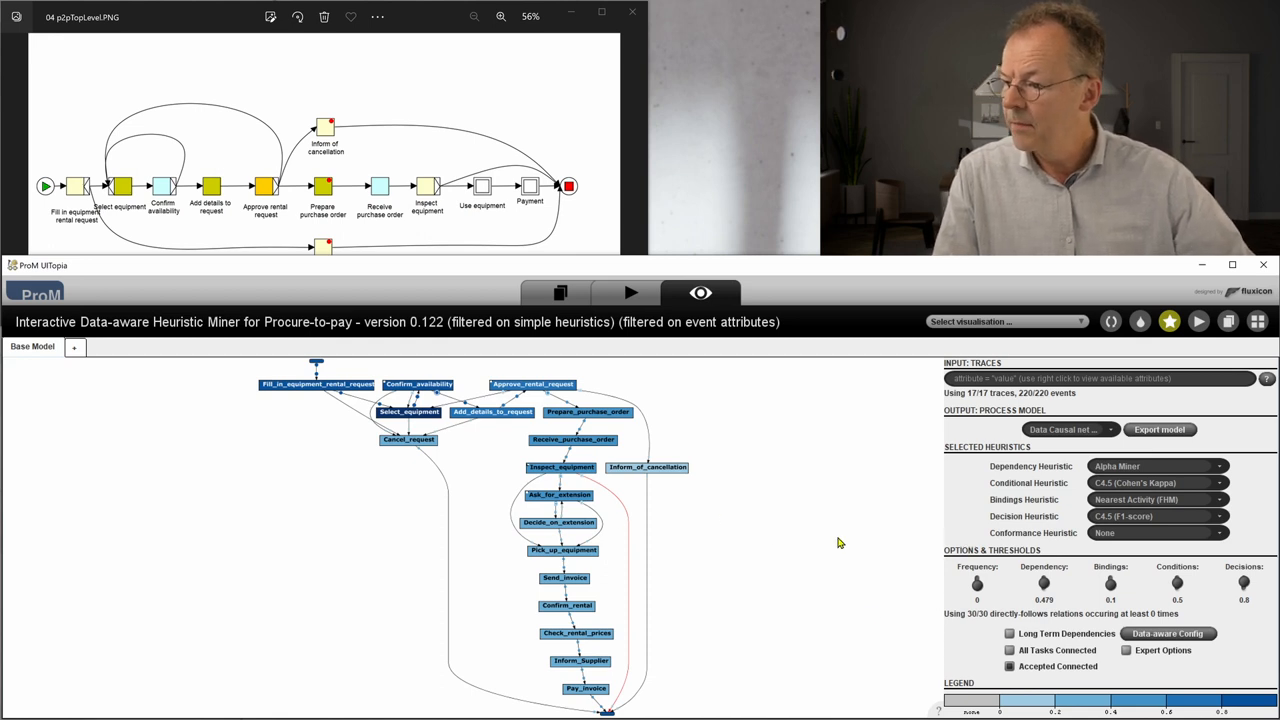
{"action": "mouse_move", "coordinate": [430, 428]}
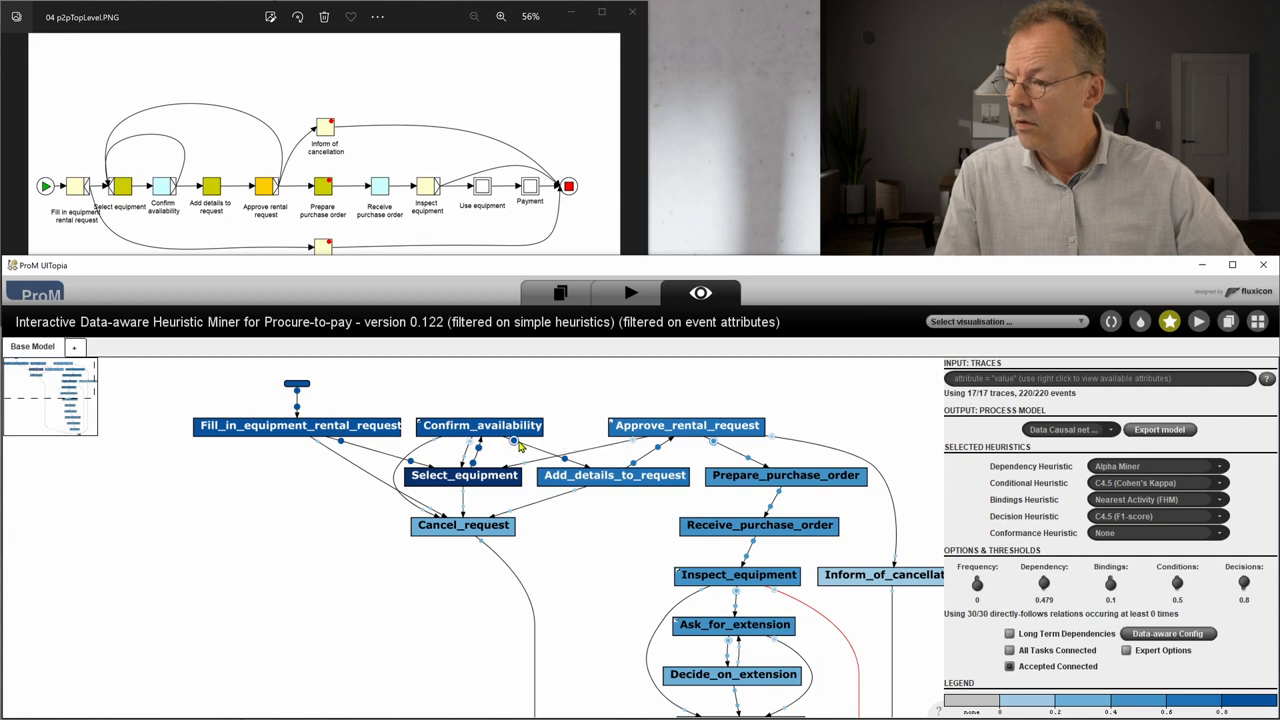
{"action": "mouse_move", "coordinate": [516, 442]}
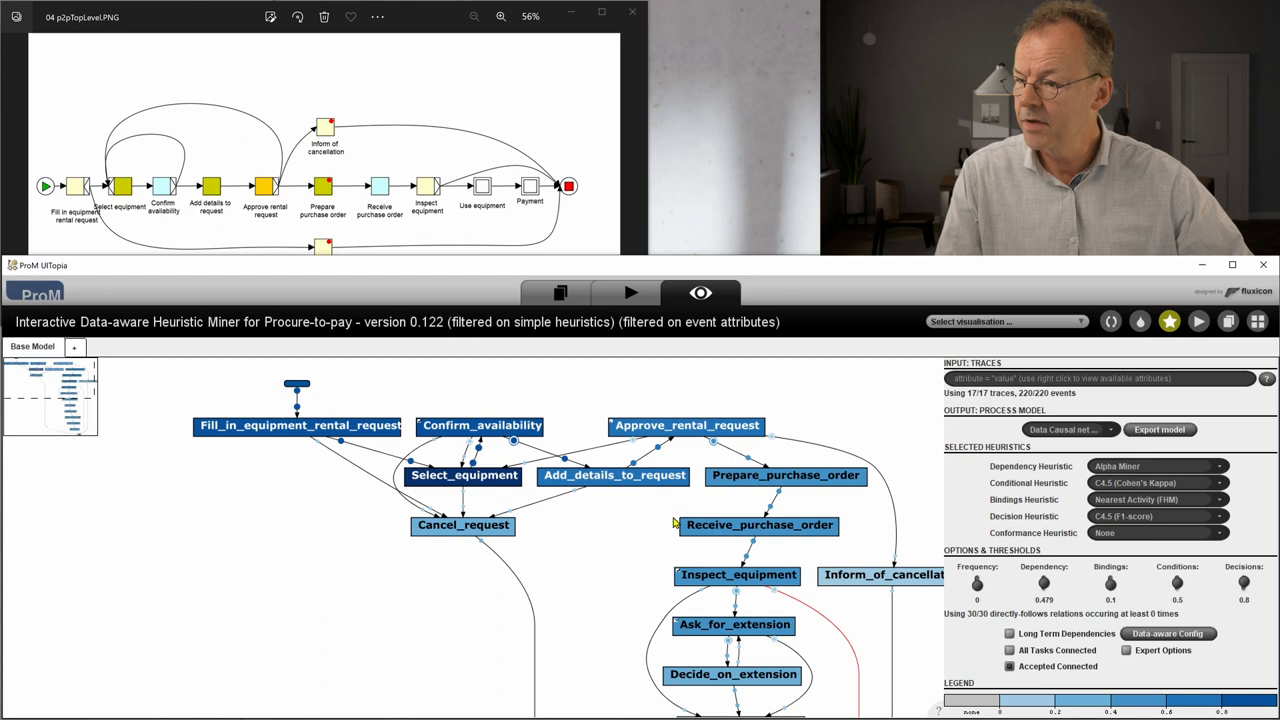
{"action": "mouse_move", "coordinate": [716, 448]}
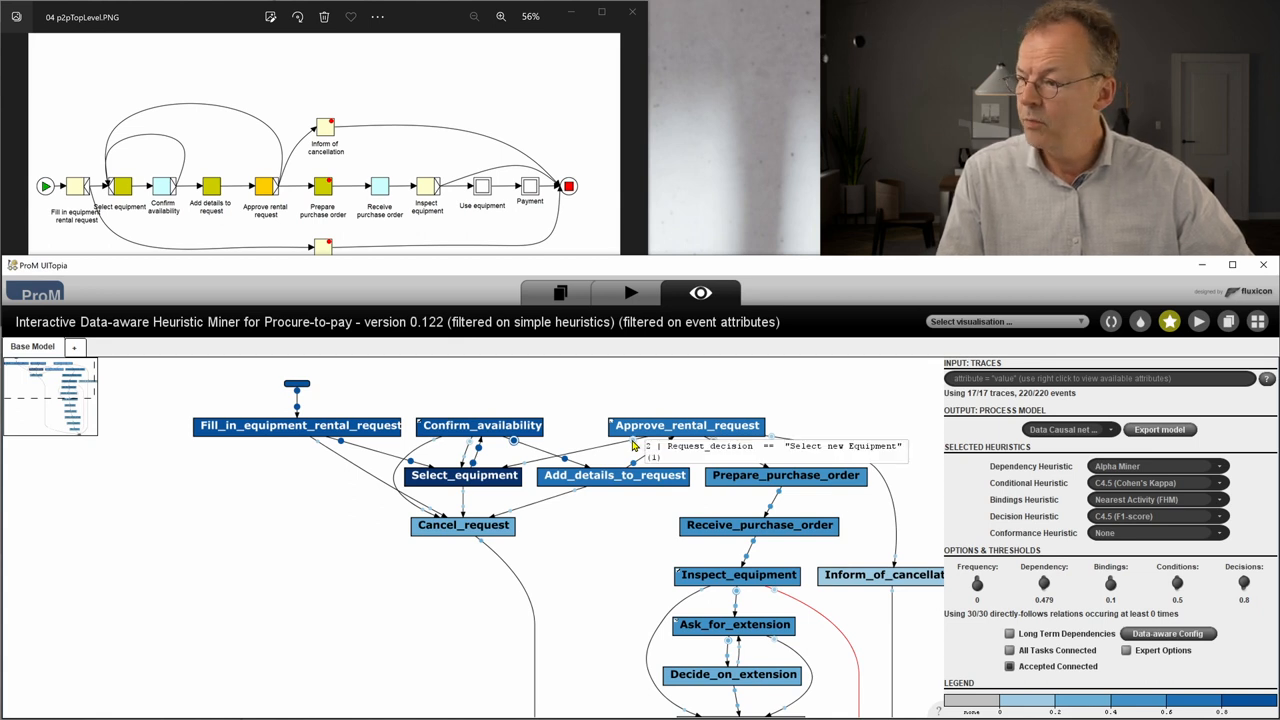
{"action": "mouse_move", "coordinate": [804, 396]}
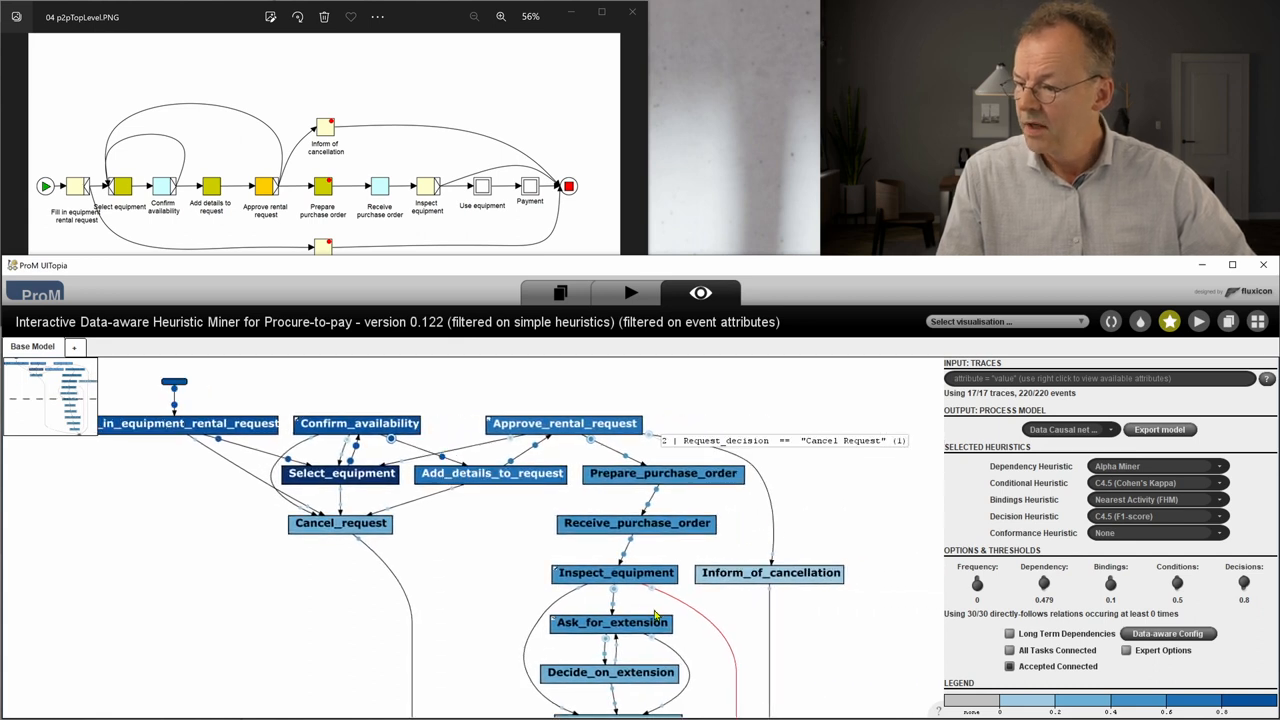
{"action": "mouse_move", "coordinate": [616, 596]}
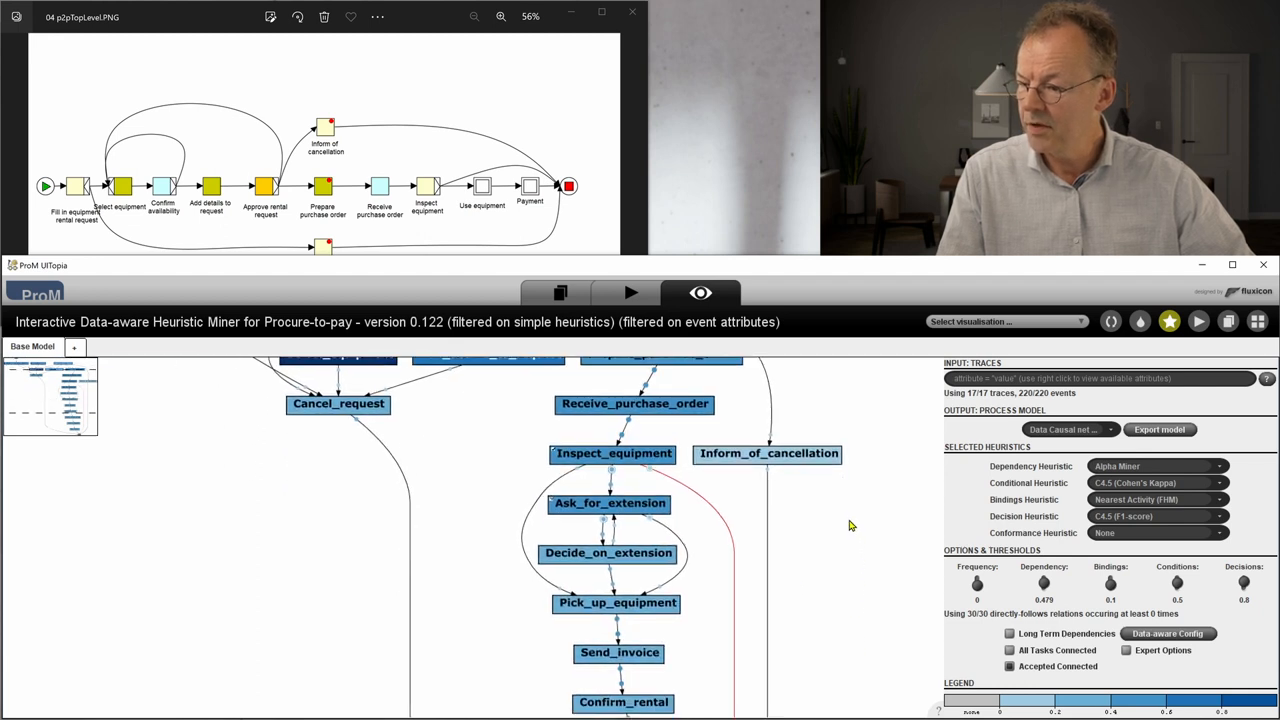
{"action": "mouse_move", "coordinate": [652, 524]}
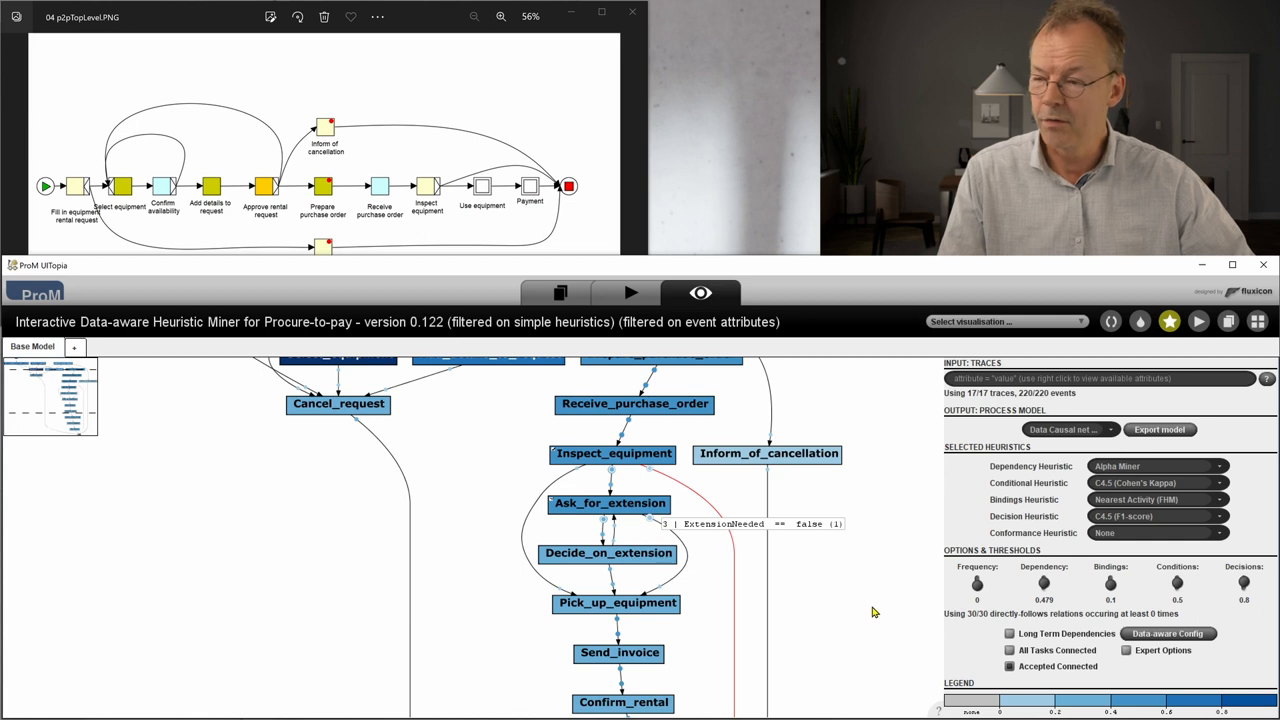
{"action": "mouse_move", "coordinate": [880, 586]}
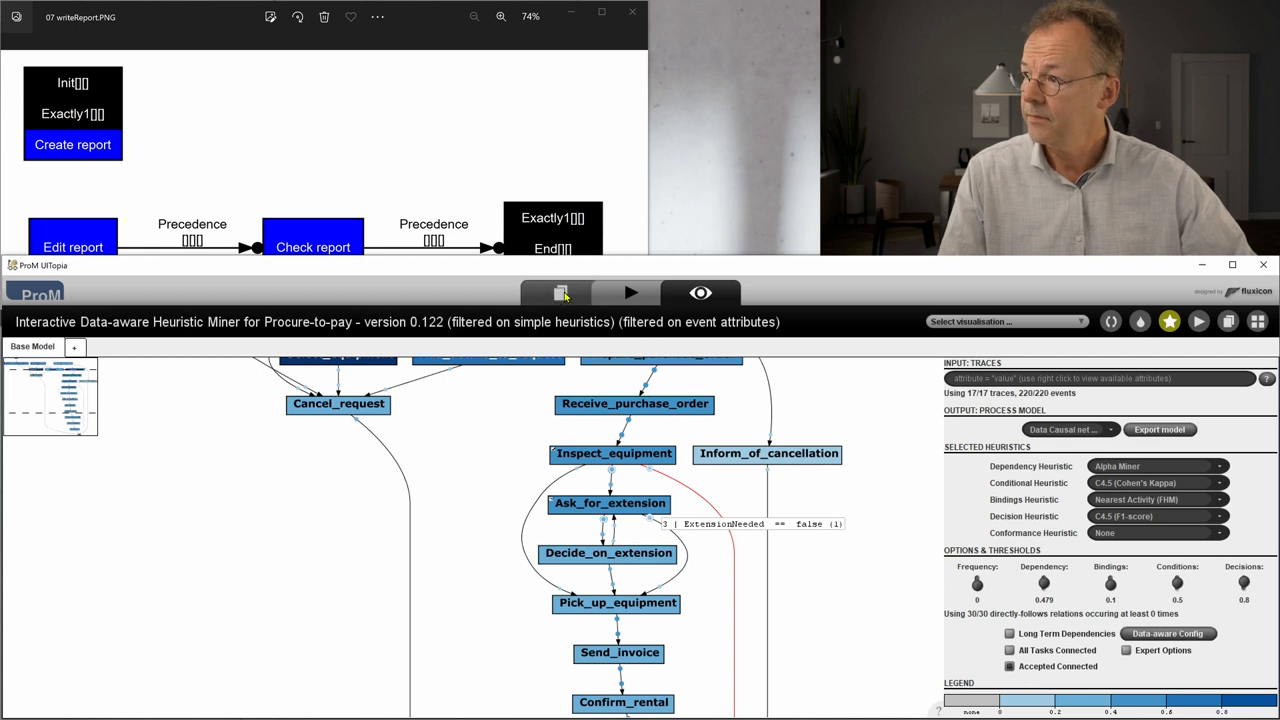
Mine the synthetic write-report log with IDHM, Event Name classifier, yielding Create, Edit, Check, Publish report
{"action": "left_click", "coordinate": [560, 292]}
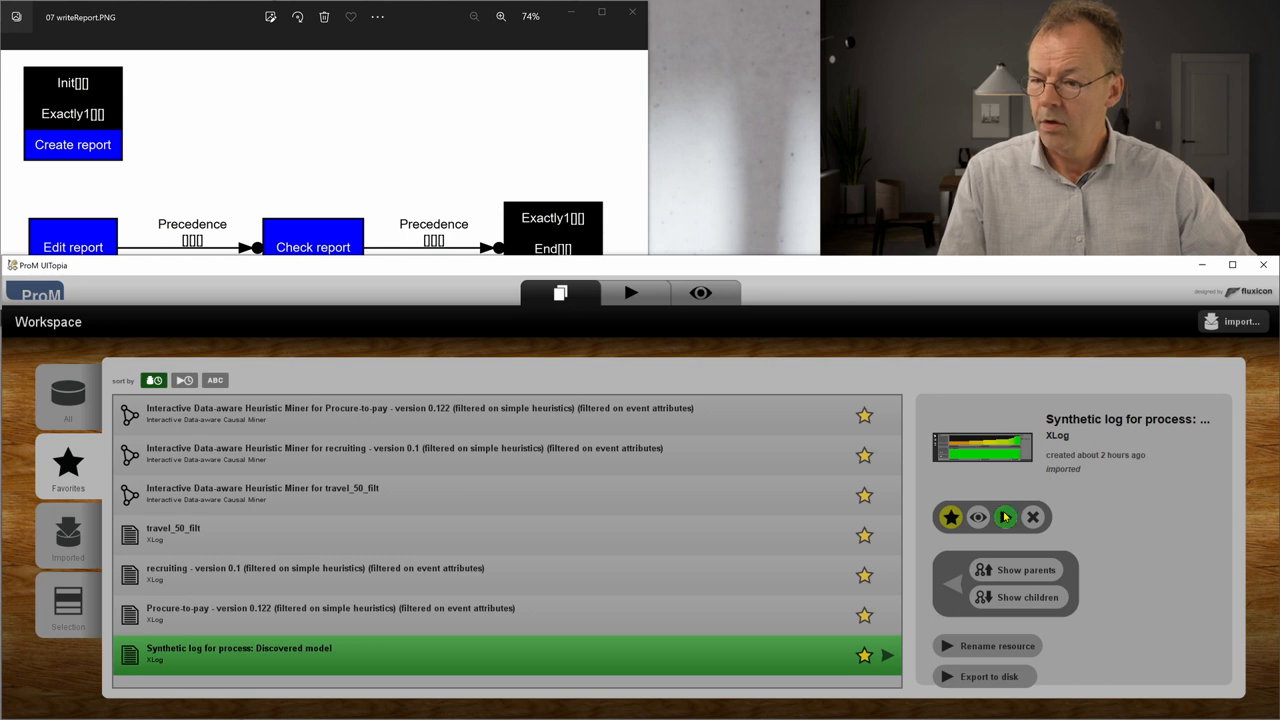
{"action": "left_click", "coordinate": [630, 292]}
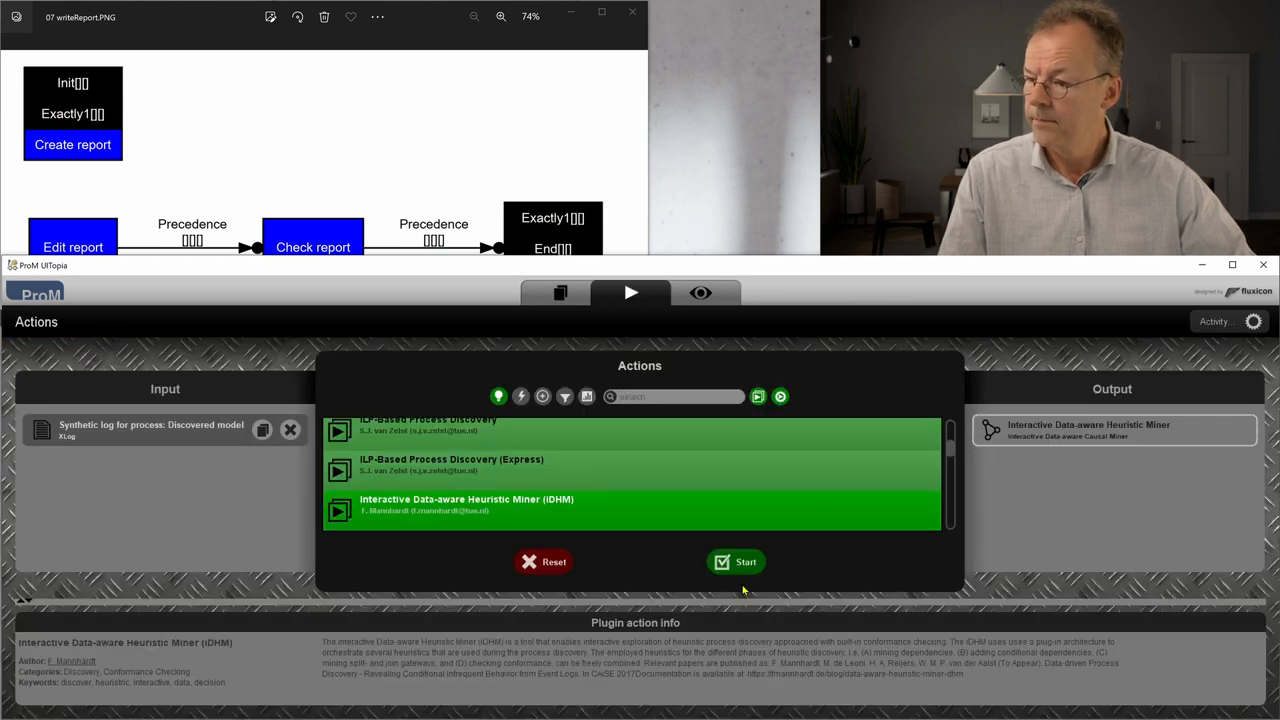
{"action": "left_click", "coordinate": [736, 562]}
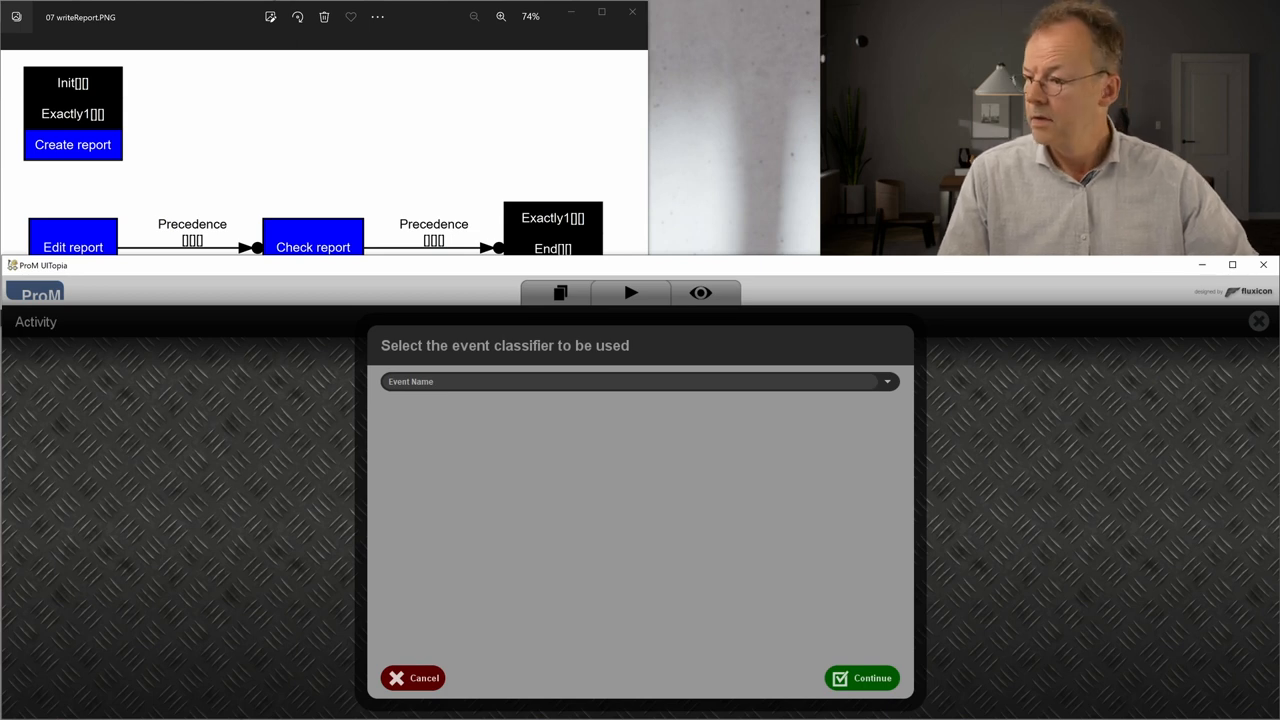
{"action": "left_click", "coordinate": [864, 676]}
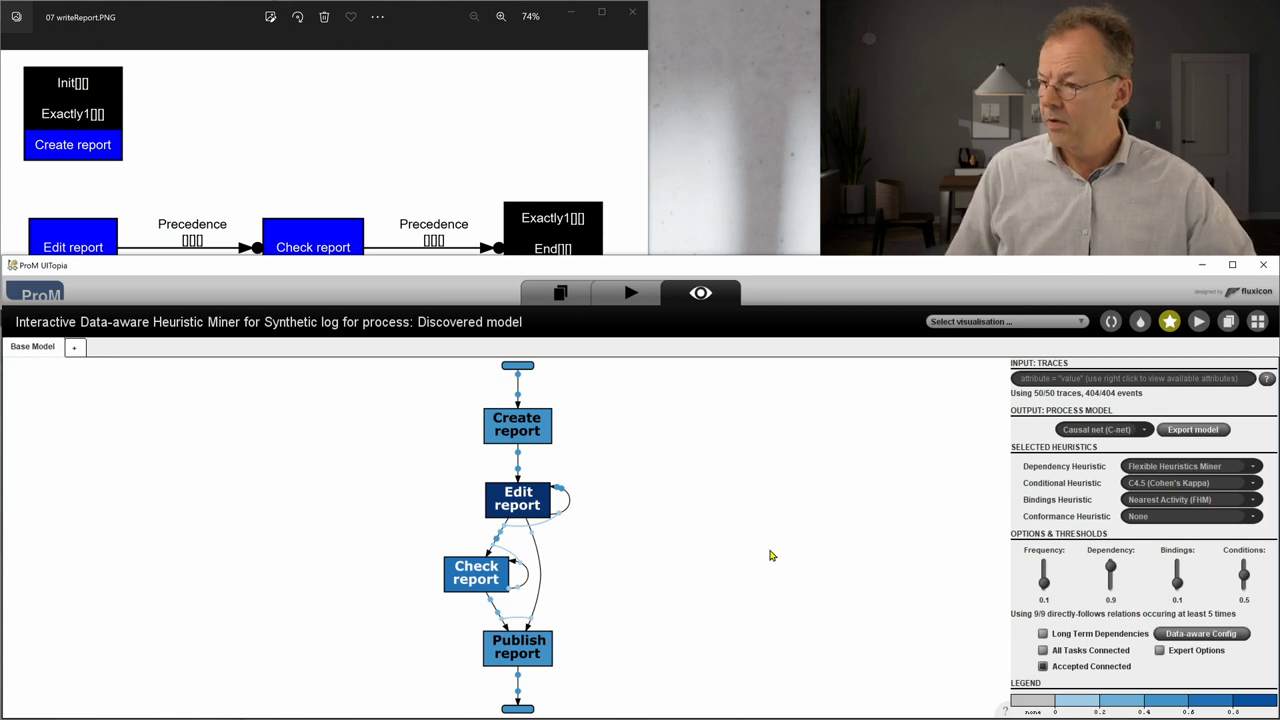
{"action": "mouse_move", "coordinate": [564, 510]}
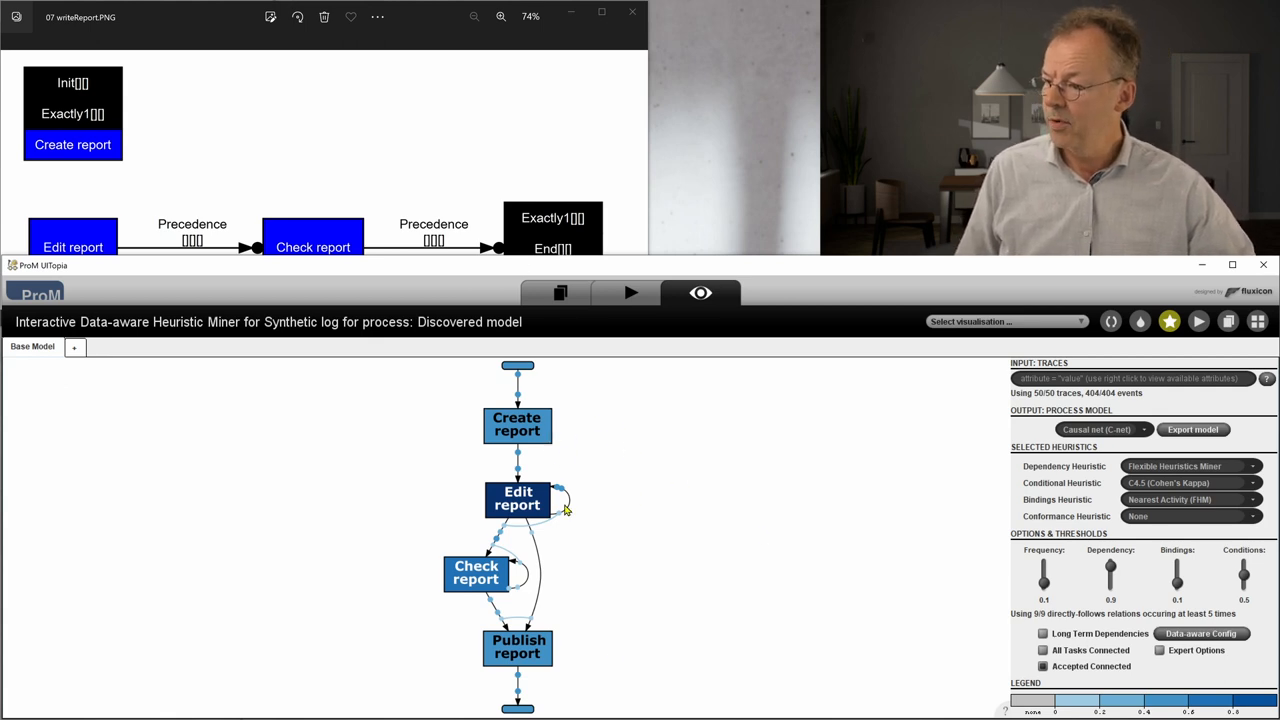
{"action": "mouse_move", "coordinate": [514, 652]}
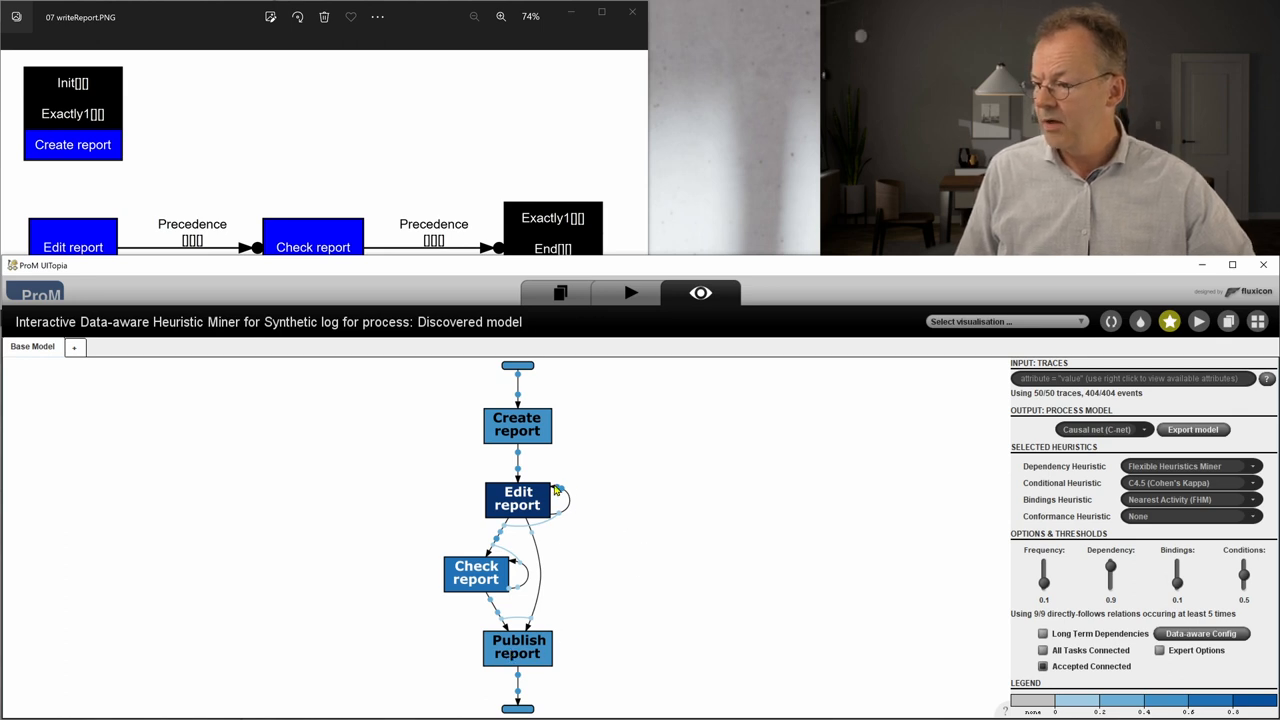
{"action": "mouse_move", "coordinate": [576, 540]}
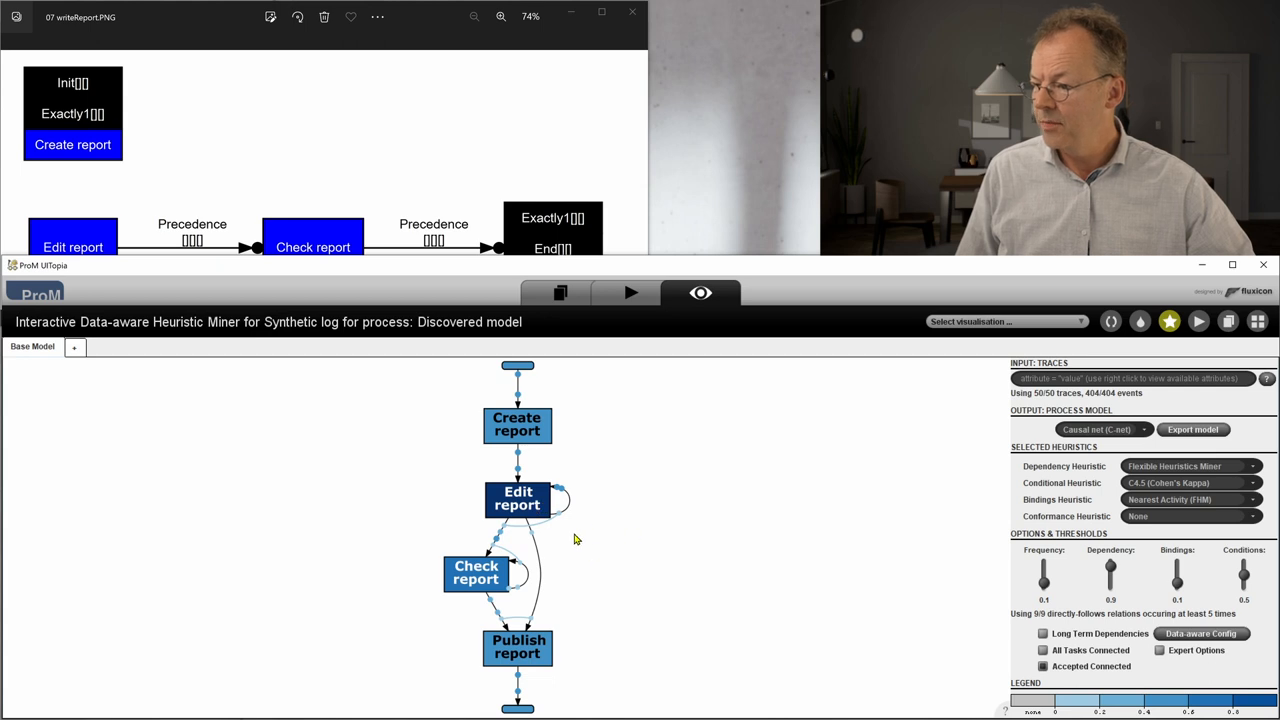
{"action": "mouse_move", "coordinate": [498, 584]}
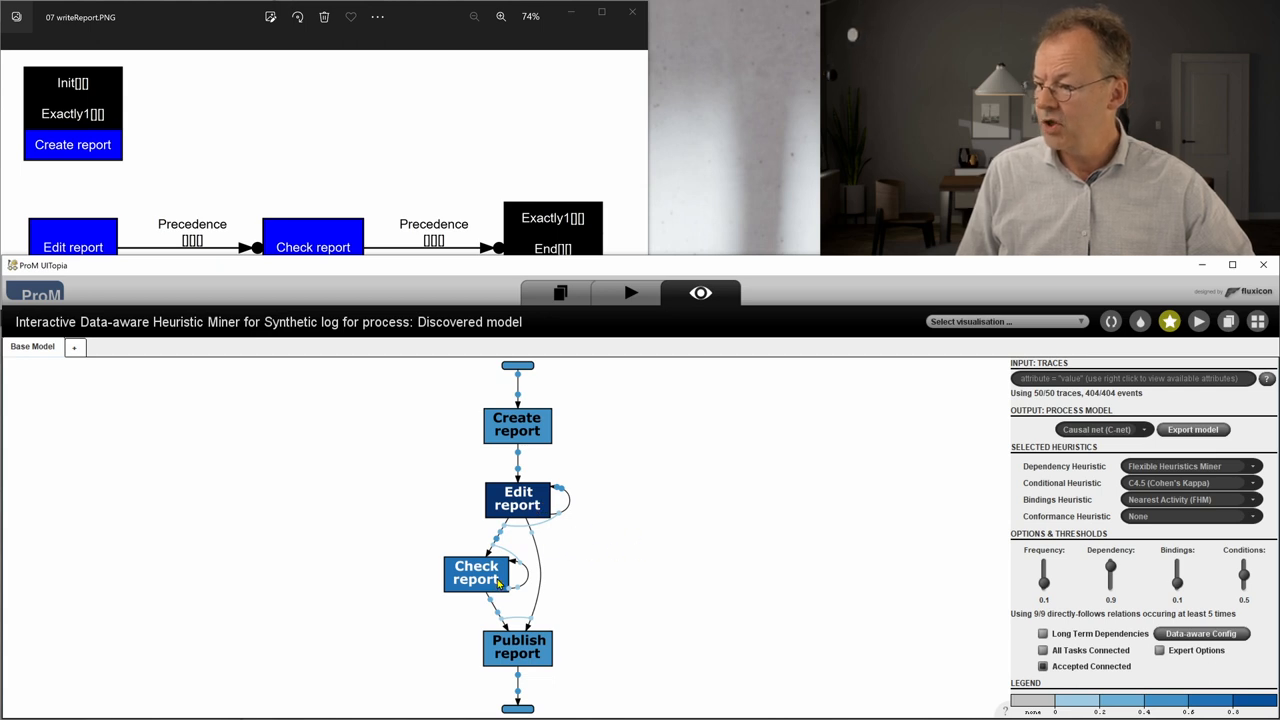
{"action": "mouse_move", "coordinate": [600, 594]}
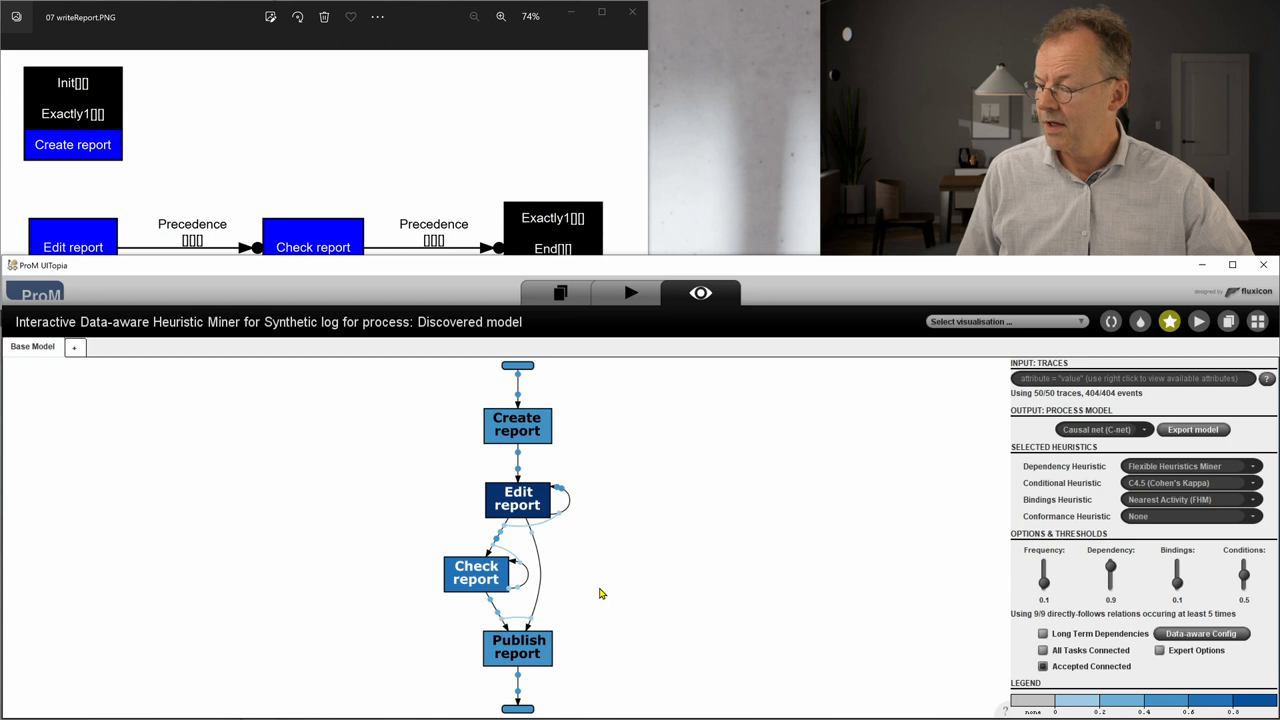
{"action": "mouse_move", "coordinate": [528, 568]}
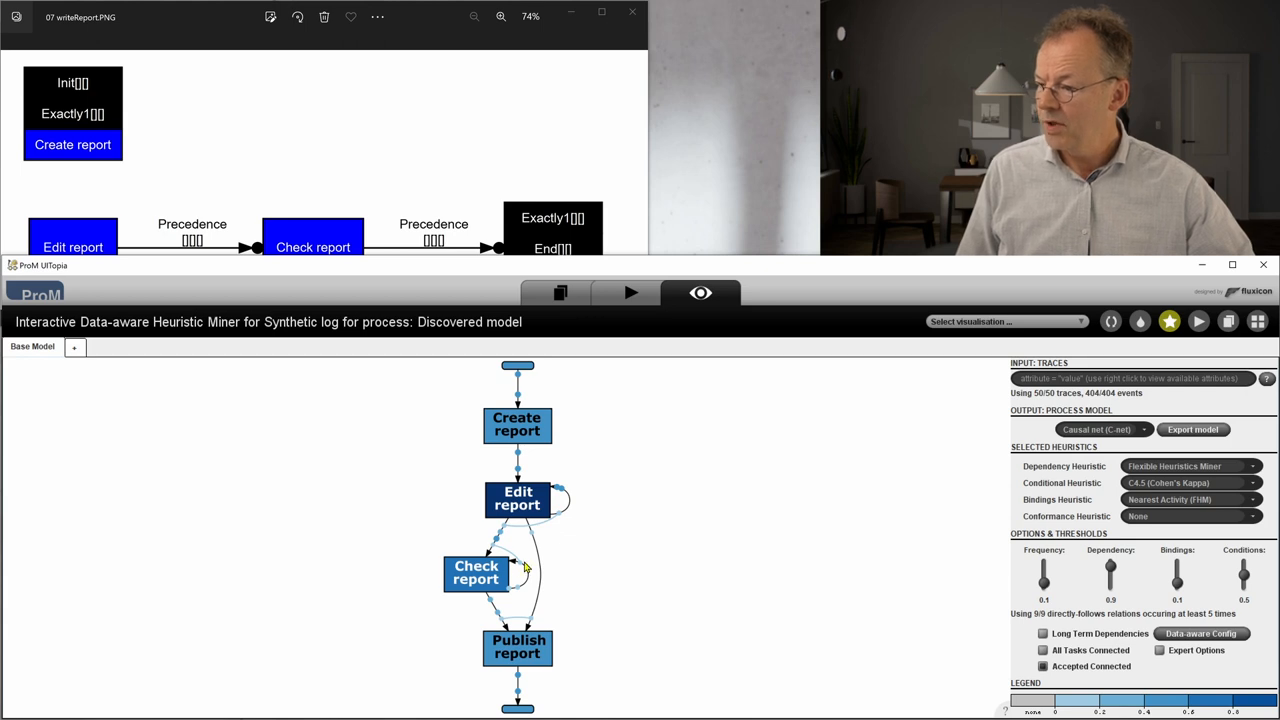
{"action": "mouse_move", "coordinate": [516, 524]}
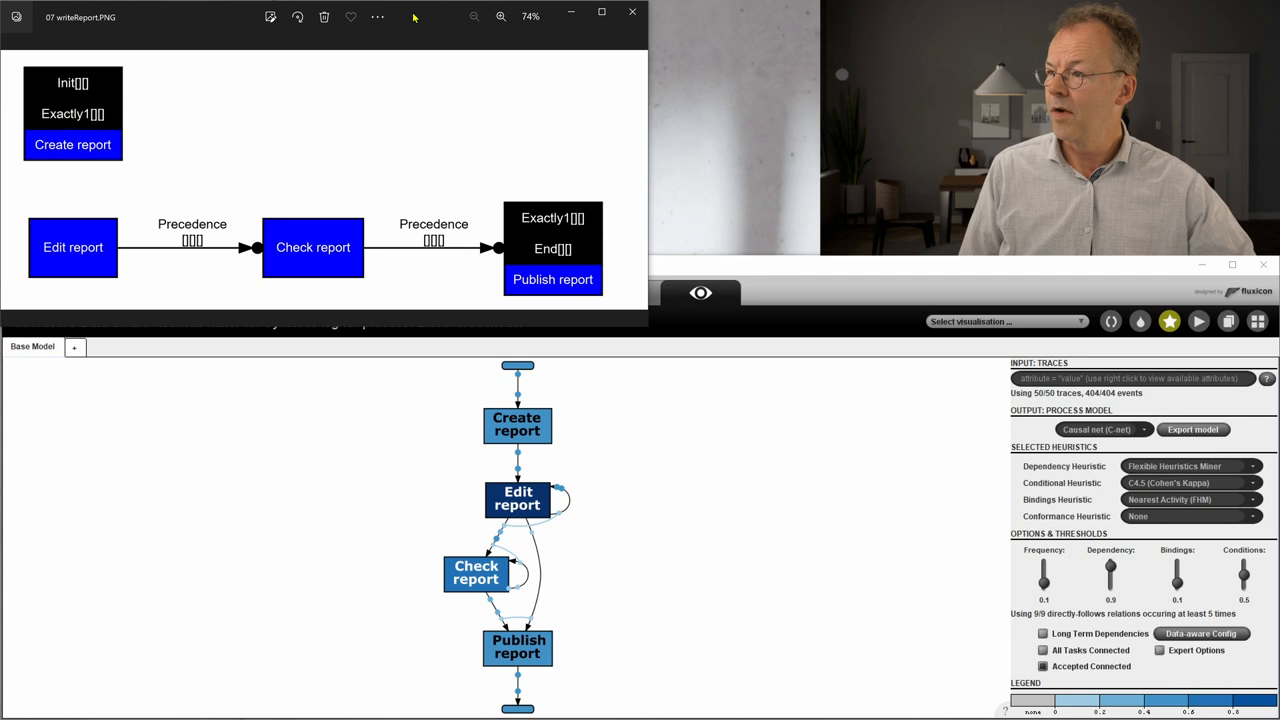
{"action": "mouse_move", "coordinate": [450, 136]}
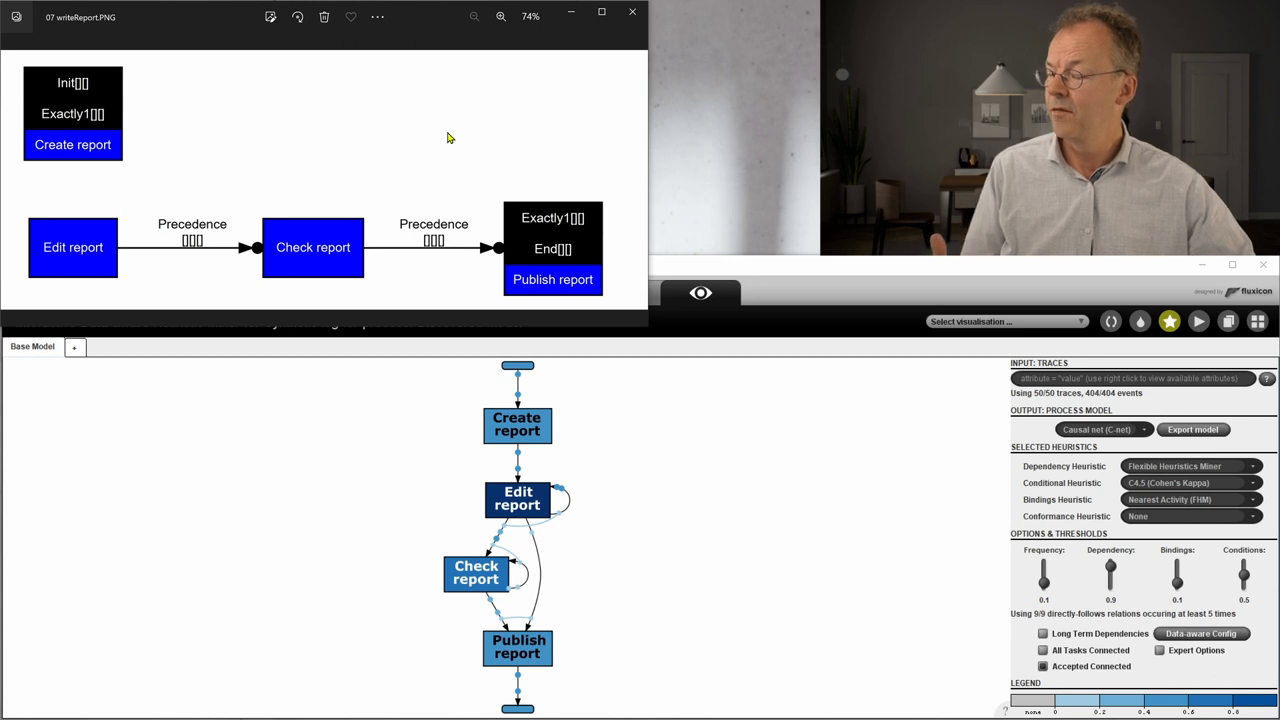
{"action": "mouse_move", "coordinate": [804, 512]}
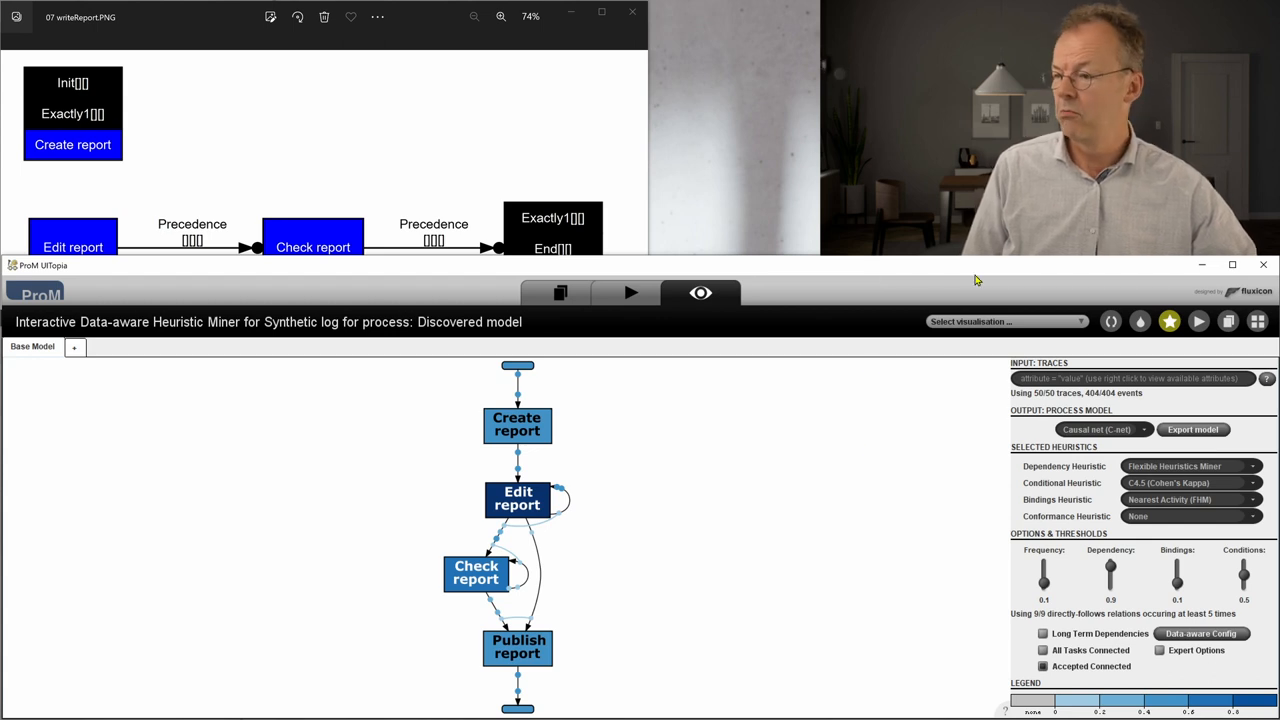
{"action": "mouse_move", "coordinate": [836, 400]}
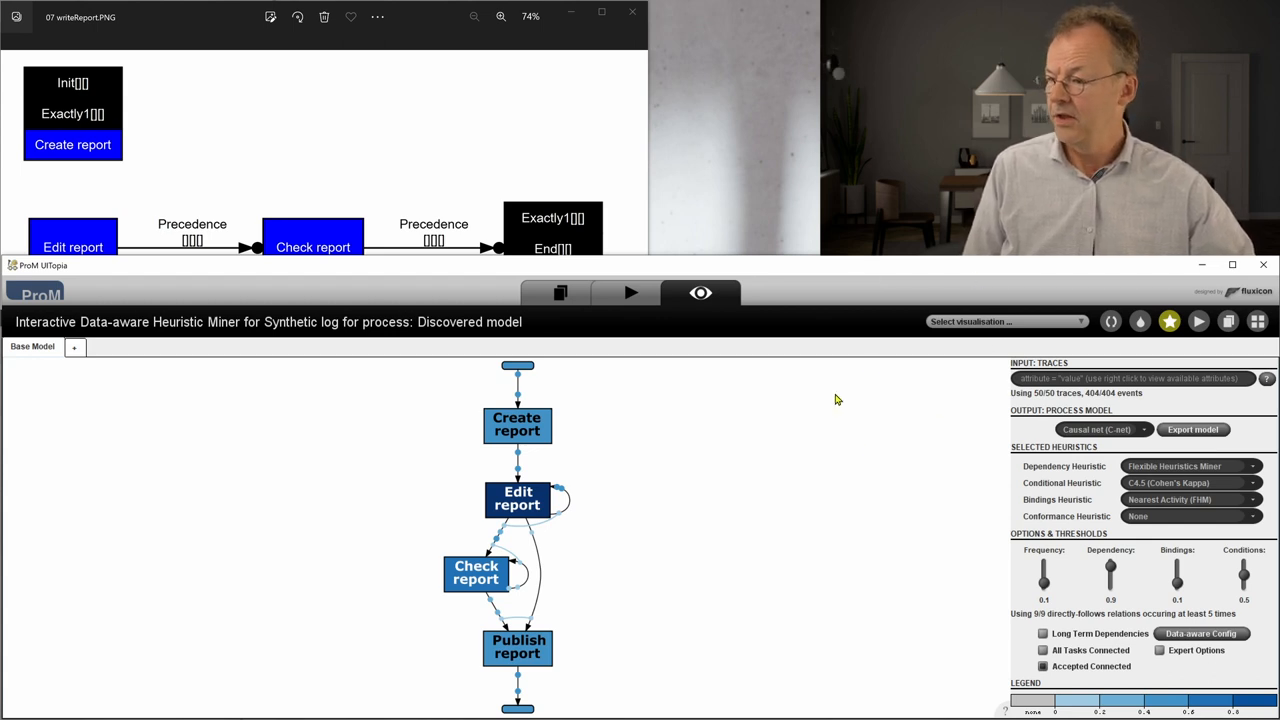